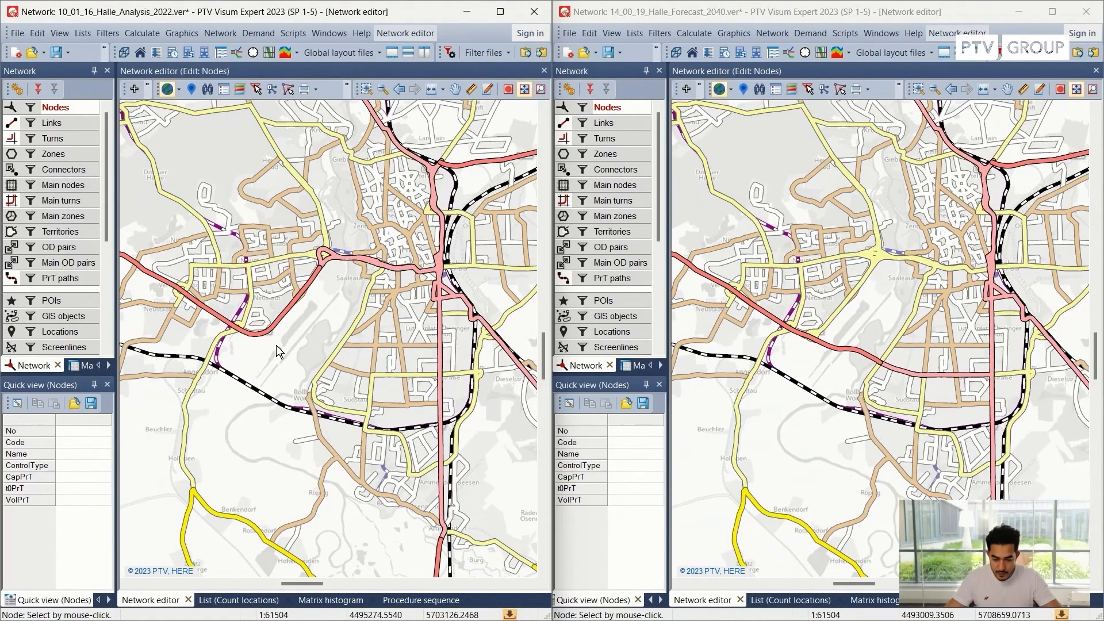
{"action": "mouse_move", "coordinate": [350, 355]}
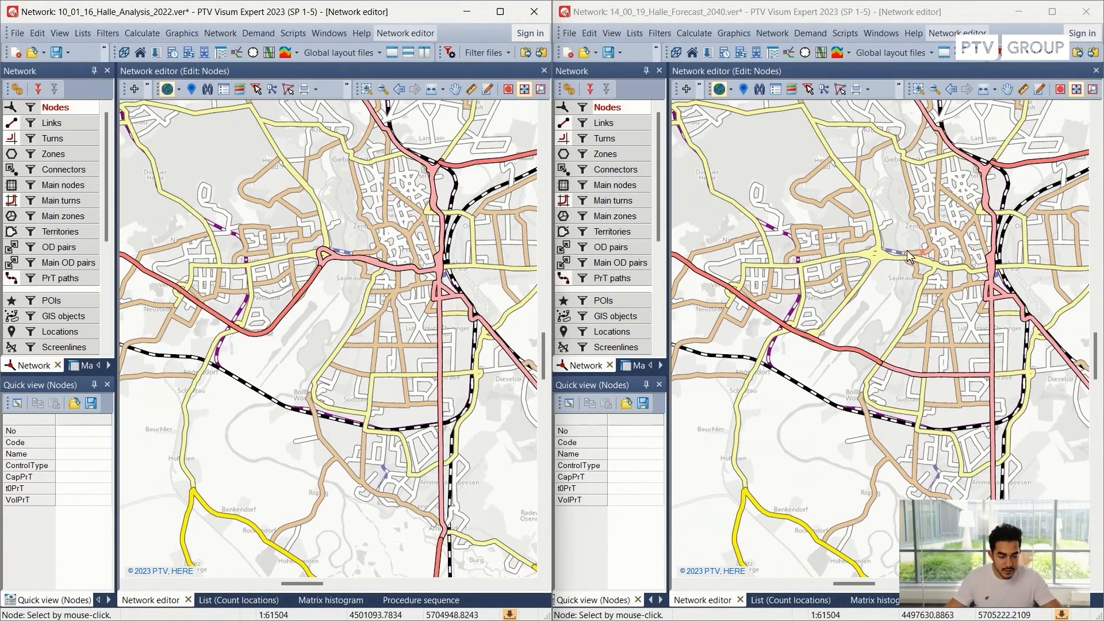
{"action": "mouse_move", "coordinate": [963, 414]}
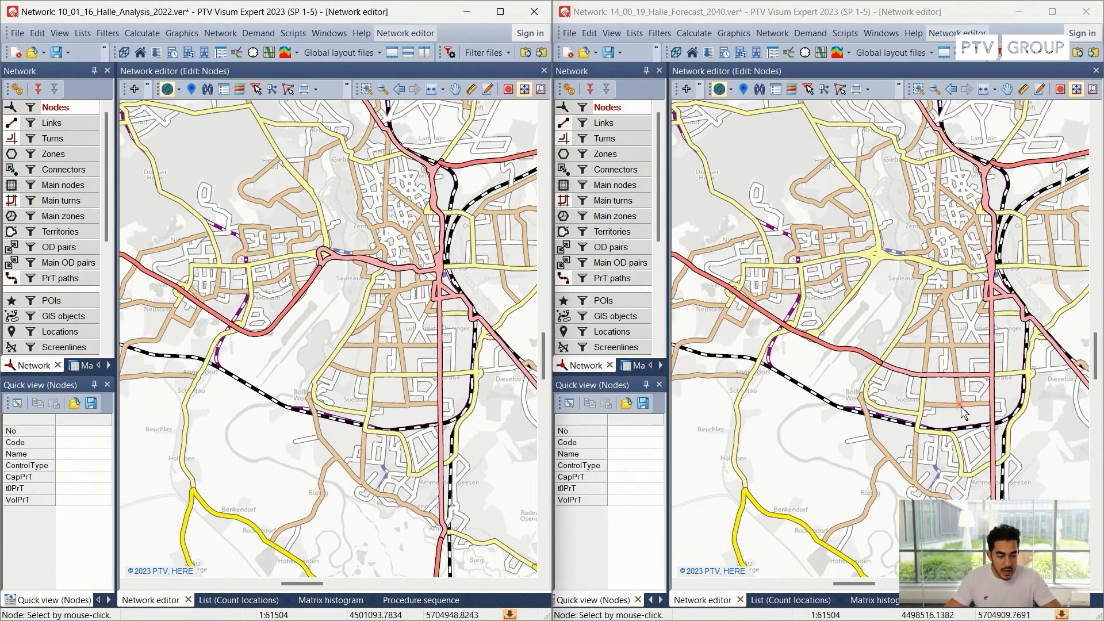
{"action": "mouse_move", "coordinate": [990, 378]}
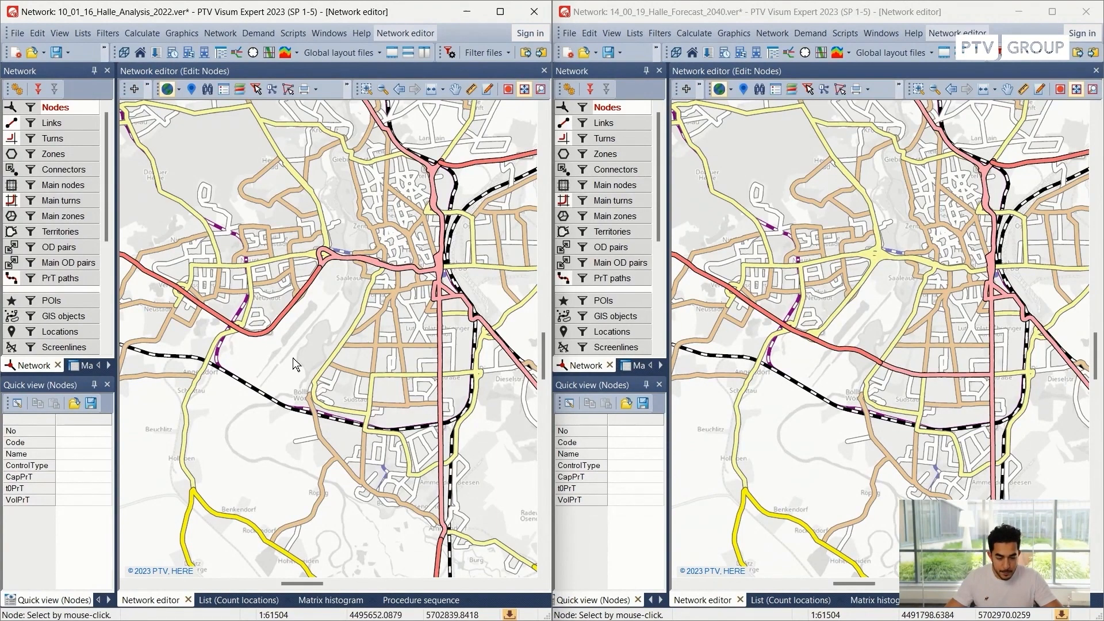
{"action": "mouse_move", "coordinate": [913, 379]}
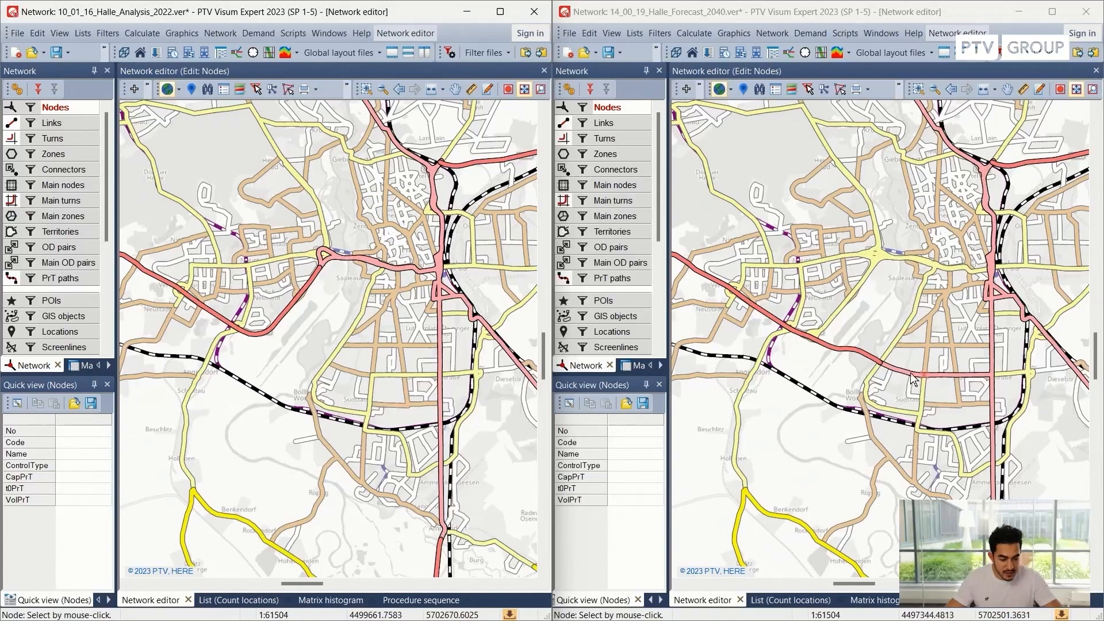
{"action": "mouse_move", "coordinate": [885, 376]}
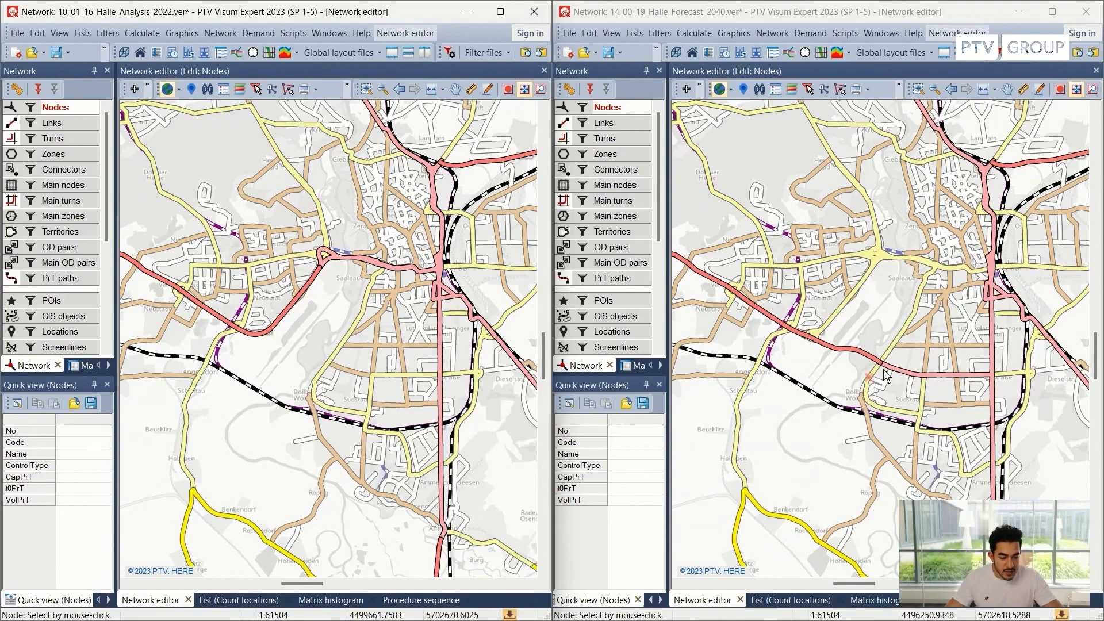
{"action": "mouse_move", "coordinate": [951, 380]}
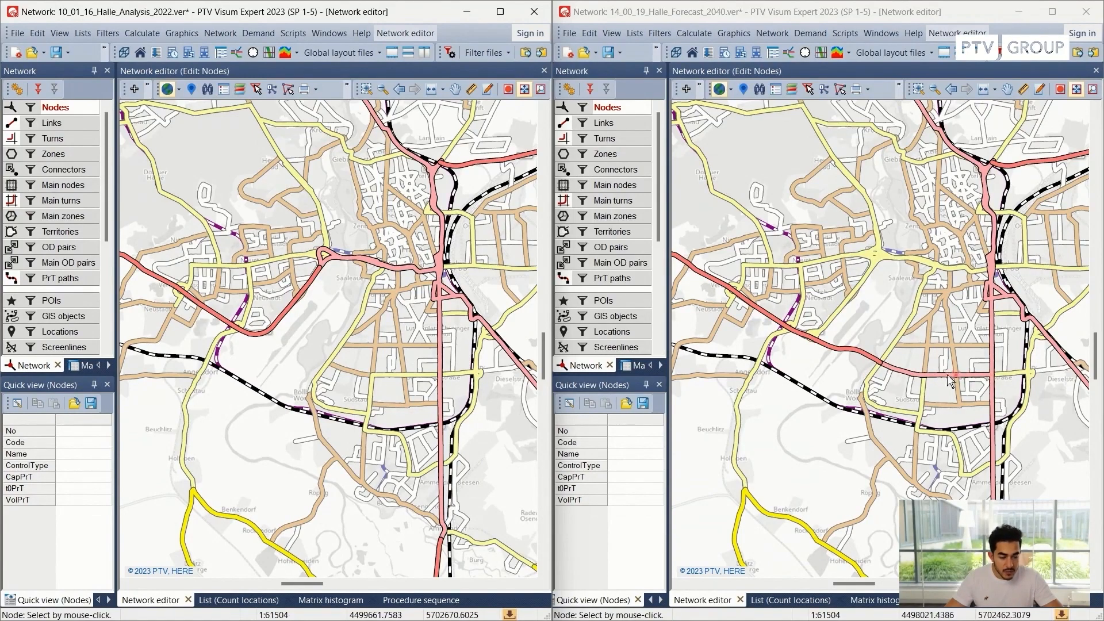
{"action": "mouse_move", "coordinate": [884, 373]}
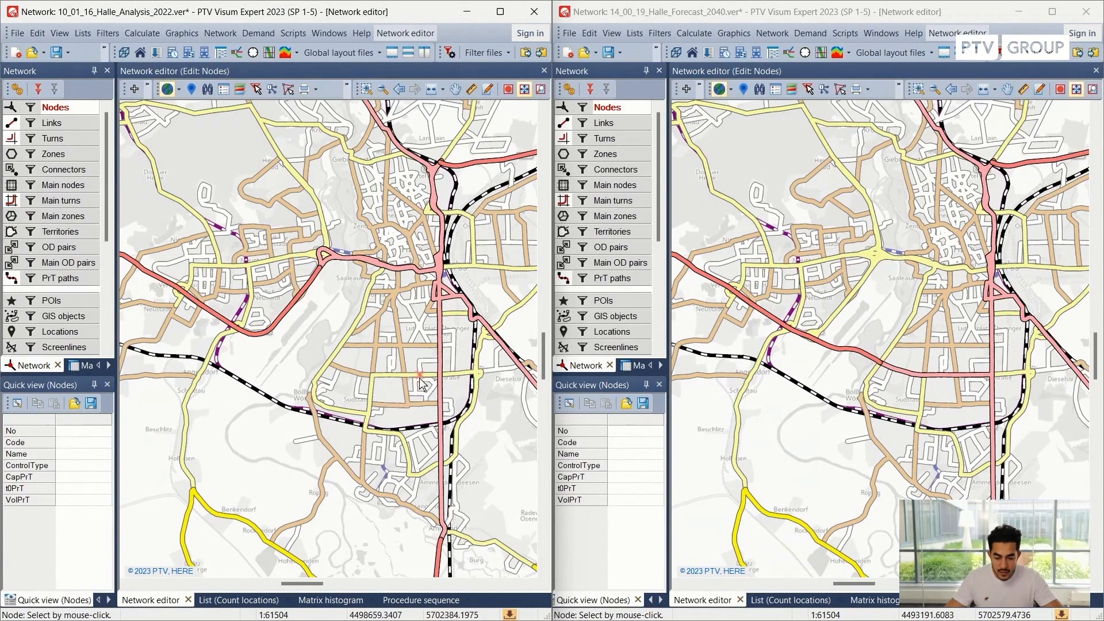
{"action": "mouse_move", "coordinate": [367, 383]}
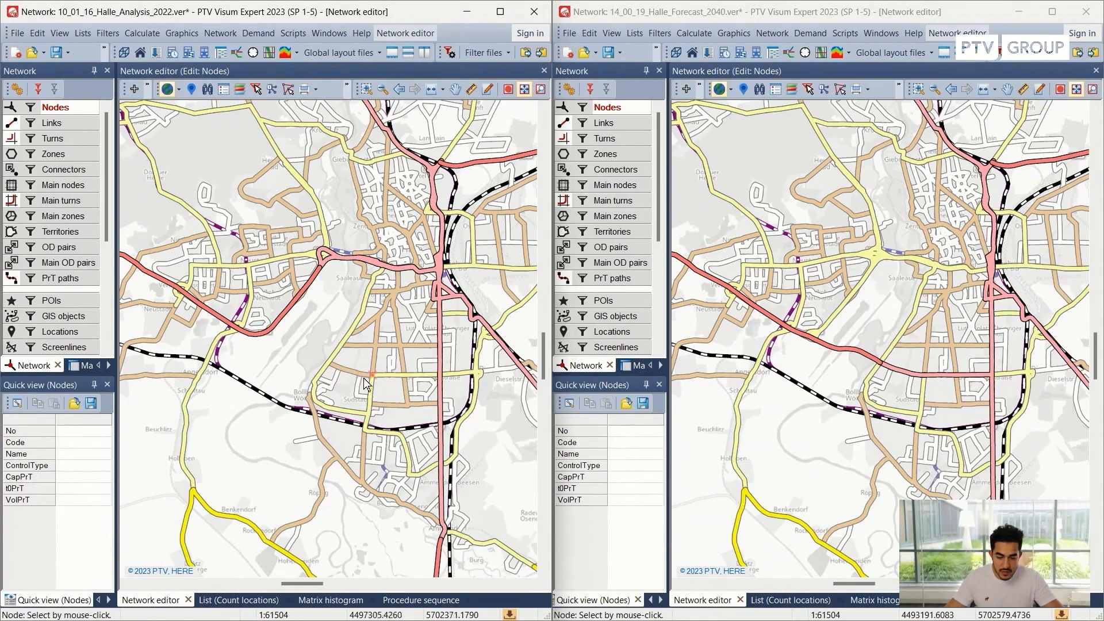
{"action": "mouse_move", "coordinate": [492, 383]}
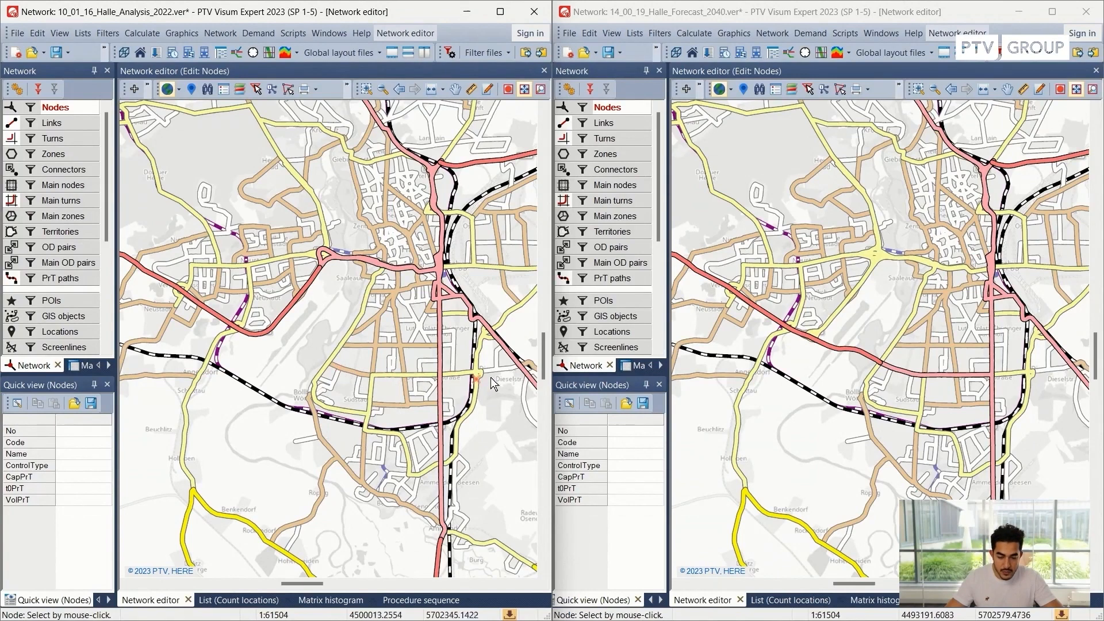
{"action": "mouse_move", "coordinate": [412, 385]}
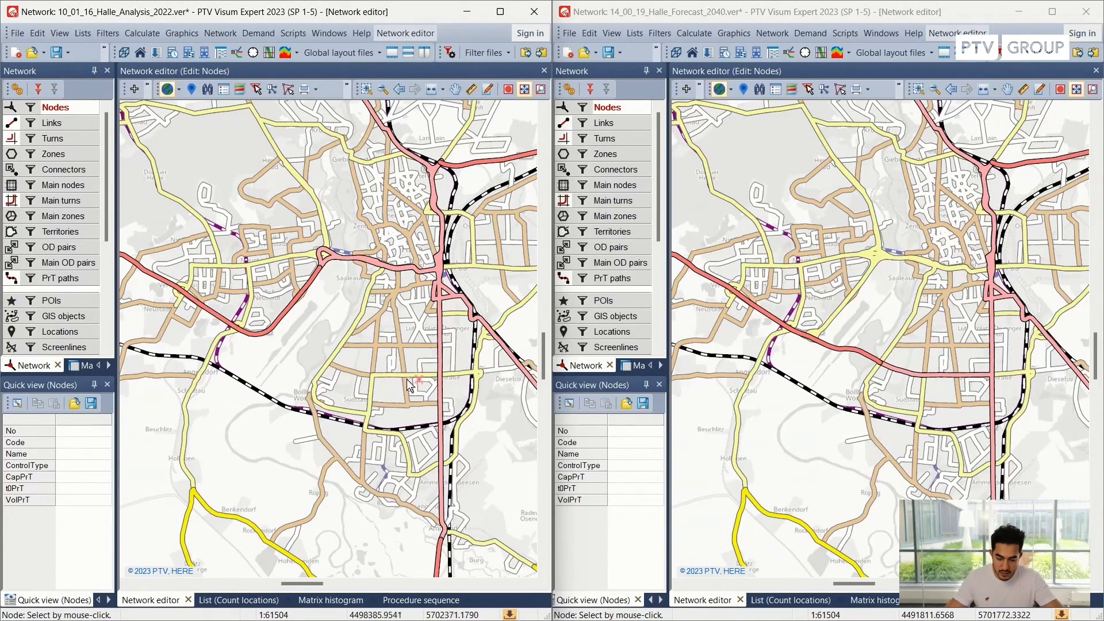
{"action": "mouse_move", "coordinate": [292, 354]}
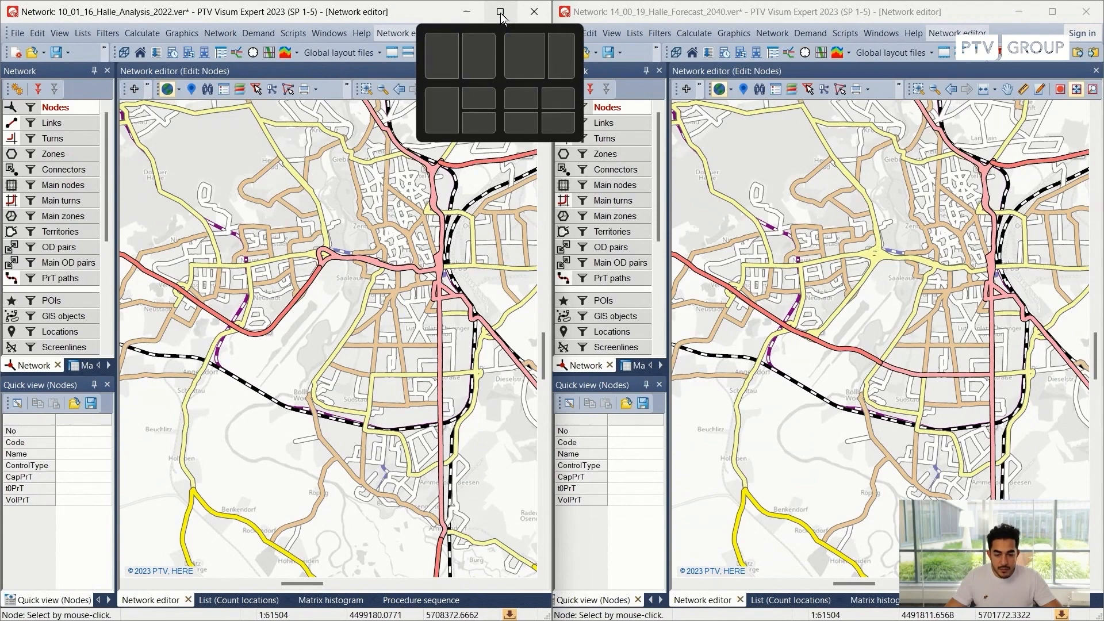
Maximize the 2022 Halle analysis window and go to the File commands for version comparisons.
{"action": "left_click", "coordinate": [501, 11]}
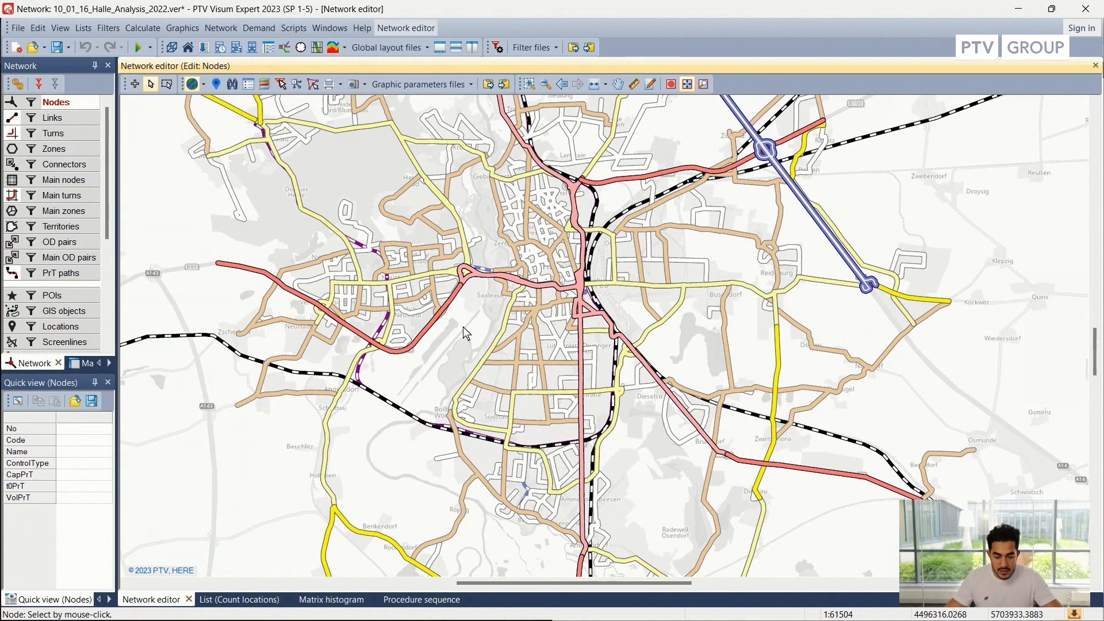
{"action": "mouse_move", "coordinate": [468, 326]}
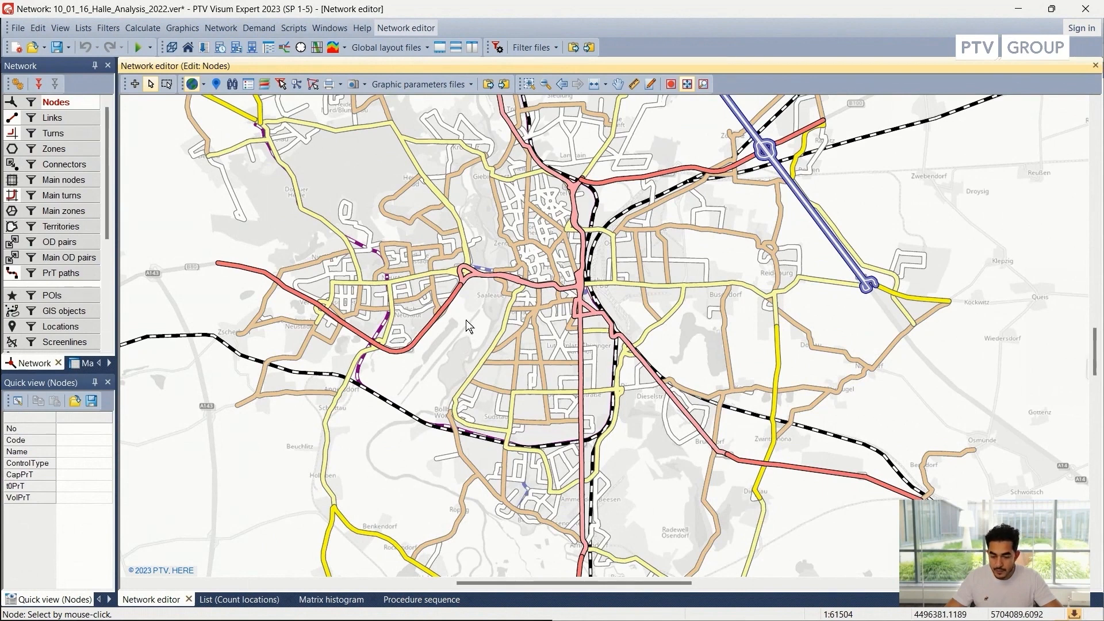
{"action": "mouse_move", "coordinate": [17, 28]}
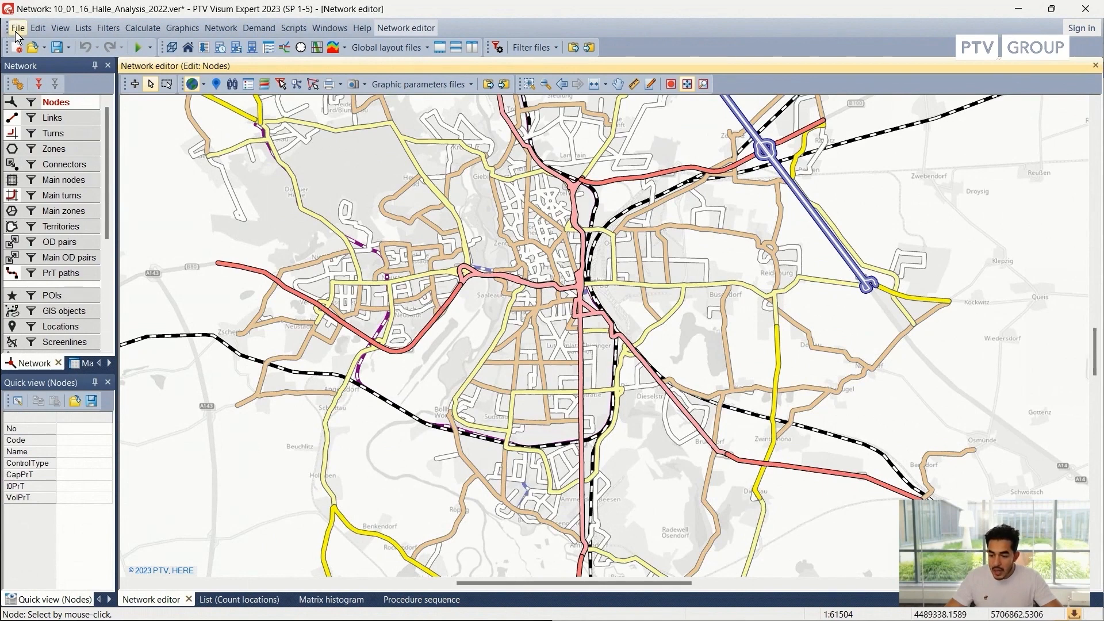
{"action": "left_click", "coordinate": [17, 28]}
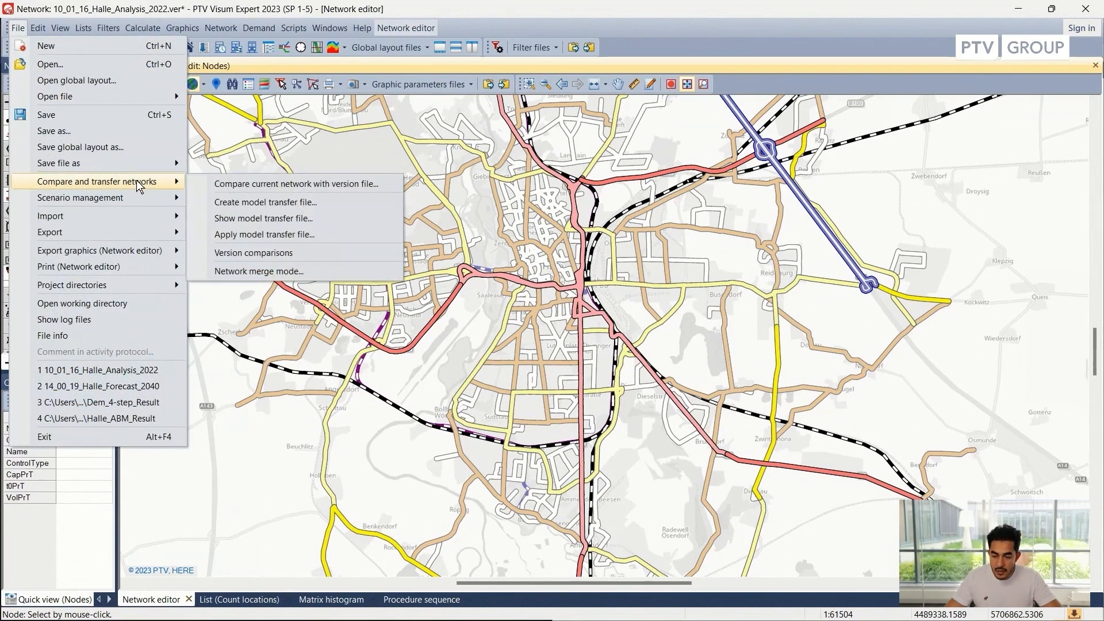
{"action": "mouse_move", "coordinate": [296, 184]}
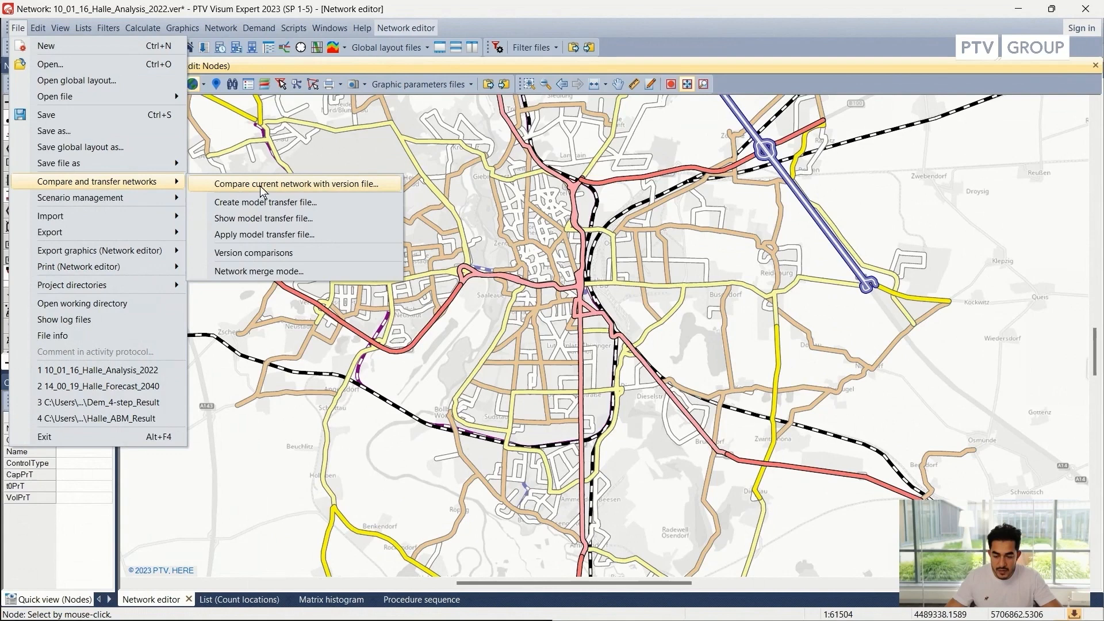
{"action": "mouse_move", "coordinate": [351, 202]}
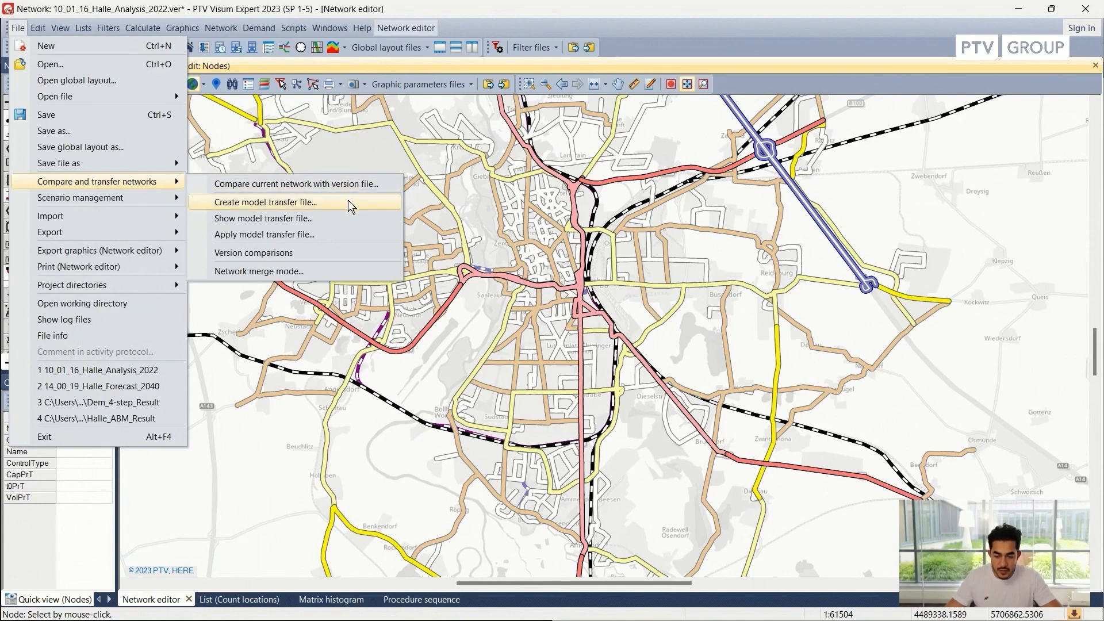
{"action": "mouse_move", "coordinate": [351, 261]}
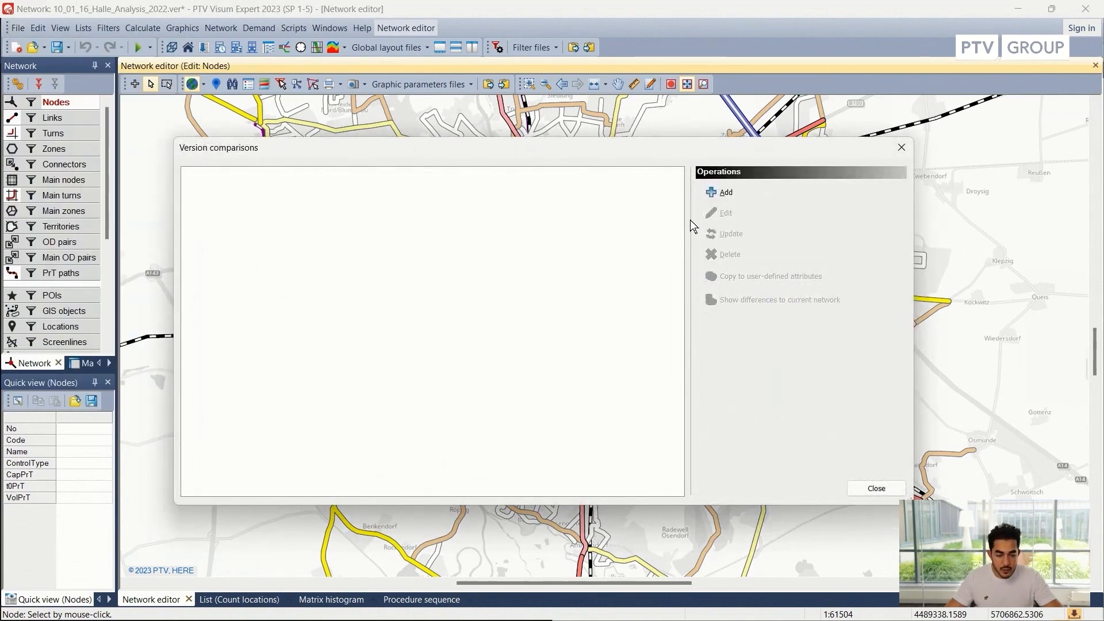
{"action": "mouse_move", "coordinate": [727, 192]}
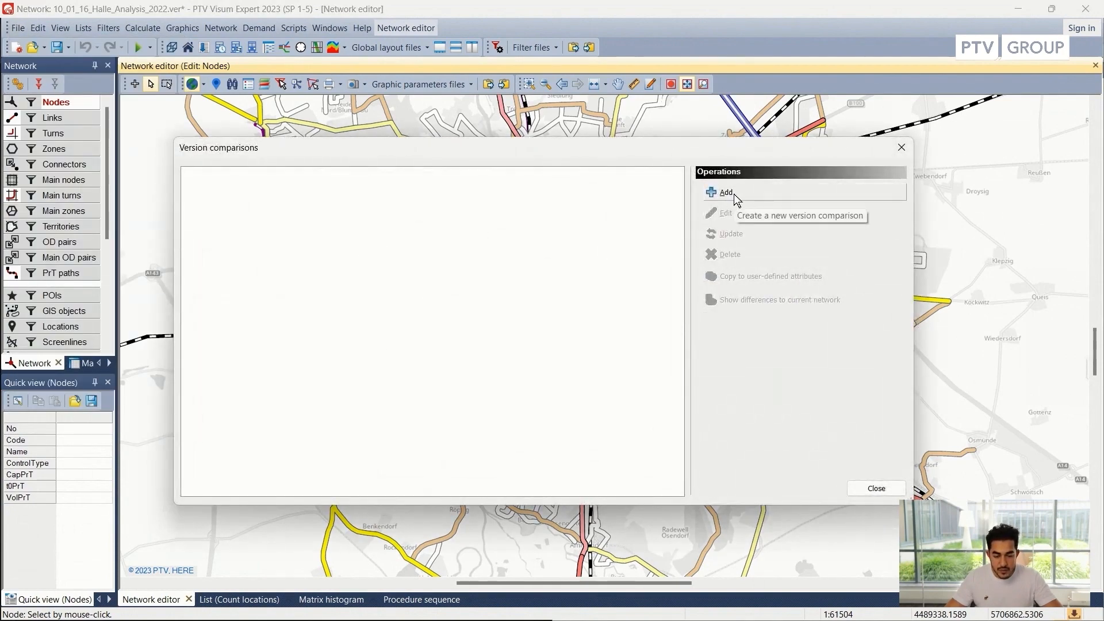
Add a version comparison using 14_00_19_Halle_Forecast_2040.ver with code 2040.
{"action": "left_click", "coordinate": [725, 192]}
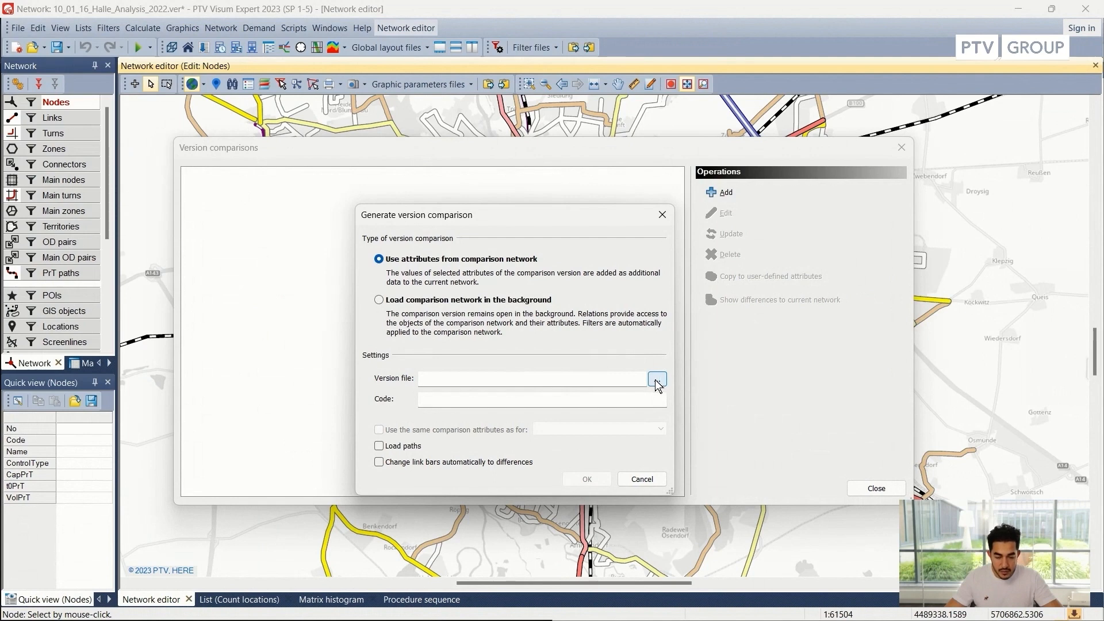
{"action": "left_click", "coordinate": [656, 378]}
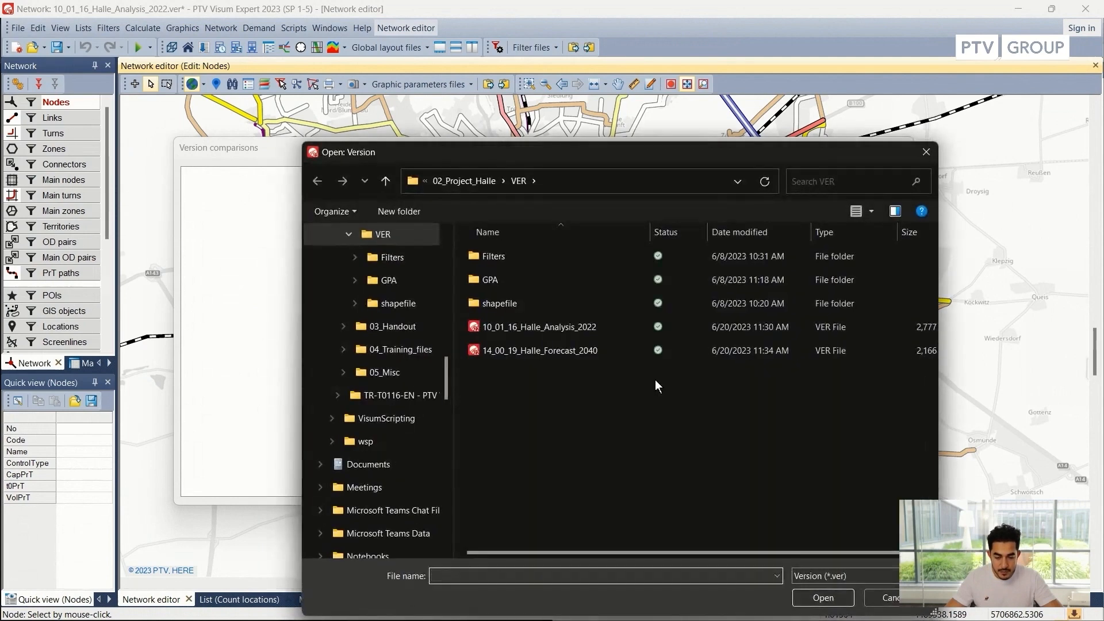
{"action": "left_click", "coordinate": [539, 350]}
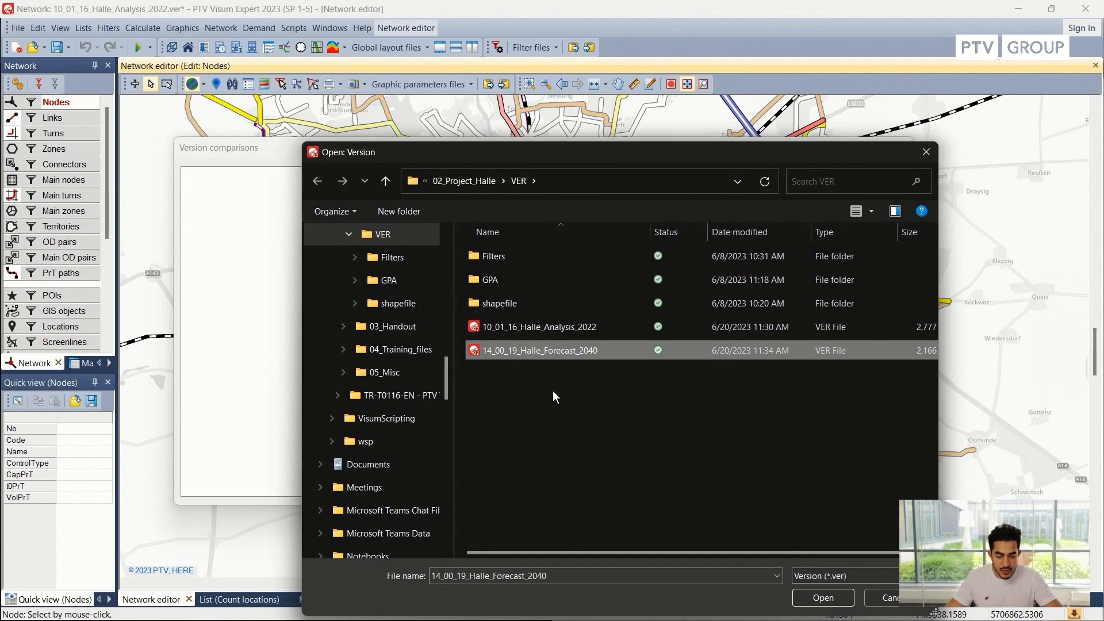
{"action": "left_click", "coordinate": [822, 597]}
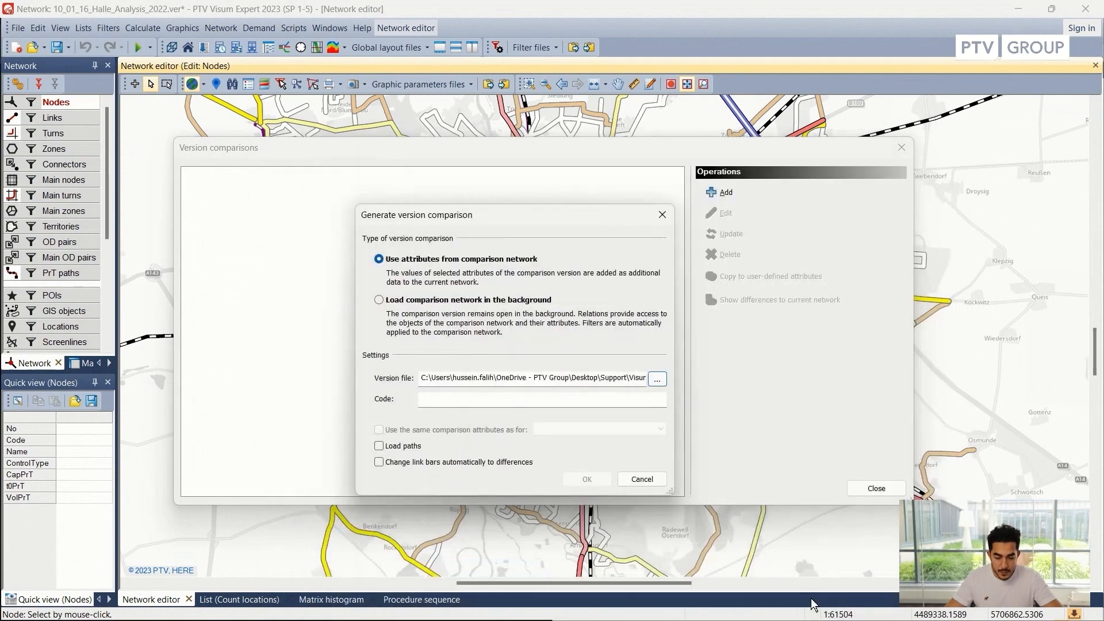
{"action": "left_click", "coordinate": [540, 397]}
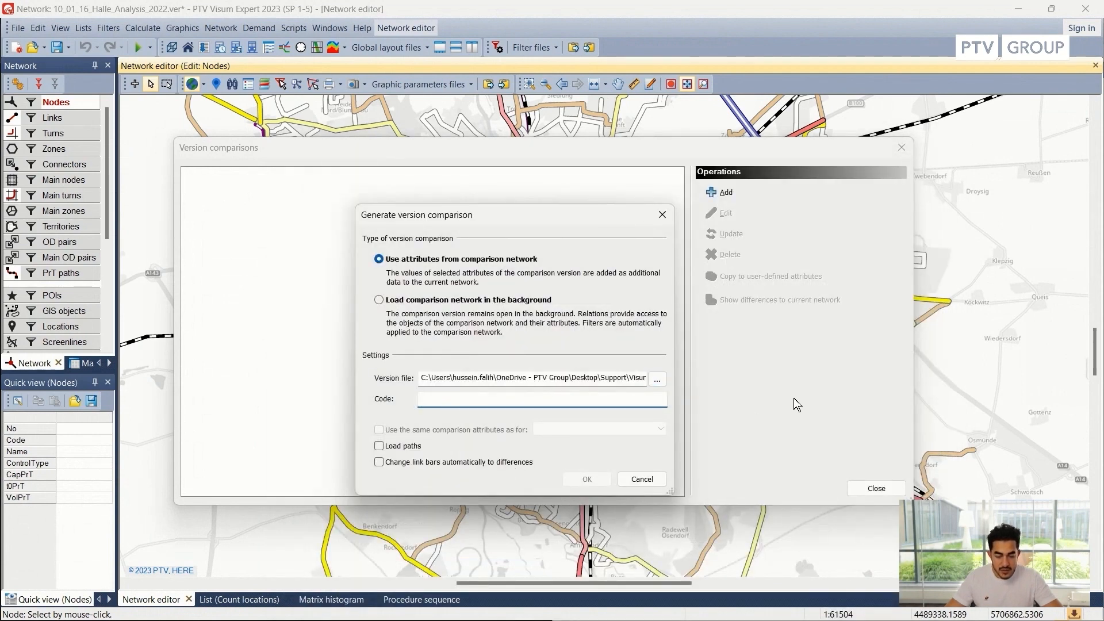
{"action": "type", "text": "204"}
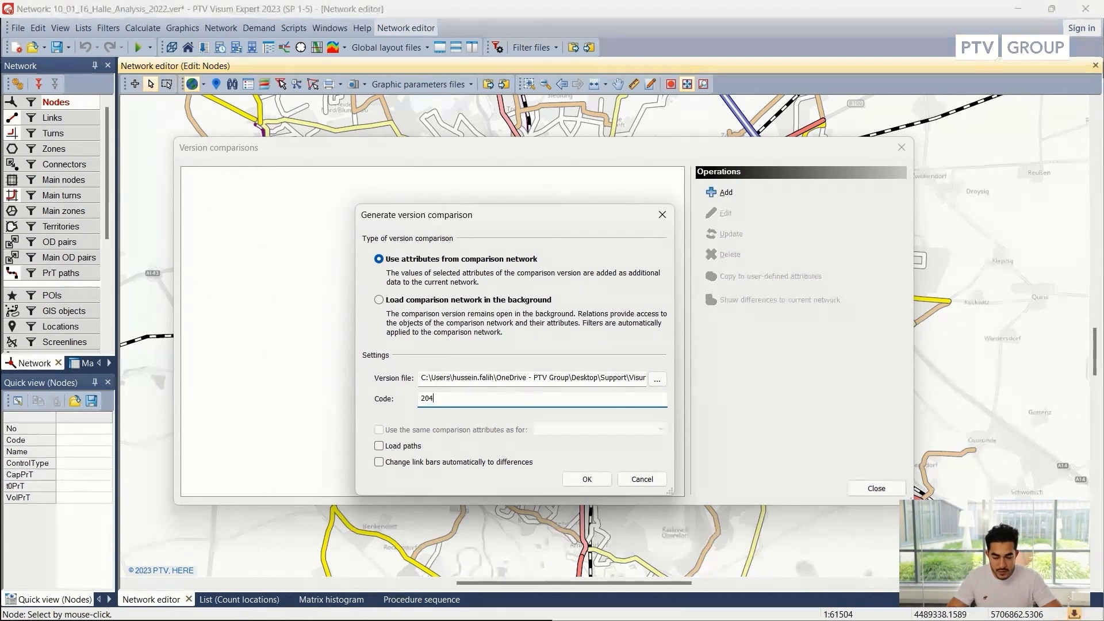
{"action": "type", "text": "0"}
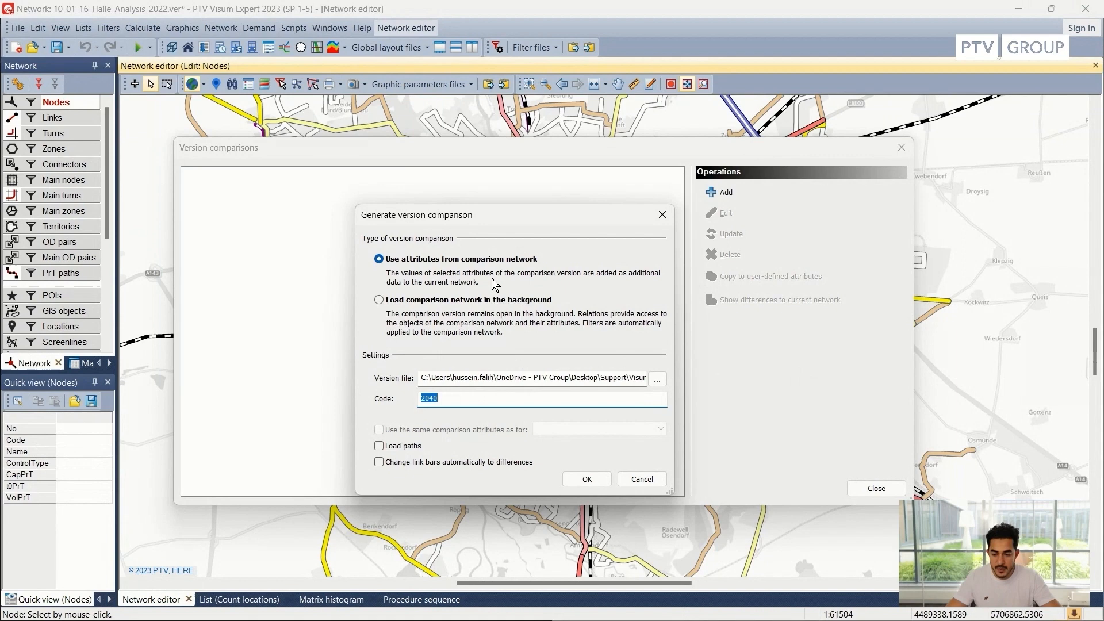
{"action": "mouse_move", "coordinate": [398, 395]}
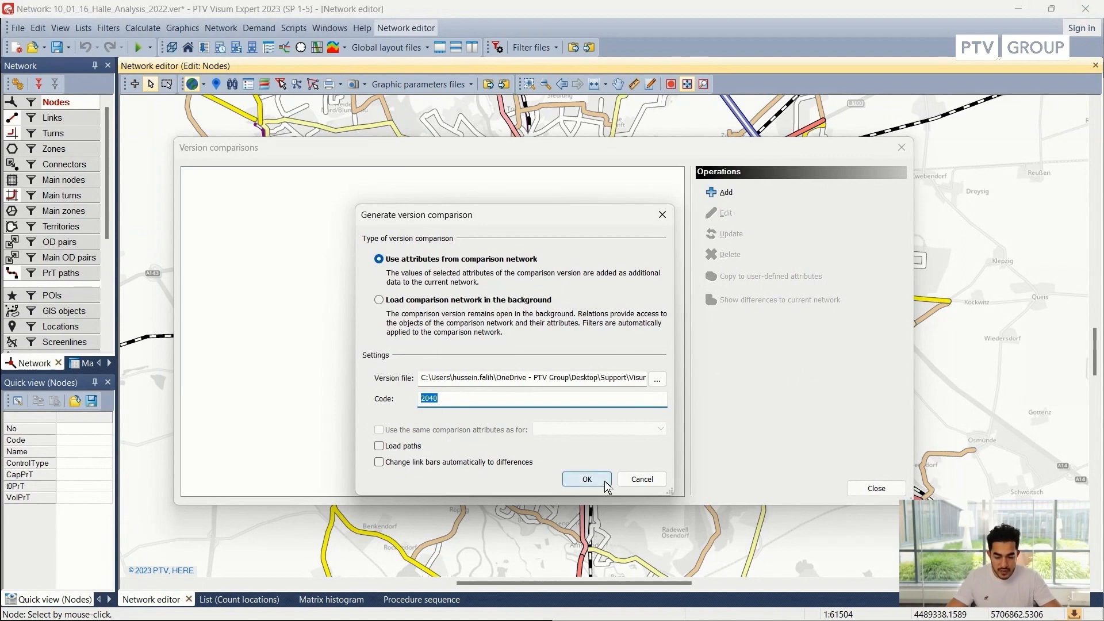
{"action": "left_click", "coordinate": [586, 479]}
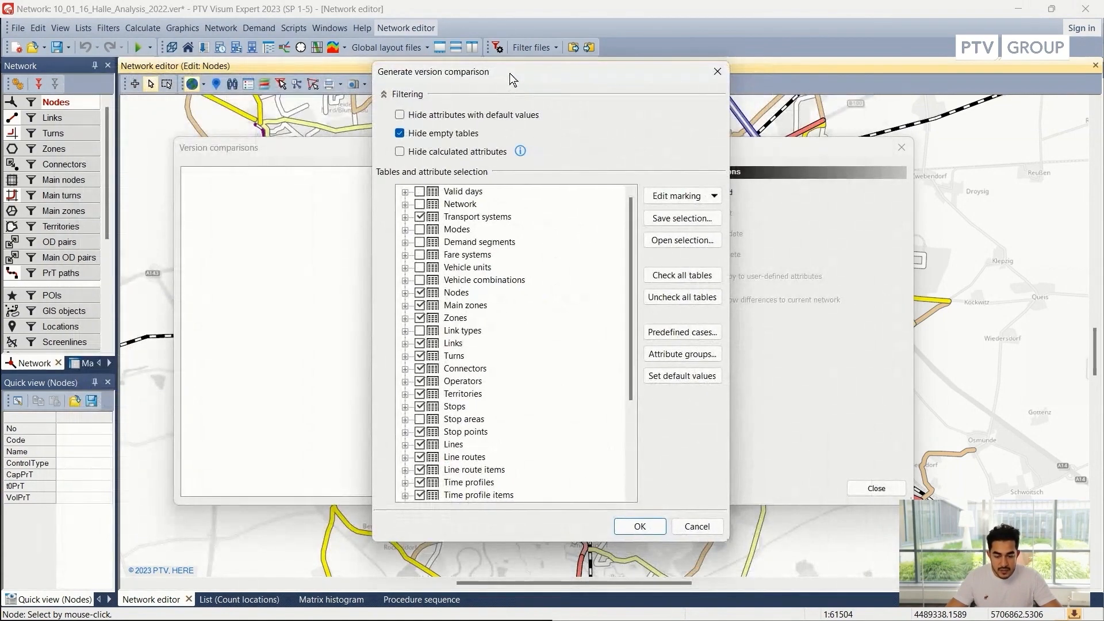
{"action": "scroll", "scroll_direction": "down", "scroll_amount": 3}
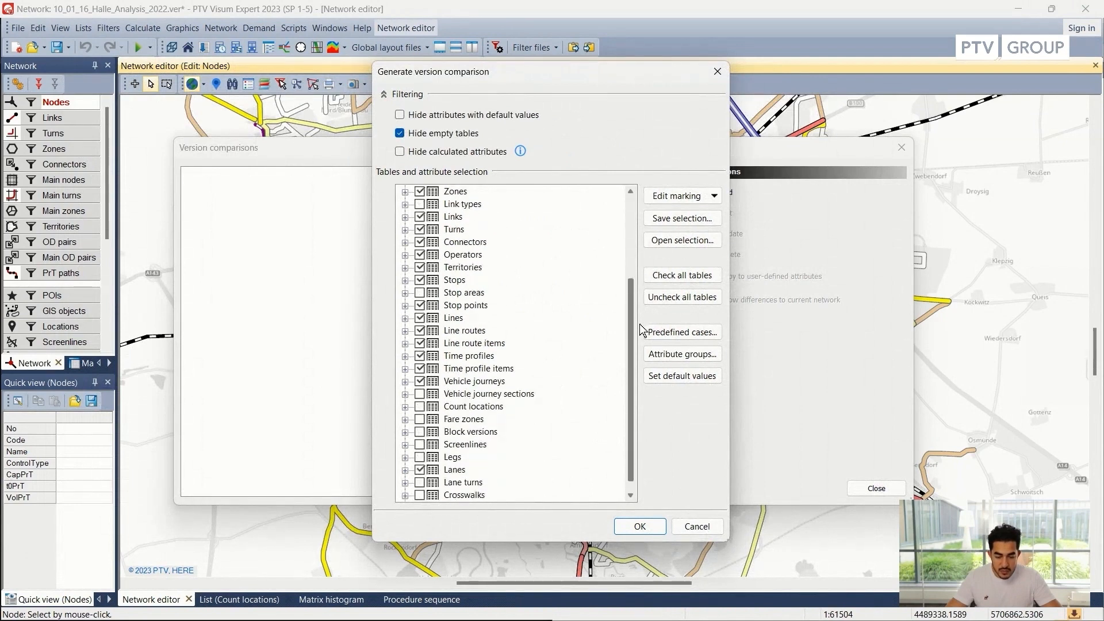
{"action": "scroll", "scroll_direction": "up", "scroll_amount": 3}
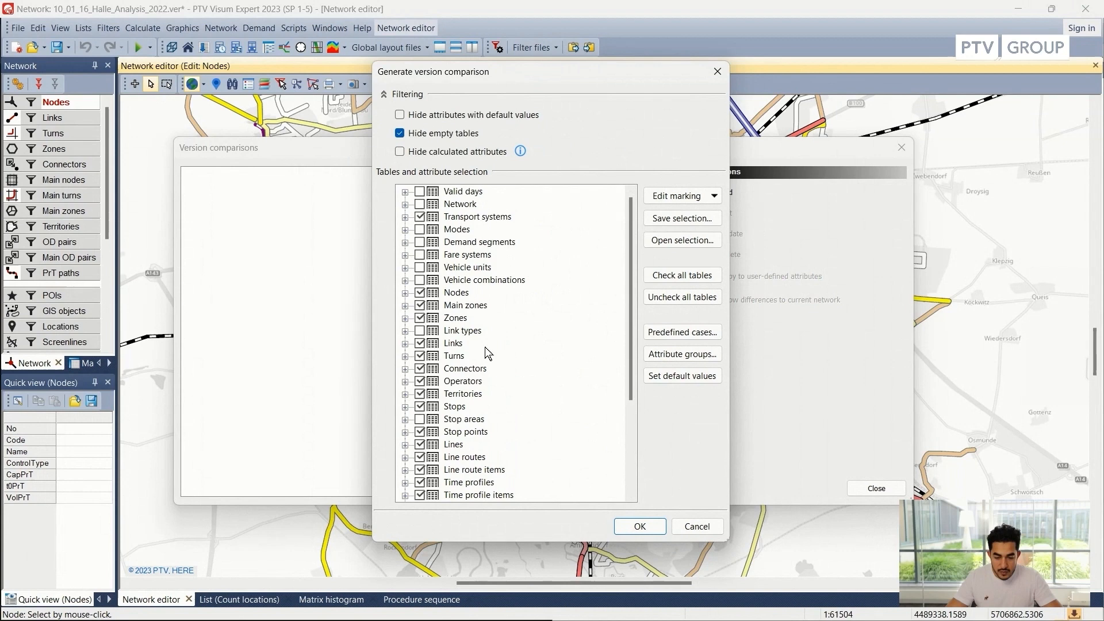
{"action": "scroll", "scroll_direction": "down", "scroll_amount": 3}
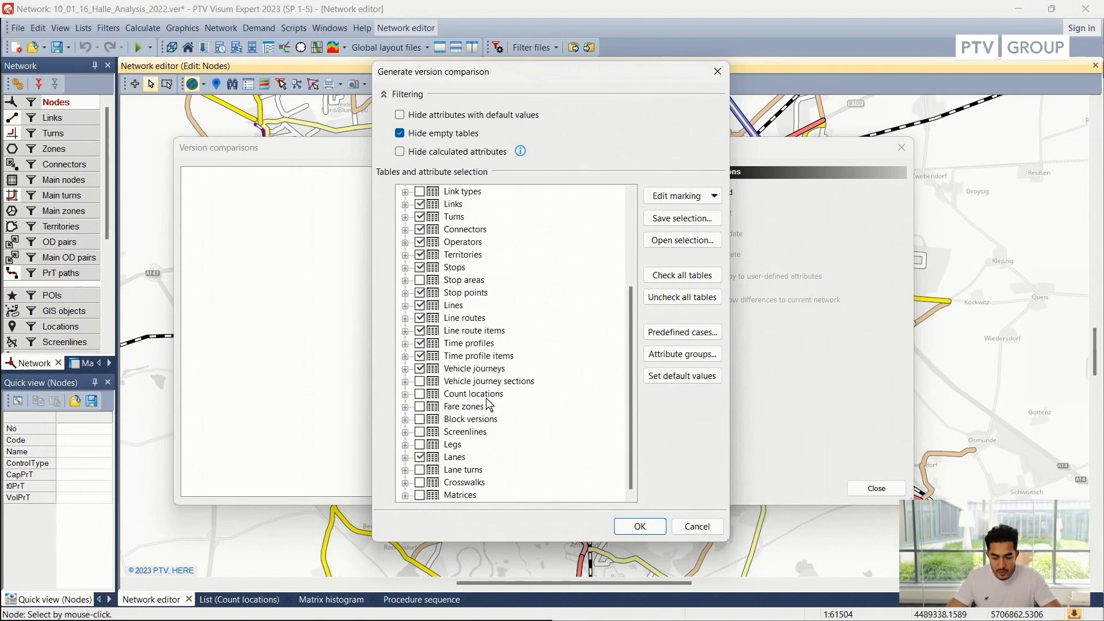
{"action": "mouse_move", "coordinate": [478, 400]}
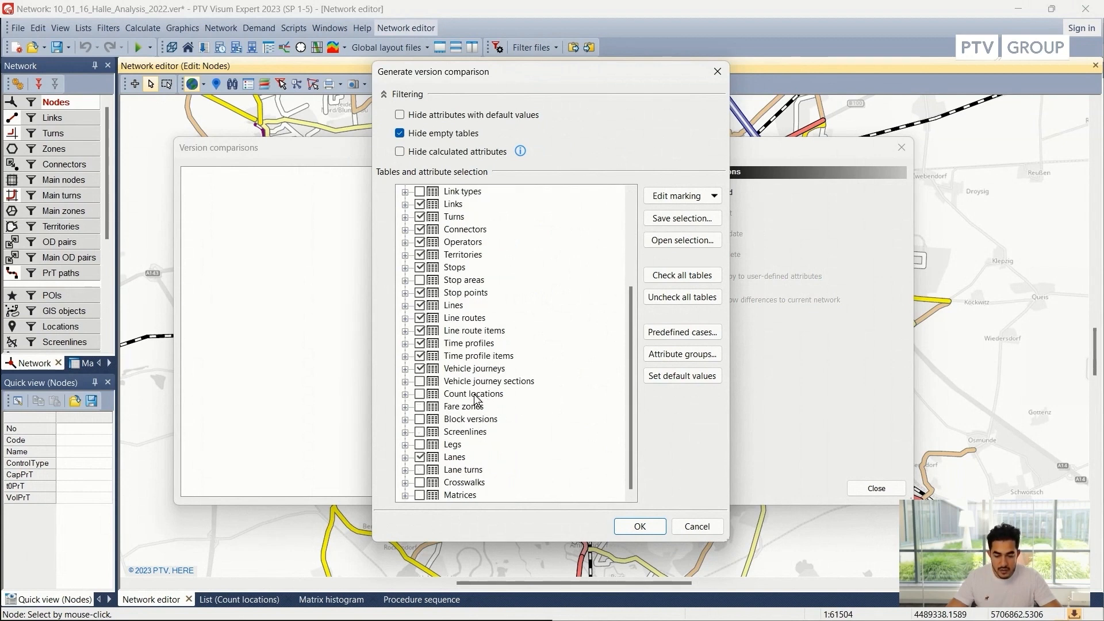
{"action": "left_click", "coordinate": [420, 394]}
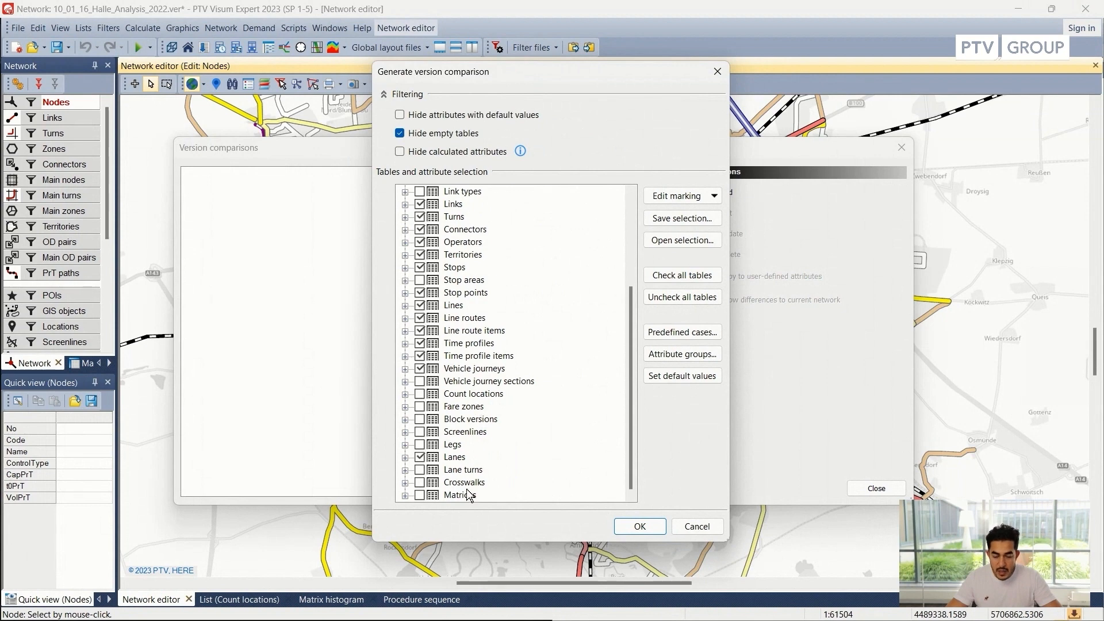
{"action": "left_click", "coordinate": [460, 495]}
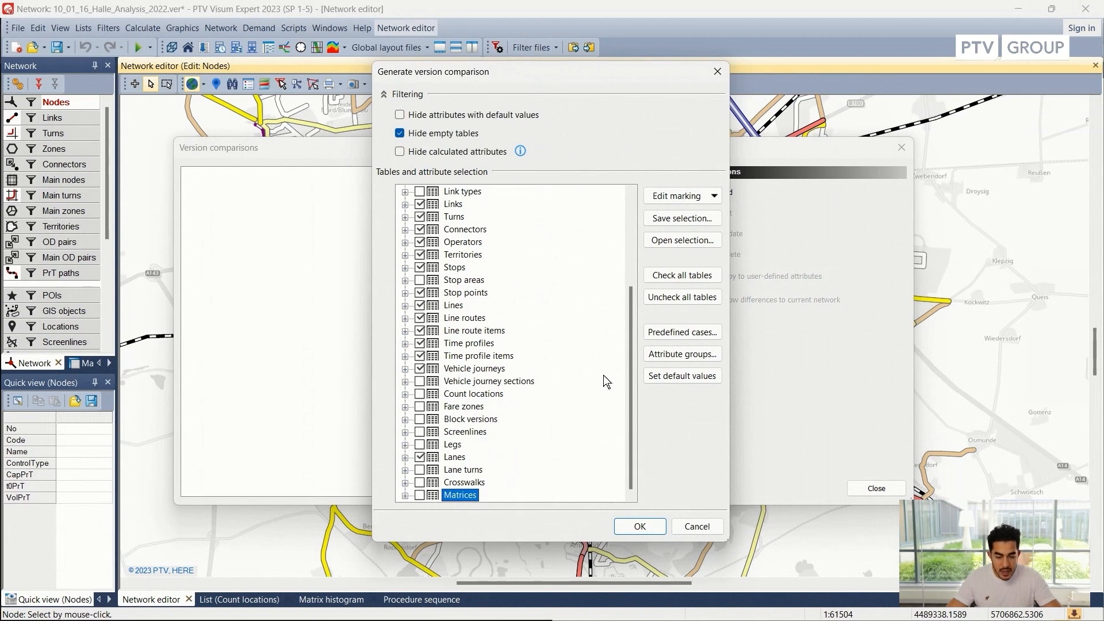
Select the PrT output attribute group for the comparison.
{"action": "left_click", "coordinate": [681, 354]}
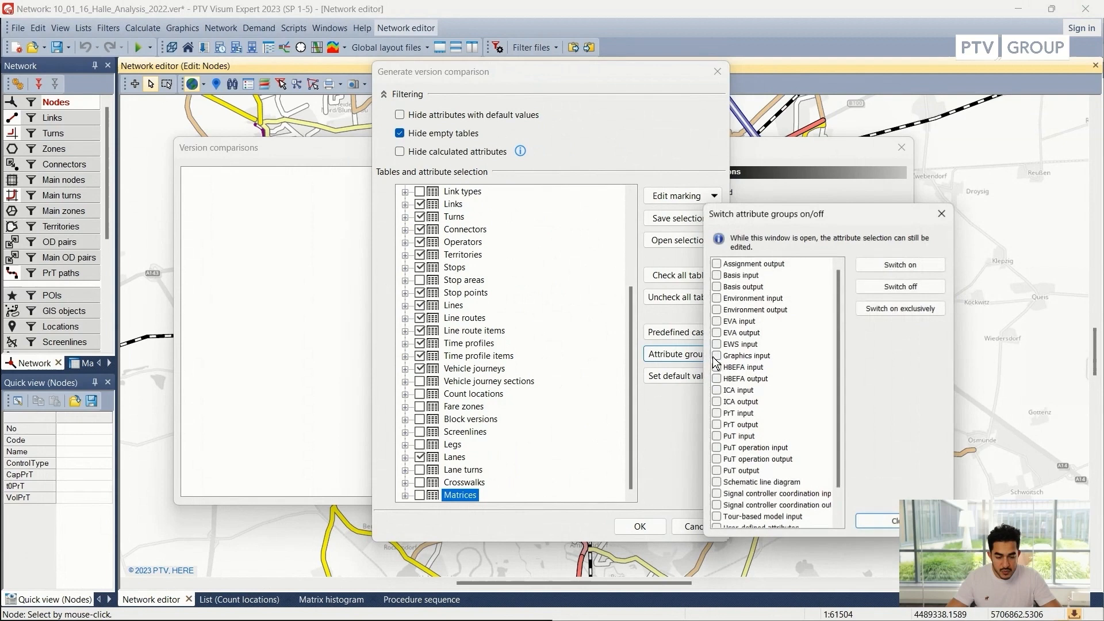
{"action": "scroll", "scroll_direction": "down", "scroll_amount": 3}
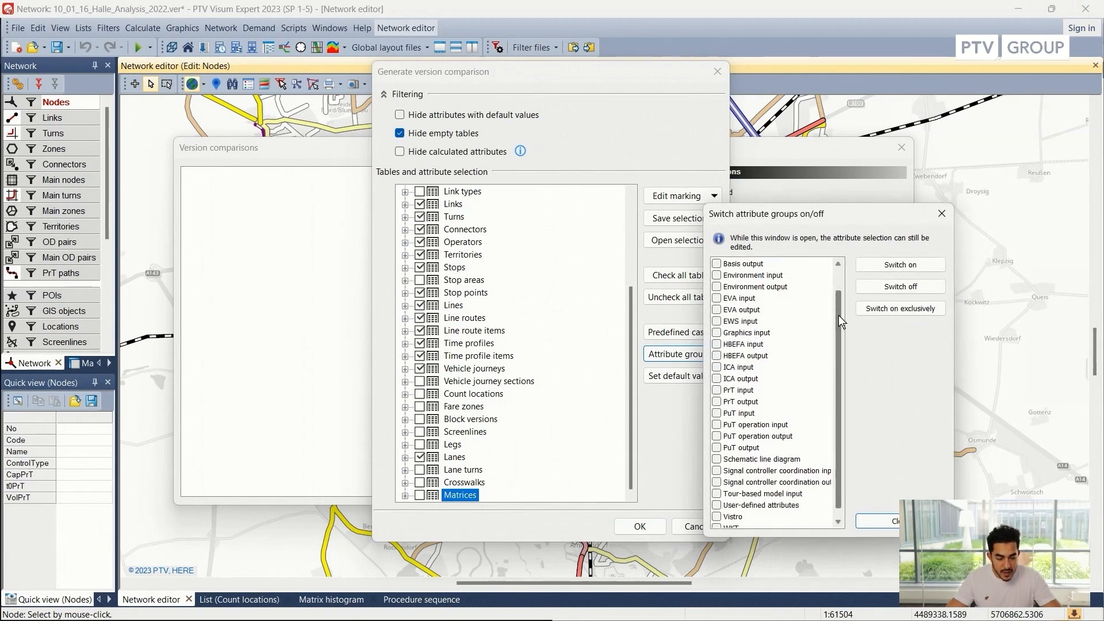
{"action": "scroll", "scroll_direction": "down", "scroll_amount": 3}
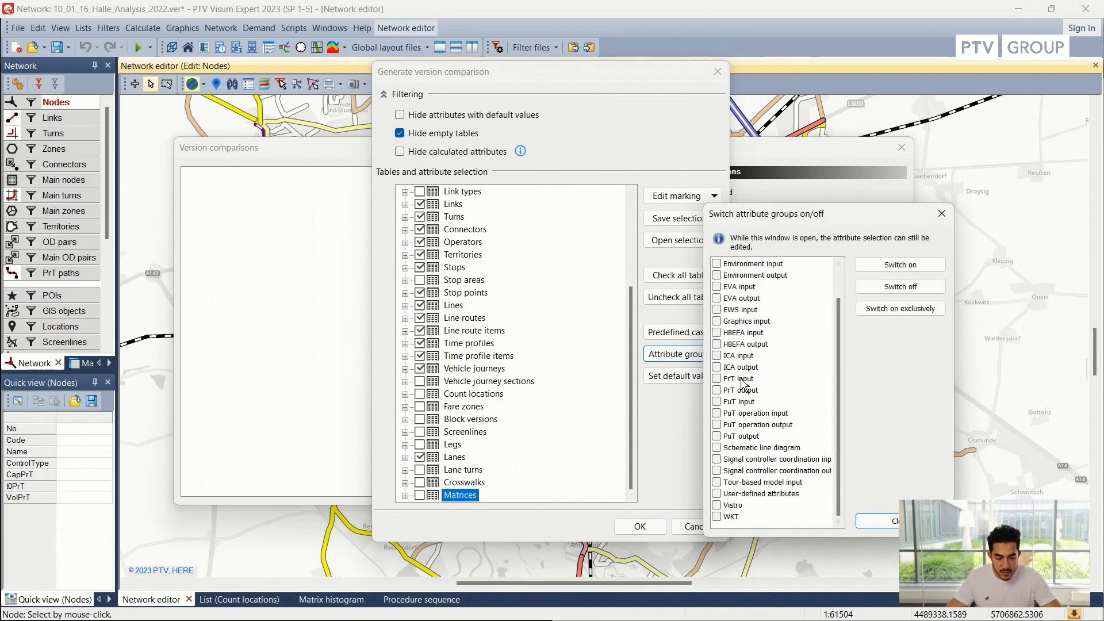
{"action": "left_click", "coordinate": [741, 390]}
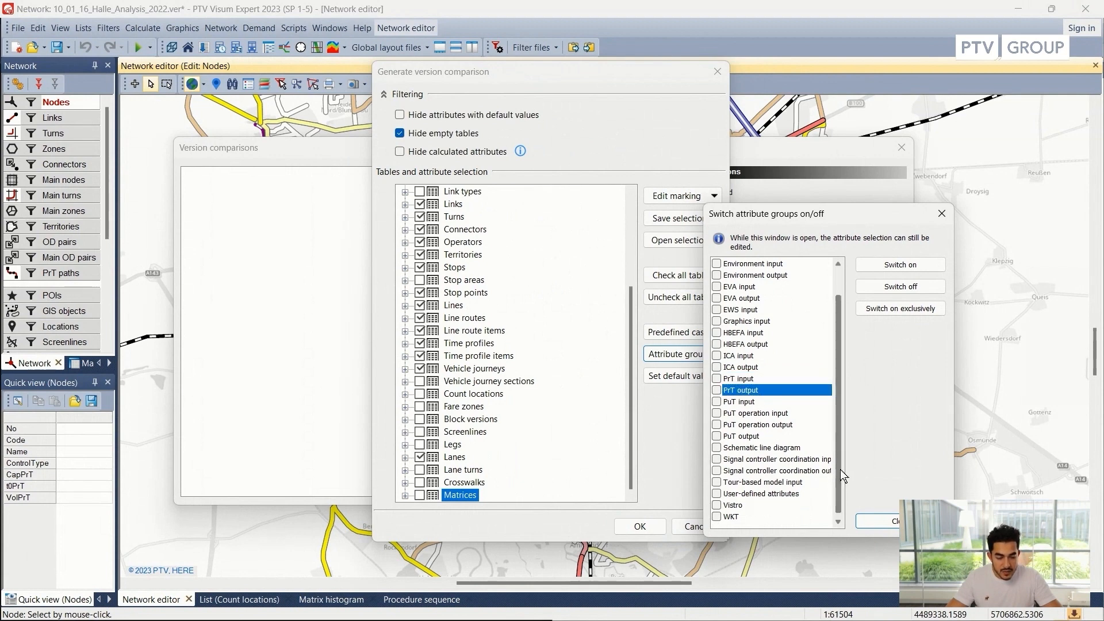
{"action": "scroll", "scroll_direction": "up", "scroll_amount": 3}
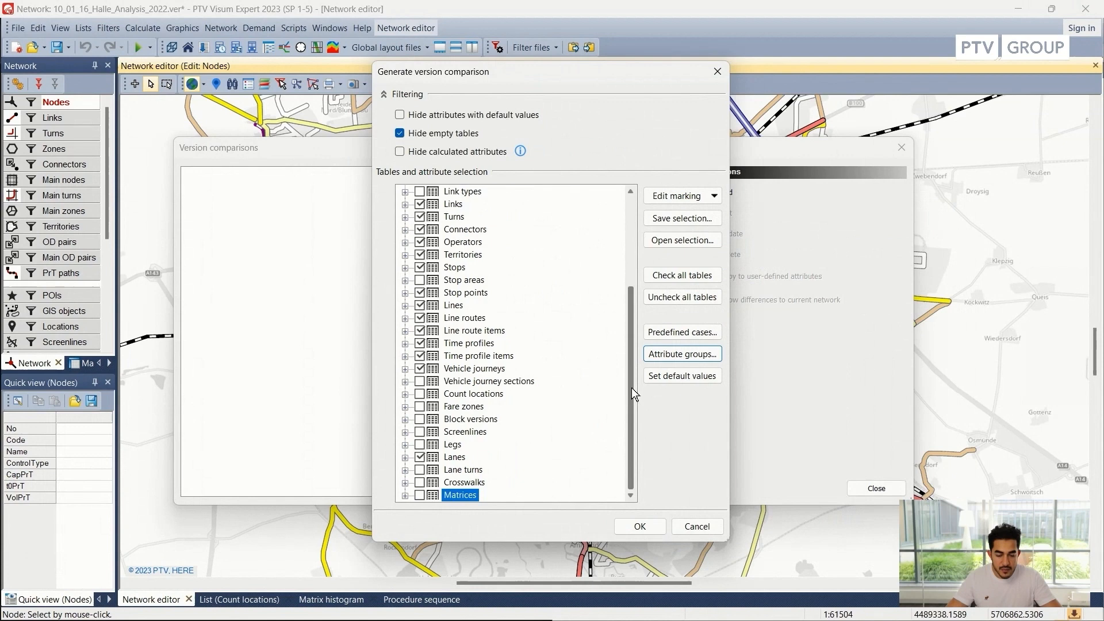
{"action": "scroll", "scroll_direction": "up", "scroll_amount": 3}
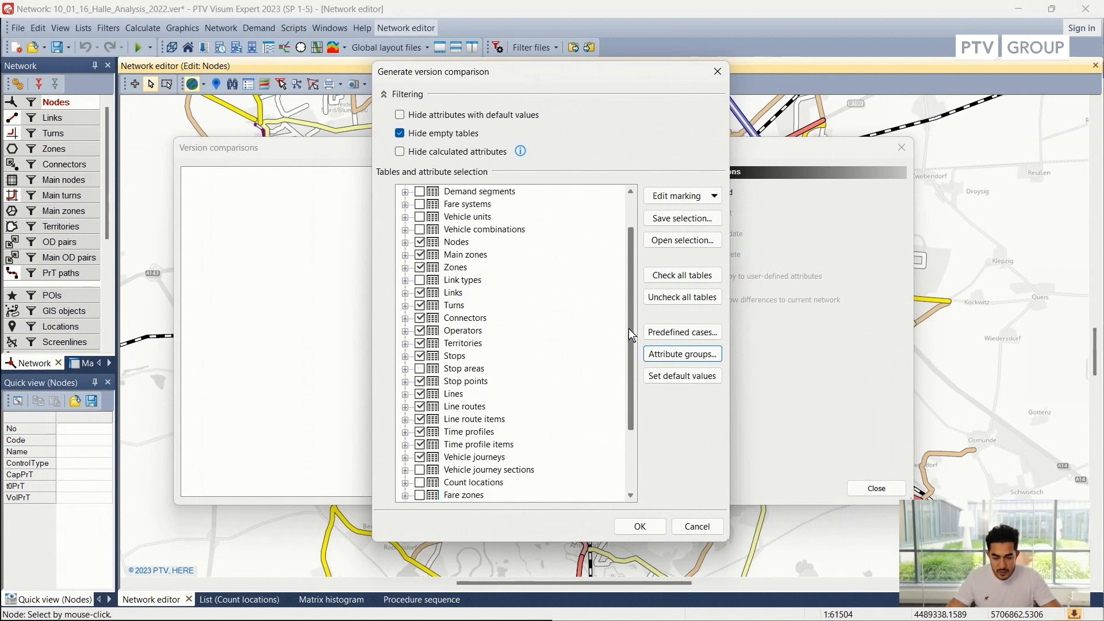
{"action": "scroll", "scroll_direction": "up", "scroll_amount": 3}
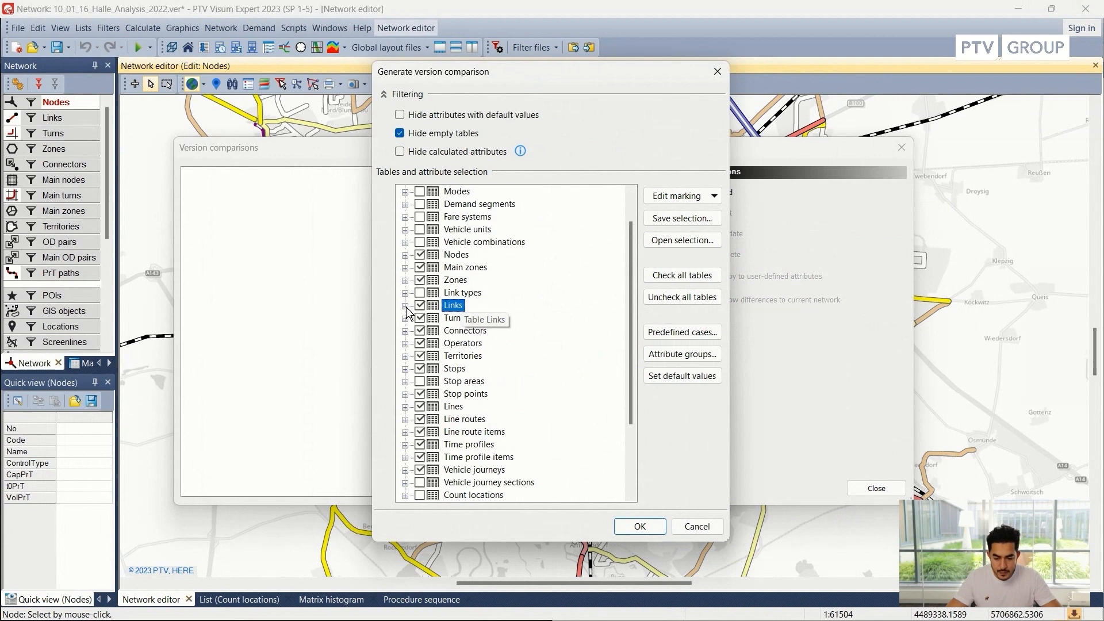
Check the Links volume attributes (Volume PrT [veh], Volume PuT [Pers]) and generate the 2040 comparison.
{"action": "left_click", "coordinate": [405, 305]}
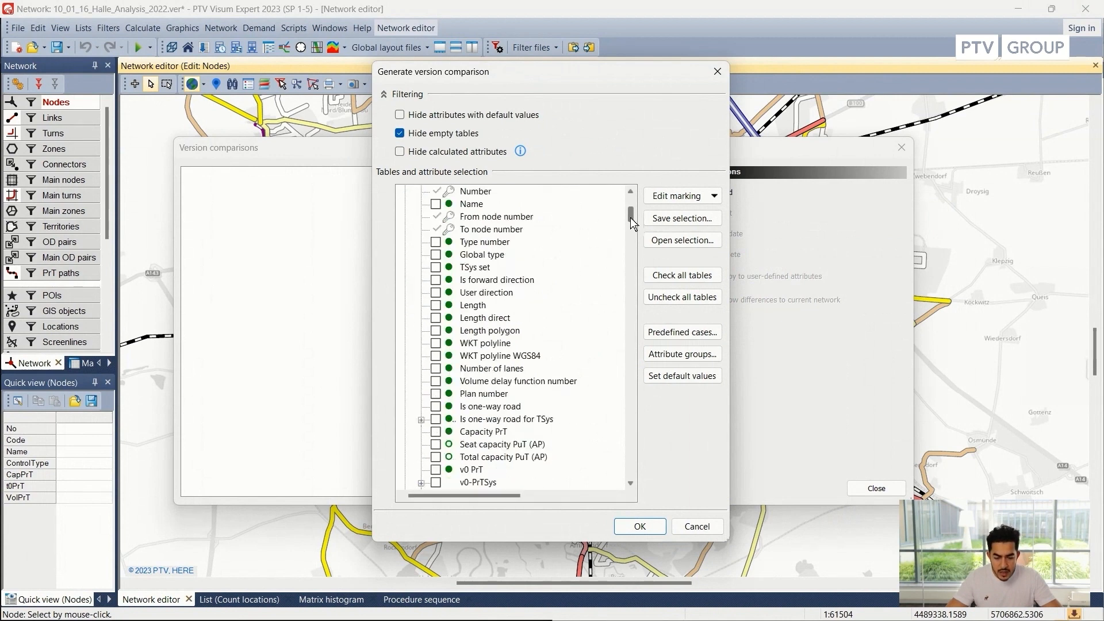
{"action": "scroll", "scroll_direction": "down", "scroll_amount": 3}
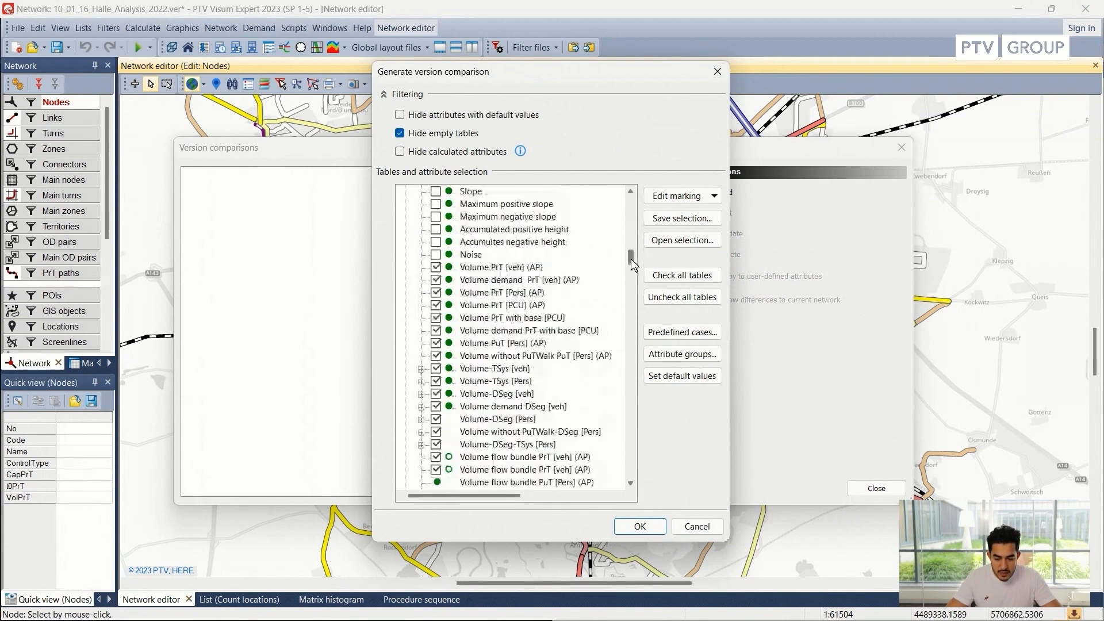
{"action": "left_click", "coordinate": [501, 254]}
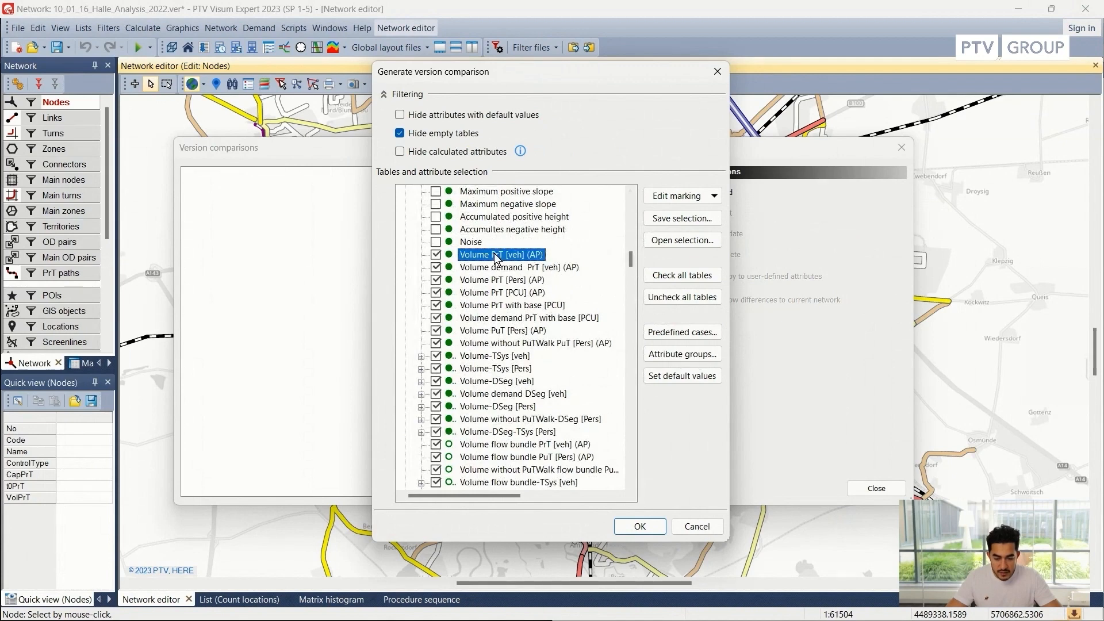
{"action": "left_click", "coordinate": [503, 330]}
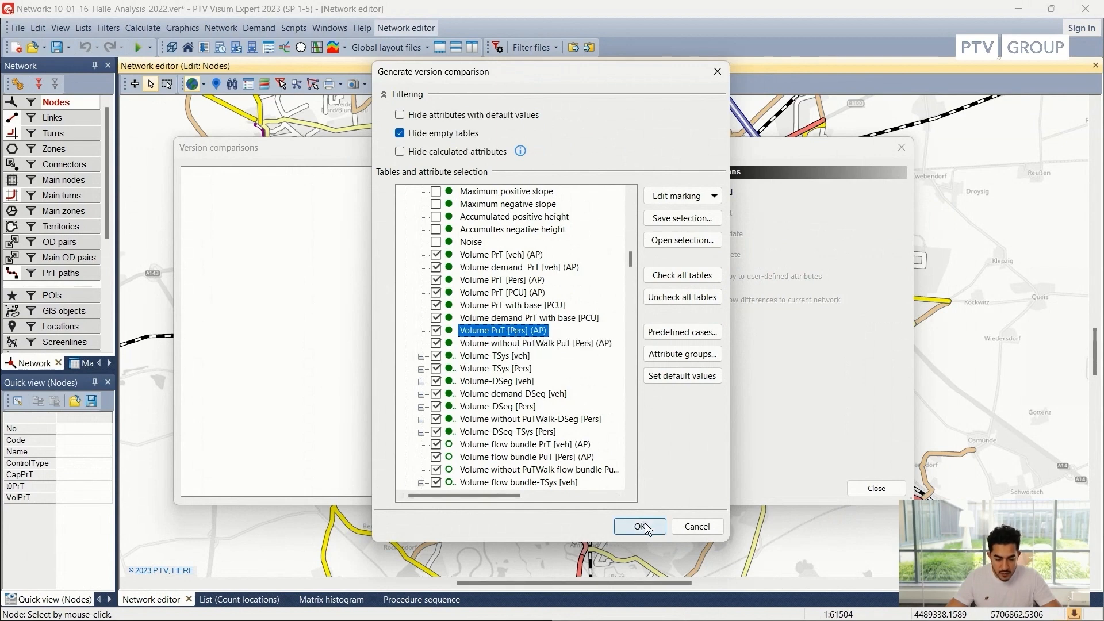
{"action": "left_click", "coordinate": [640, 527]}
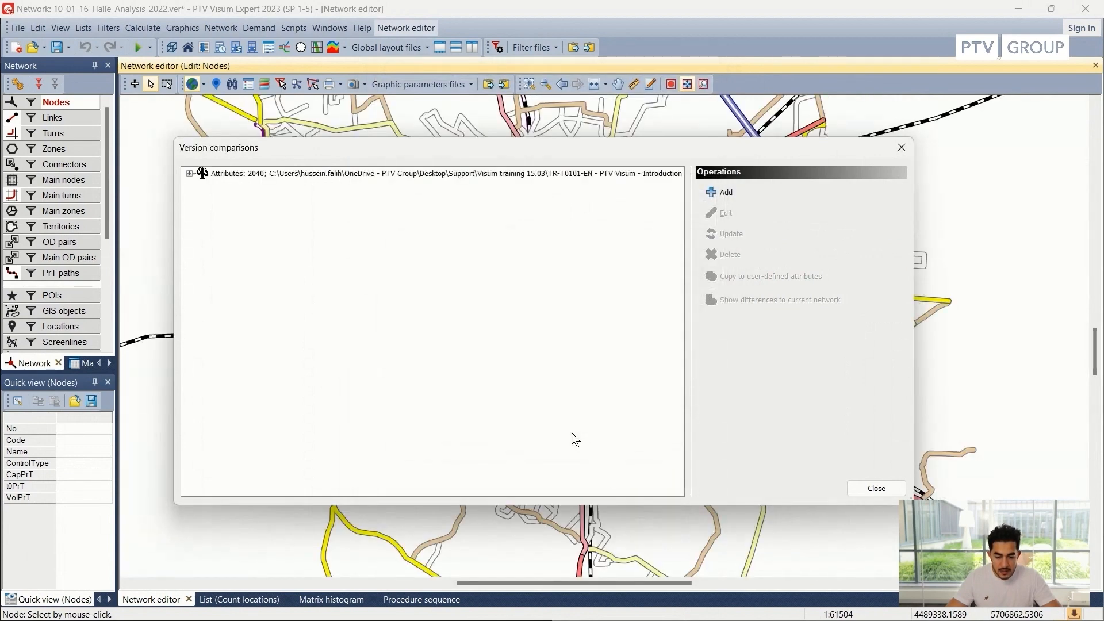
{"action": "mouse_move", "coordinate": [542, 204]}
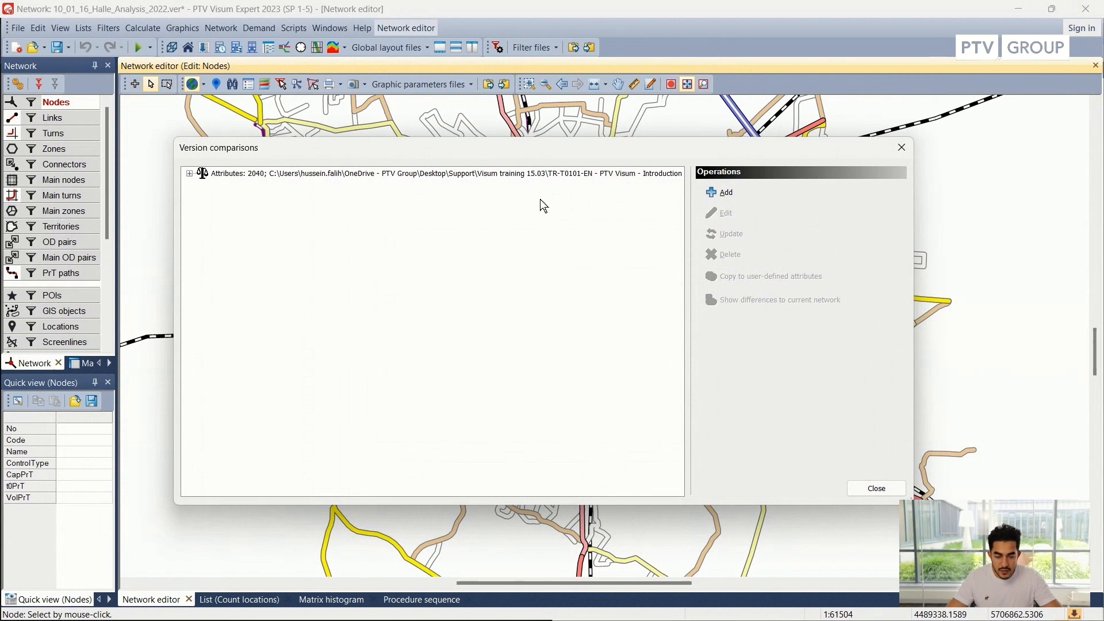
Review the 2040 comparison's attribute list and close the version comparisons manager.
{"action": "left_click", "coordinate": [189, 173]}
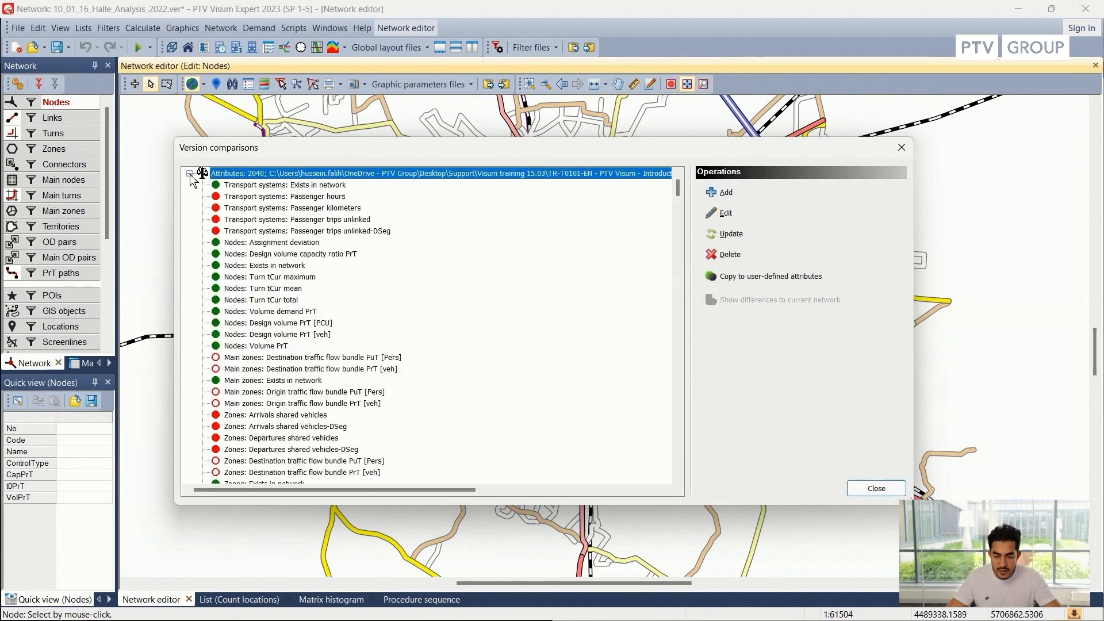
{"action": "scroll", "scroll_direction": "down", "scroll_amount": 3}
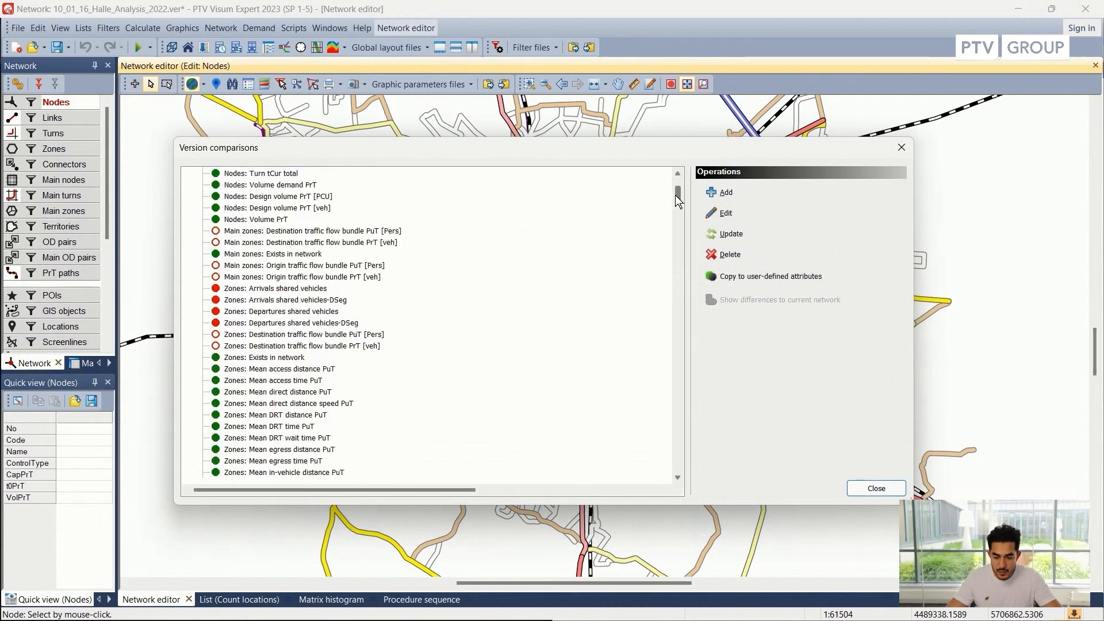
{"action": "scroll", "scroll_direction": "down", "scroll_amount": 3}
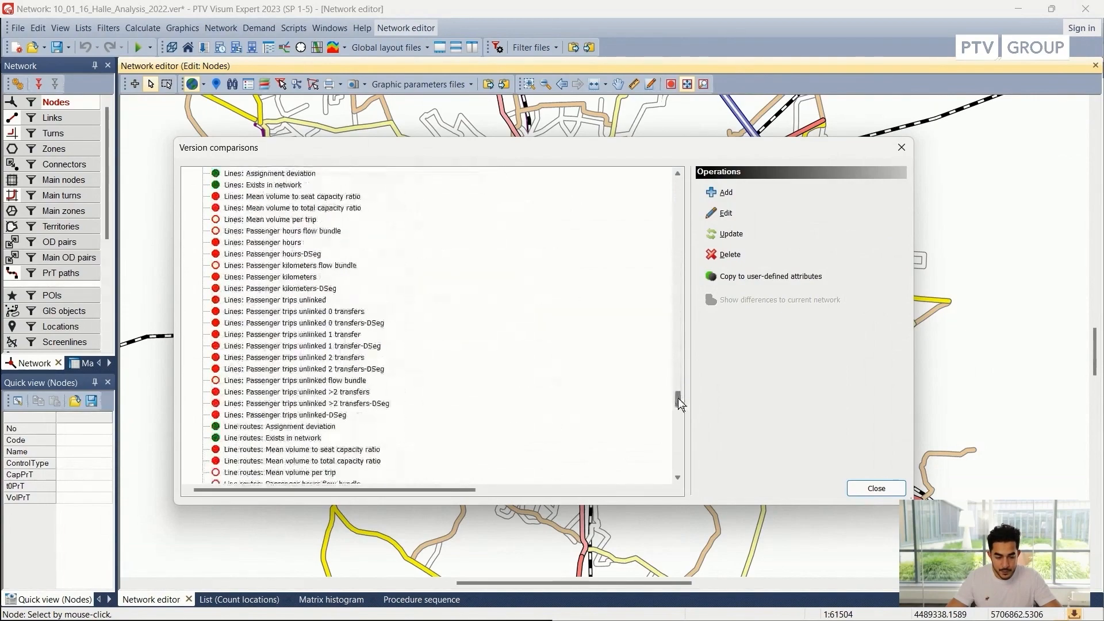
{"action": "scroll", "scroll_direction": "up", "scroll_amount": 3}
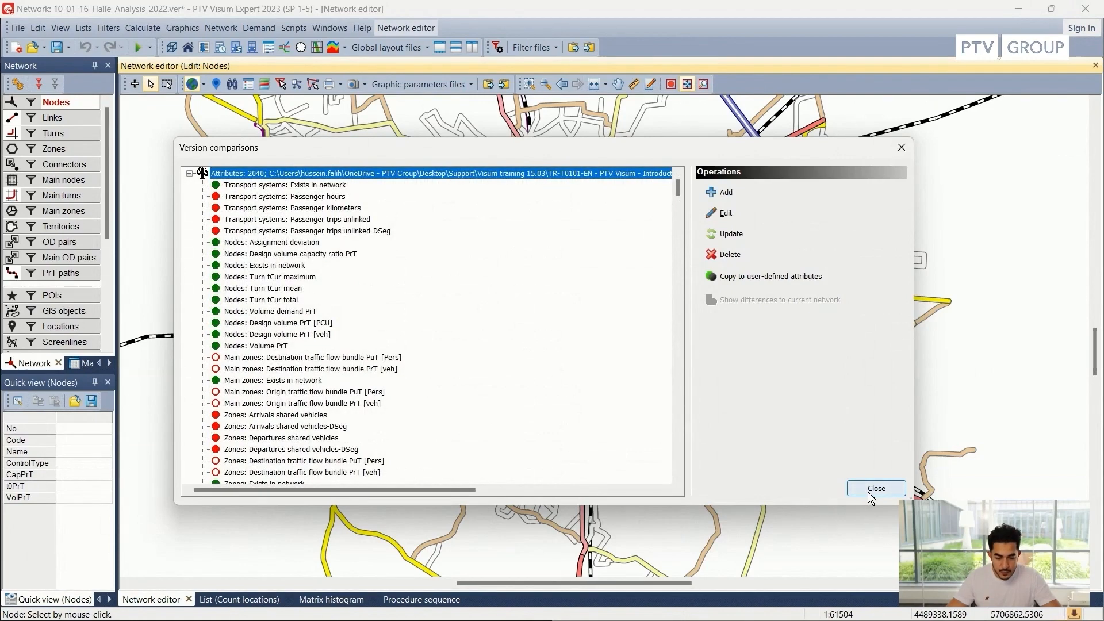
{"action": "left_click", "coordinate": [875, 489]}
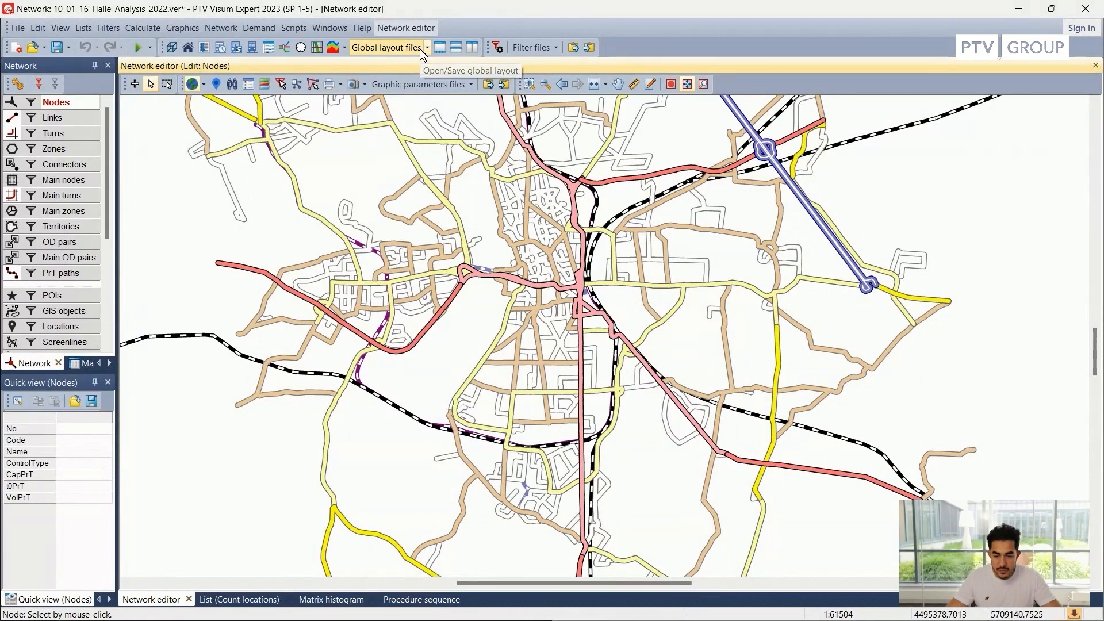
Load the Vol_Diff global layout and mark node 504 plus a second node.
{"action": "left_click", "coordinate": [388, 48]}
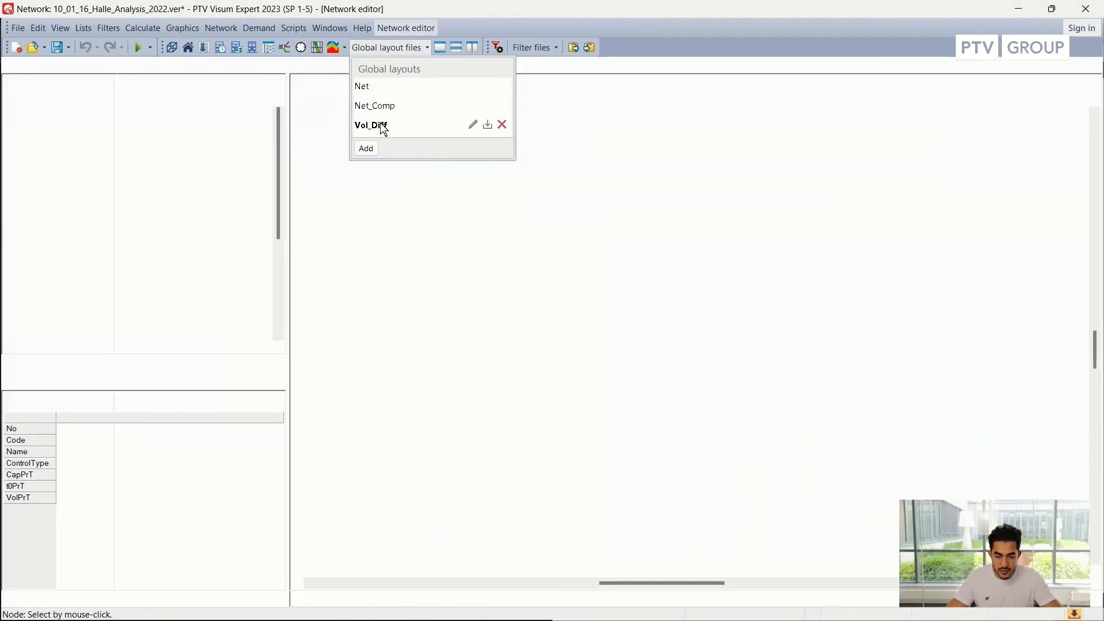
{"action": "left_click", "coordinate": [370, 125]}
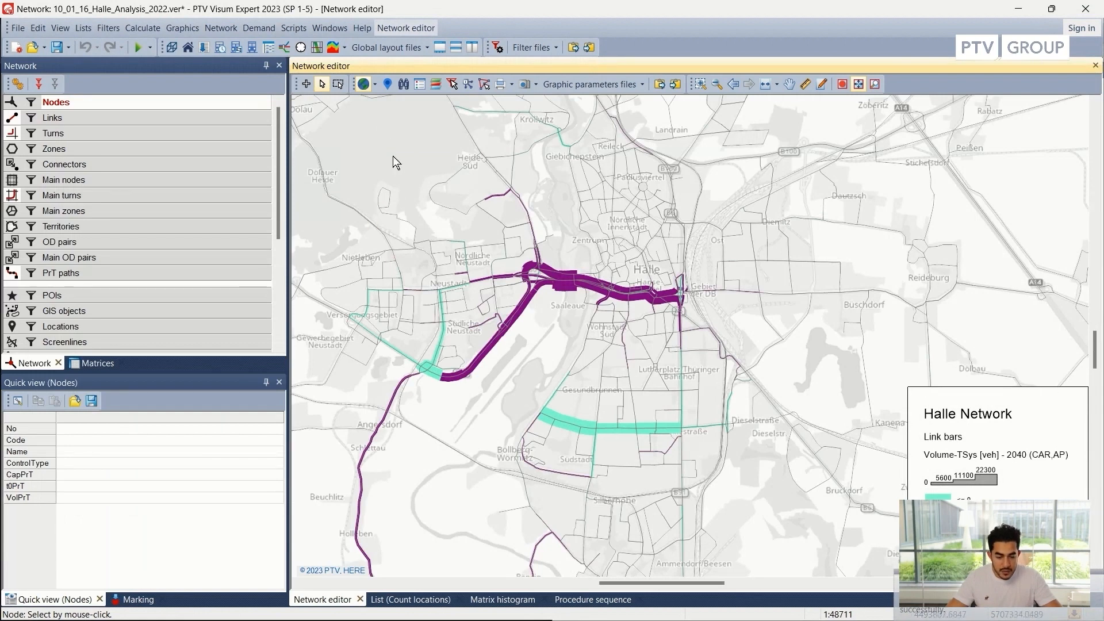
{"action": "mouse_move", "coordinate": [810, 242]}
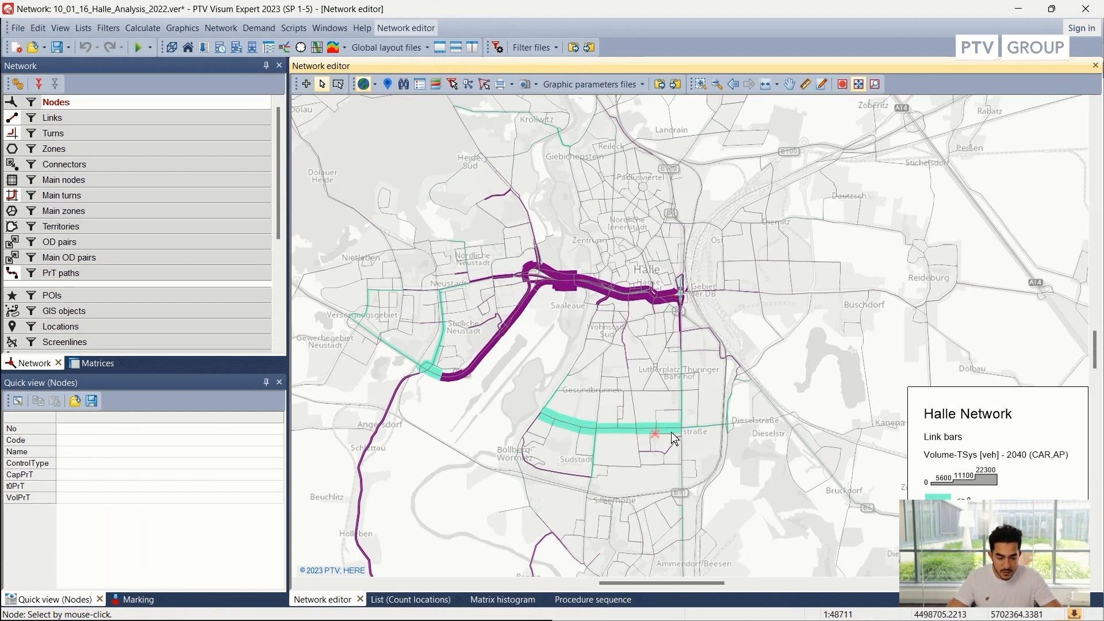
{"action": "mouse_move", "coordinate": [548, 422]}
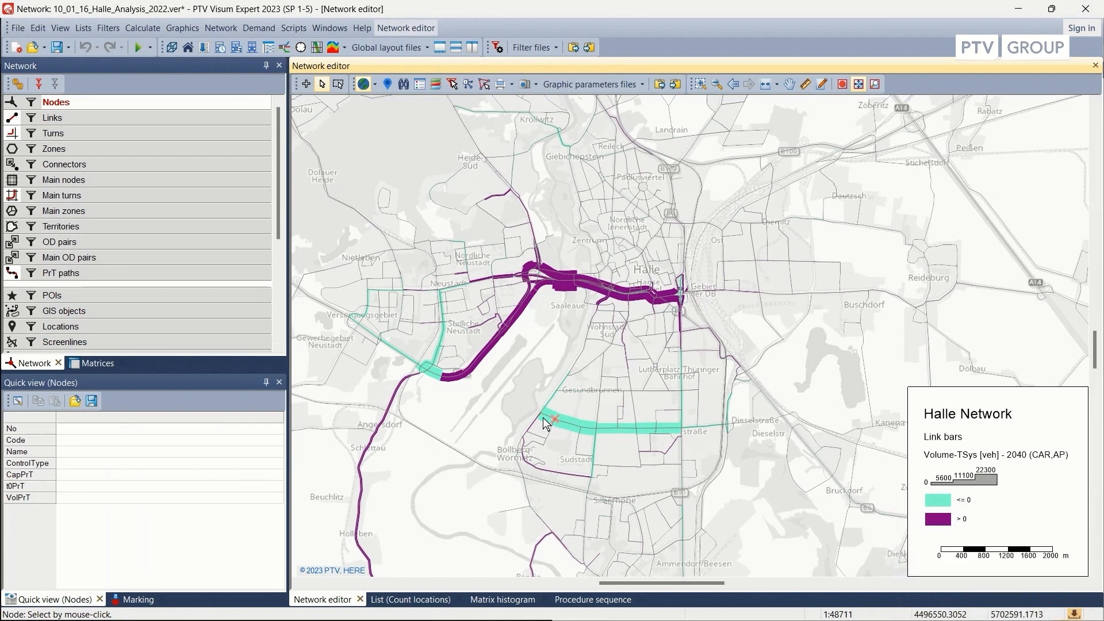
{"action": "mouse_move", "coordinate": [542, 419]}
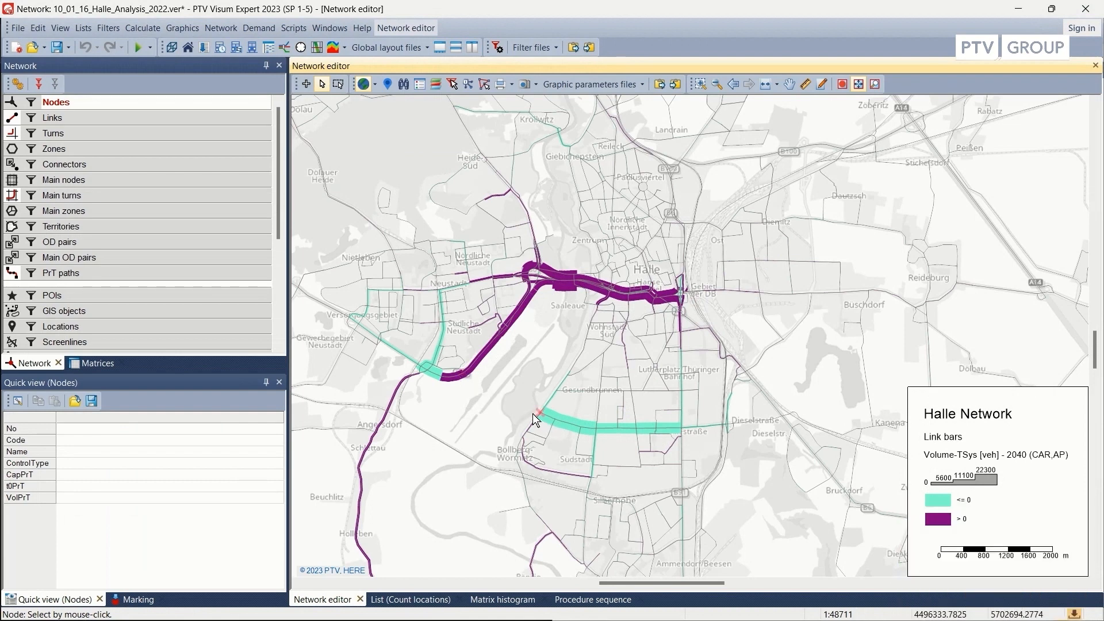
{"action": "left_click", "coordinate": [540, 412]}
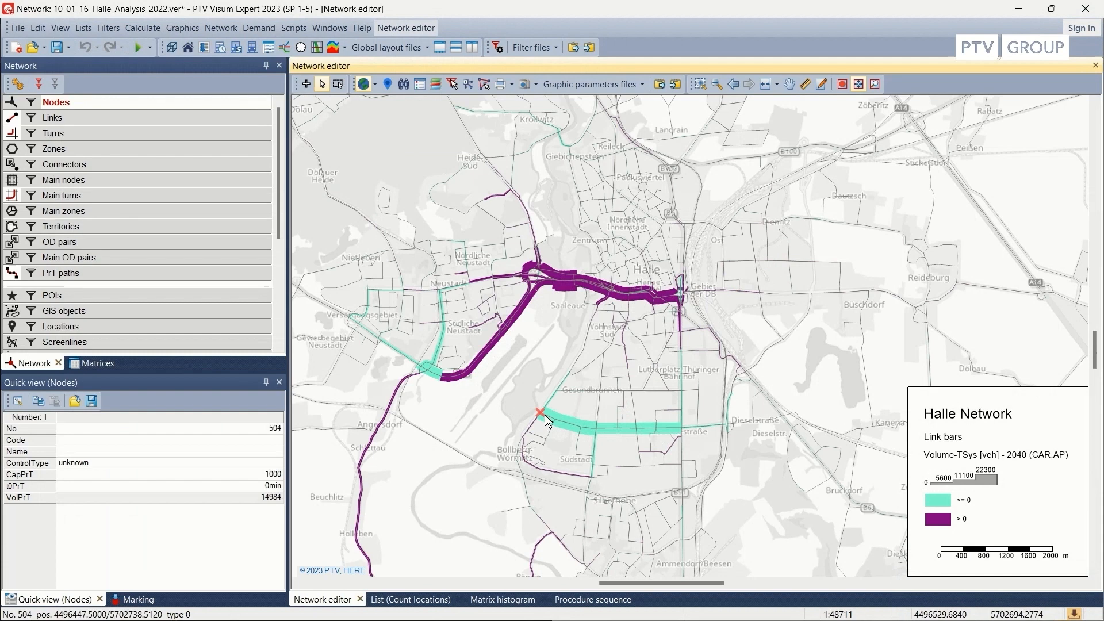
{"action": "left_click", "coordinate": [440, 373]}
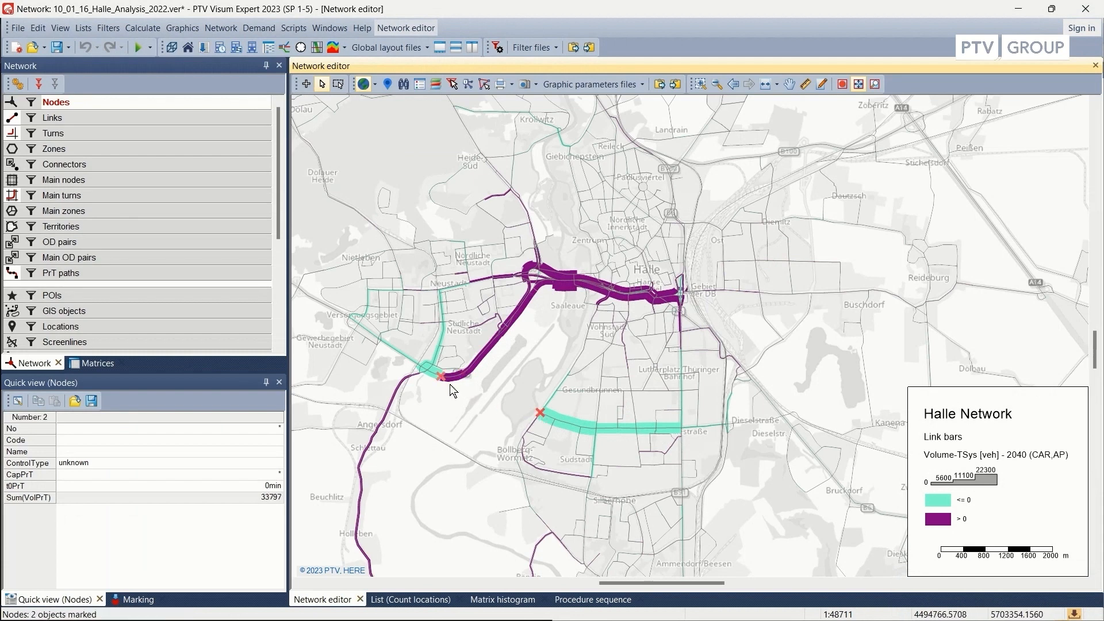
{"action": "mouse_move", "coordinate": [505, 392]}
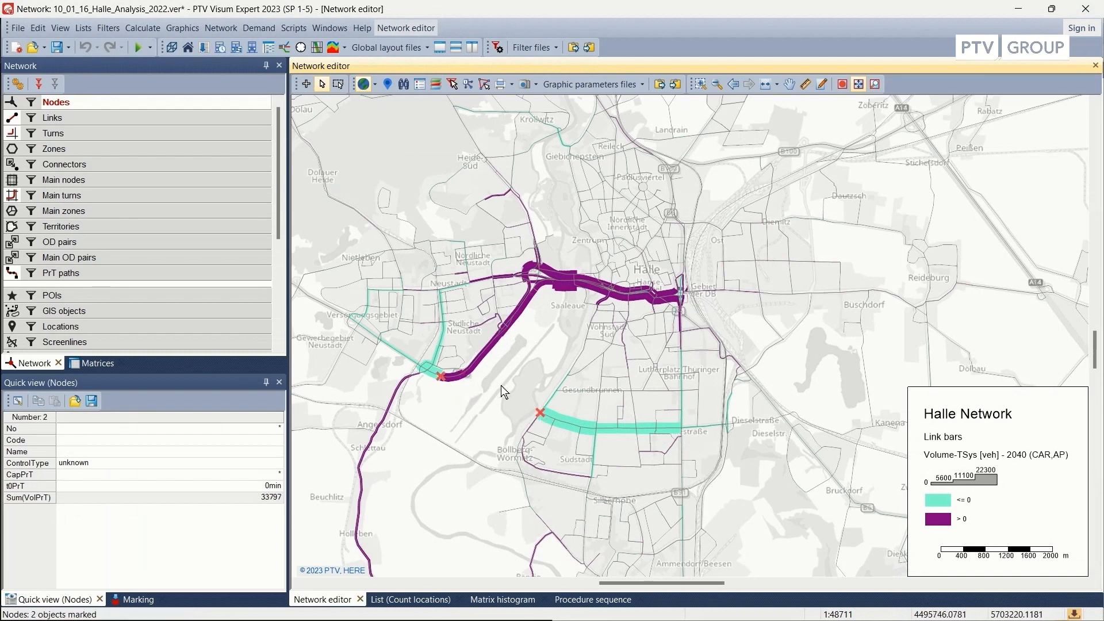
{"action": "mouse_move", "coordinate": [541, 341]}
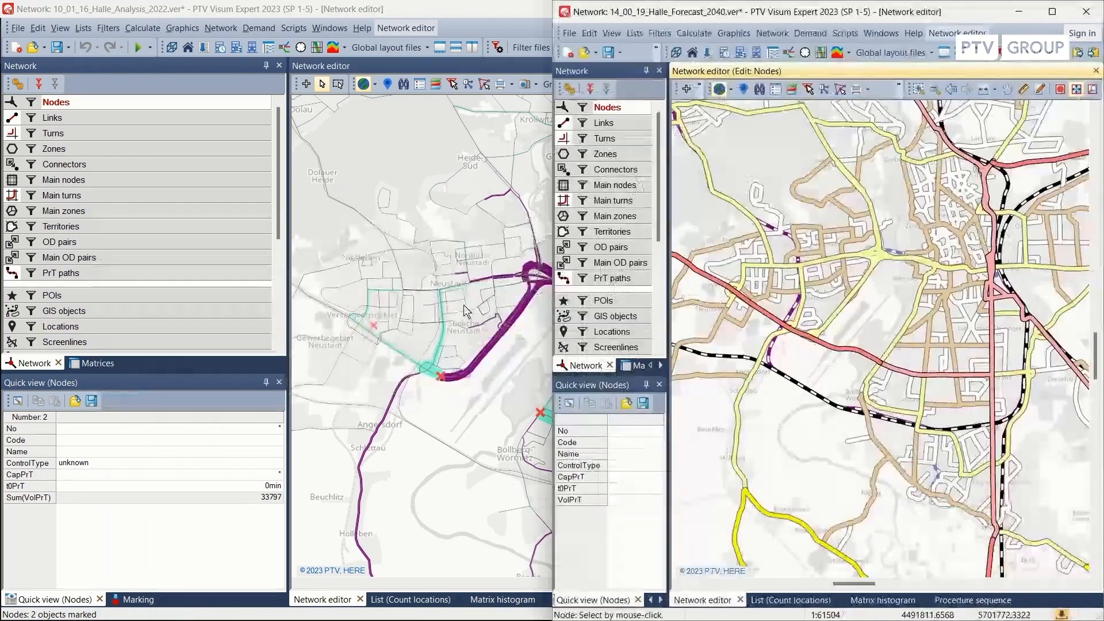
Bring the 14_00_19_Halle_Forecast_2040 network forward and go to its File commands.
{"action": "left_click", "coordinate": [1052, 12]}
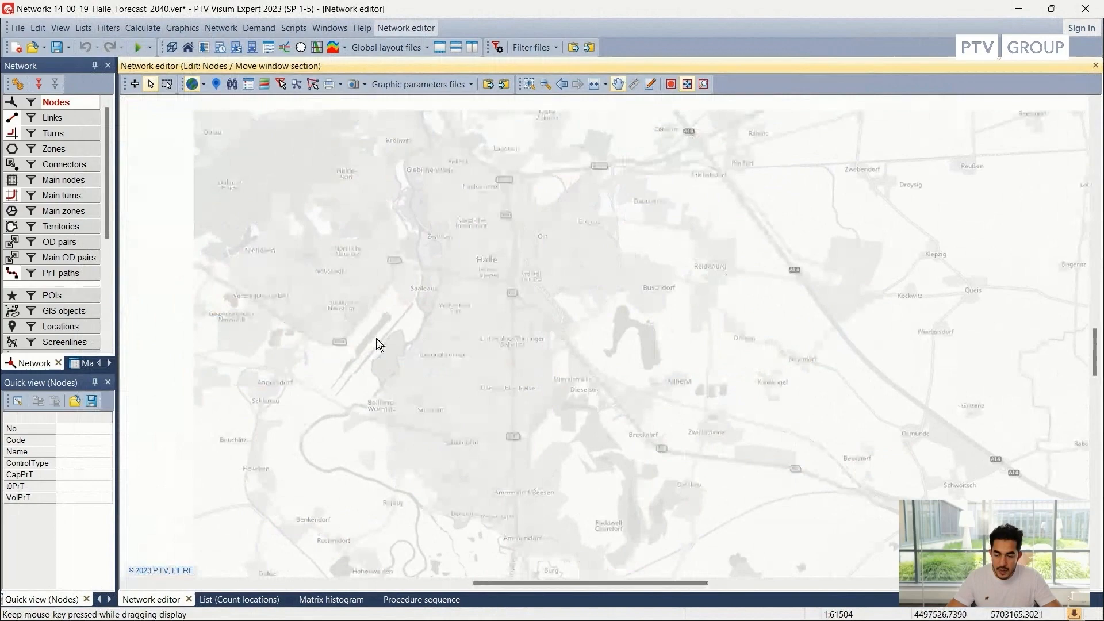
{"action": "left_click", "coordinate": [16, 28]}
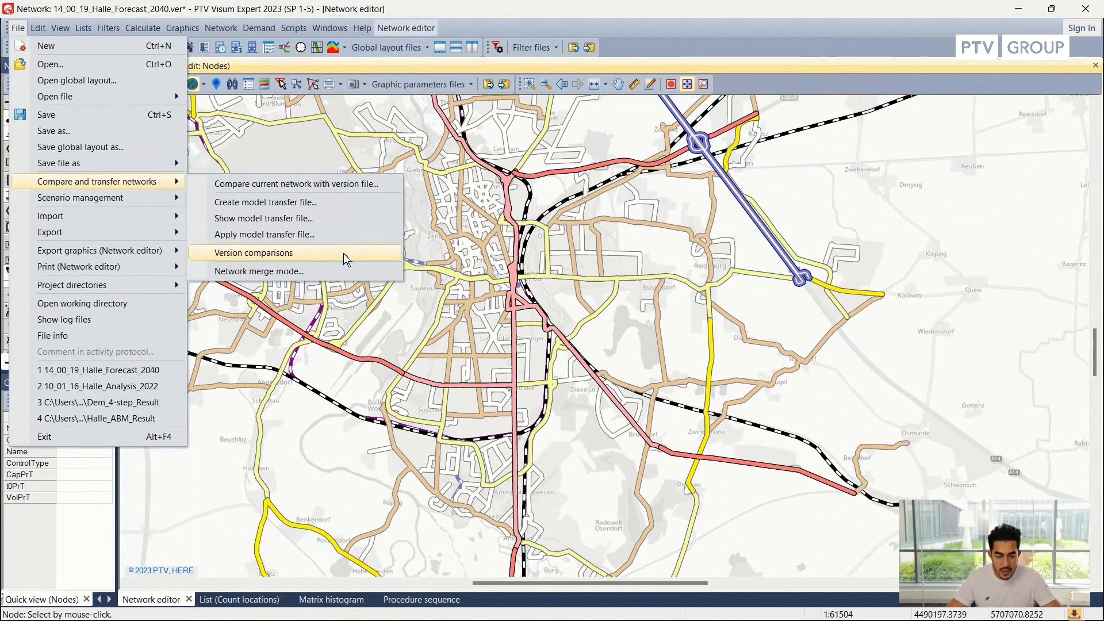
Add a version comparison using 10_01_16_Halle_Analysis_2022.ver with code Base.
{"action": "left_click", "coordinate": [253, 252]}
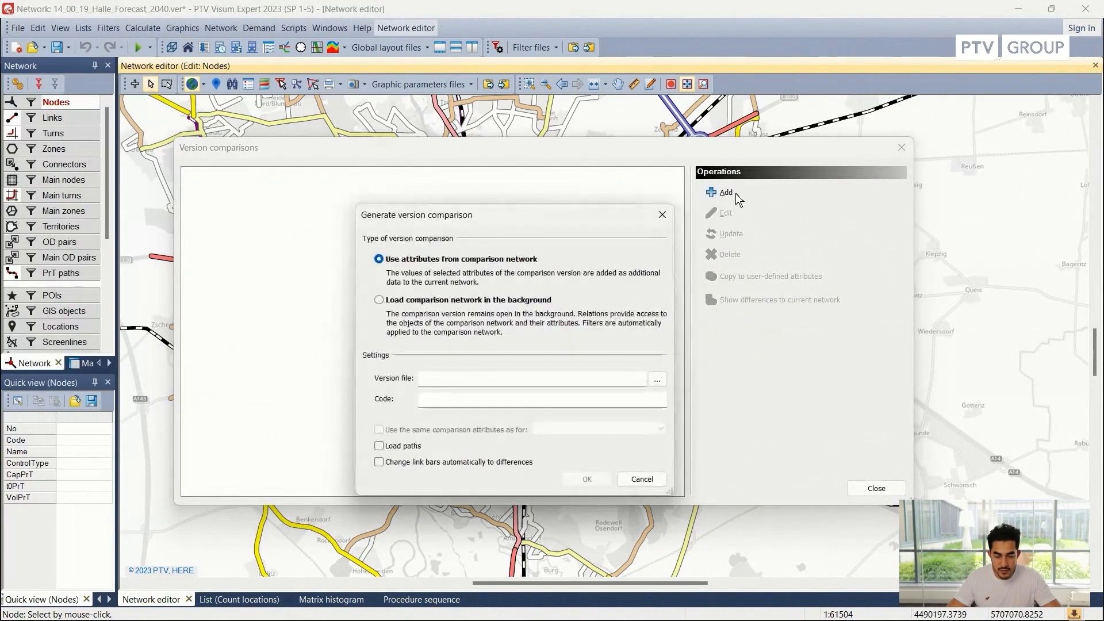
{"action": "left_click", "coordinate": [655, 379]}
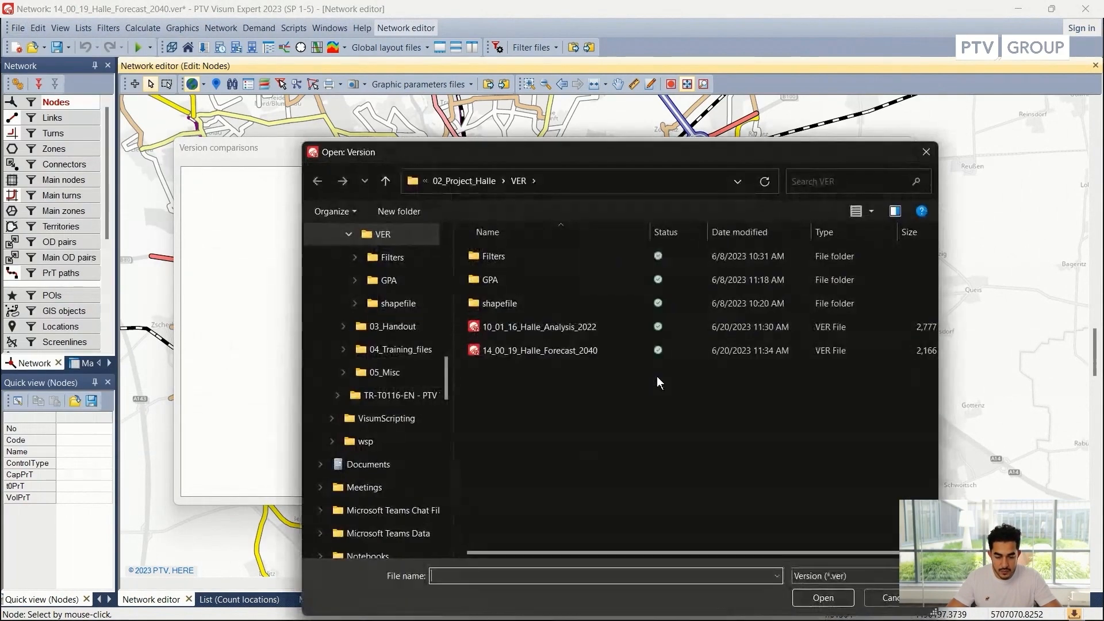
{"action": "left_click", "coordinate": [537, 326]}
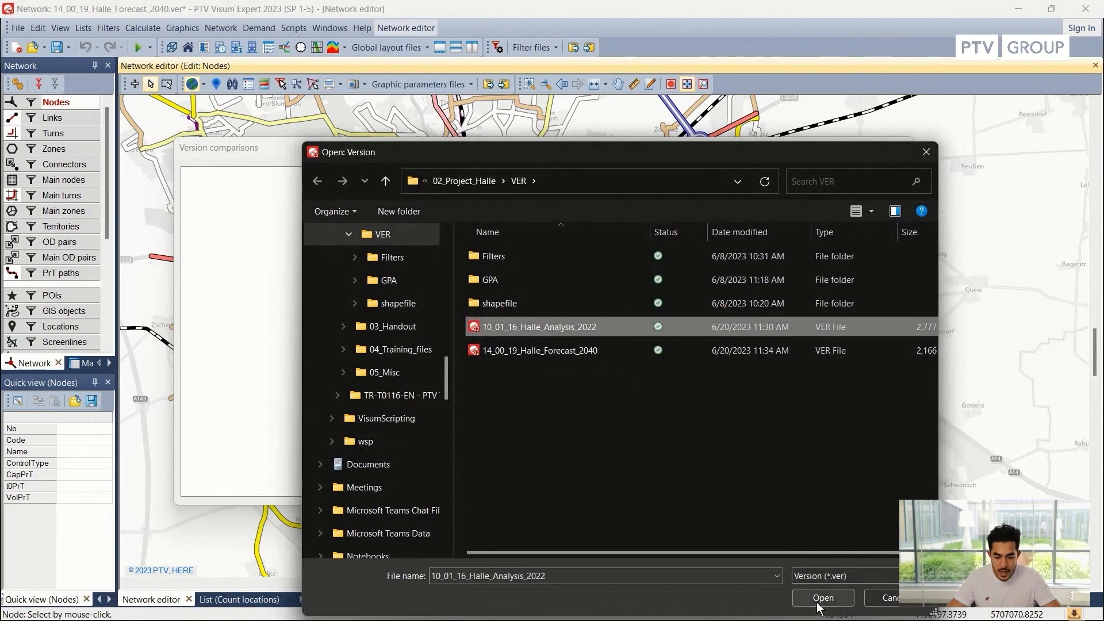
{"action": "left_click", "coordinate": [822, 597]}
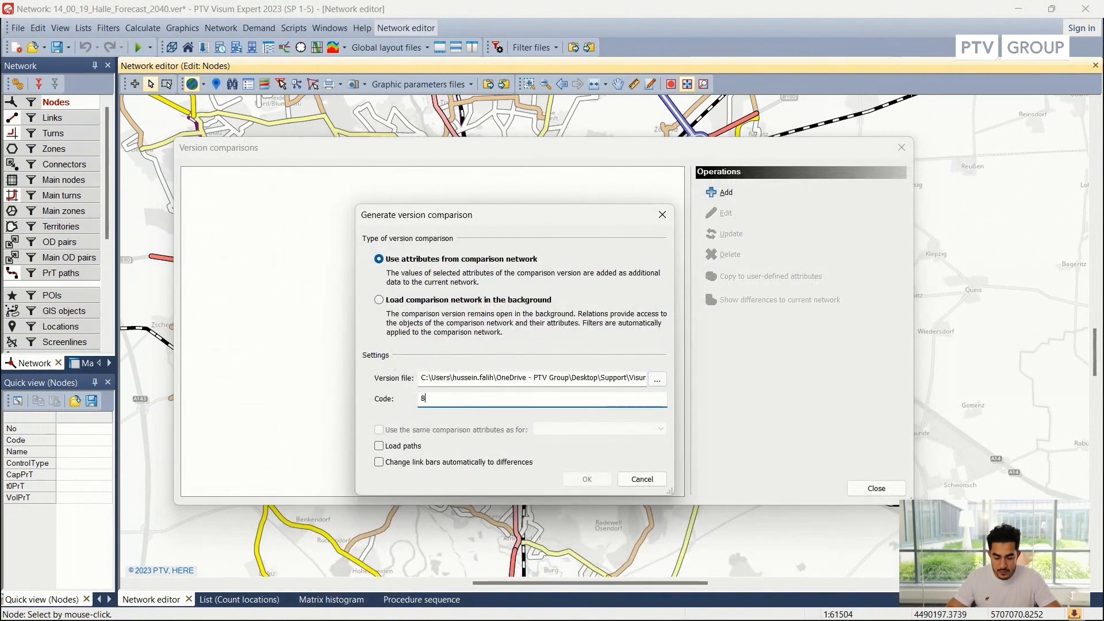
{"action": "type", "text": "ase"}
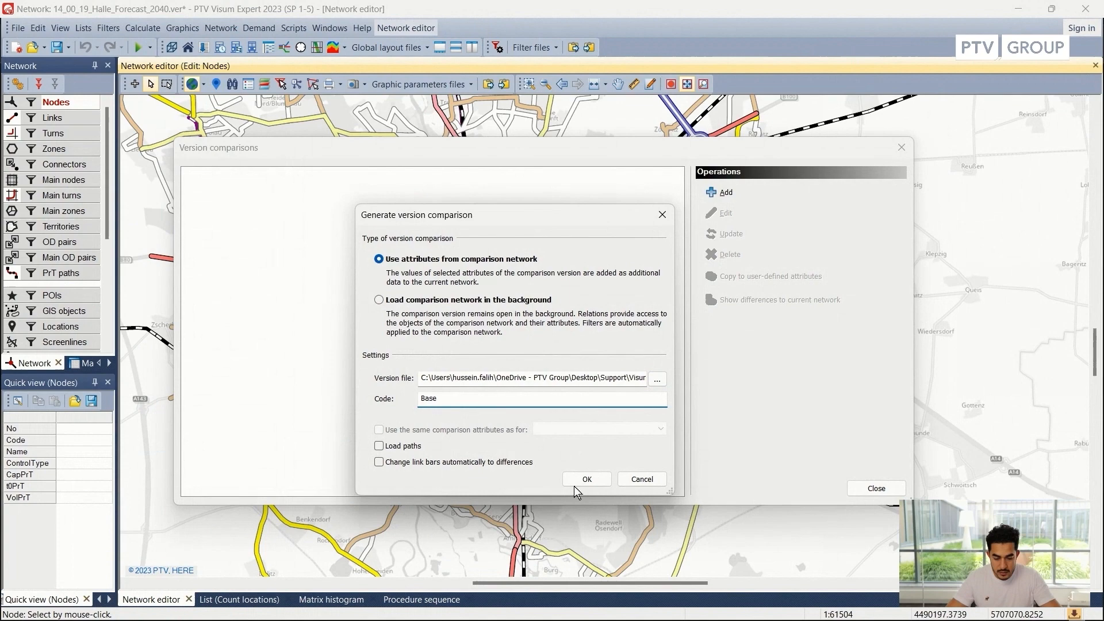
{"action": "left_click", "coordinate": [586, 479]}
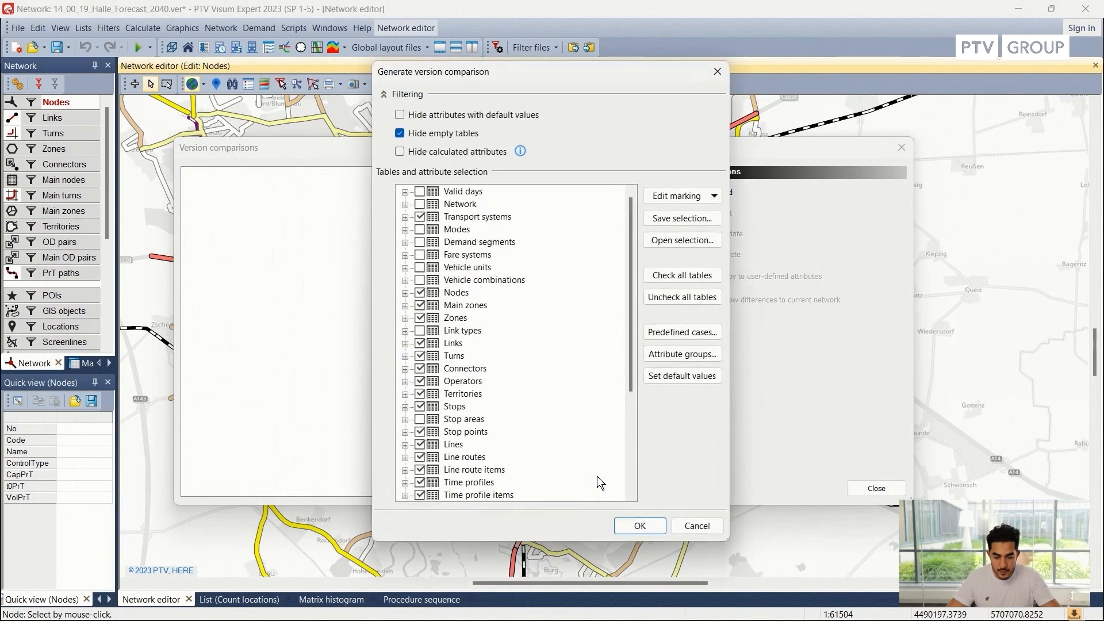
Accept the compared tables and attributes and close the version comparisons manager.
{"action": "left_click", "coordinate": [638, 525]}
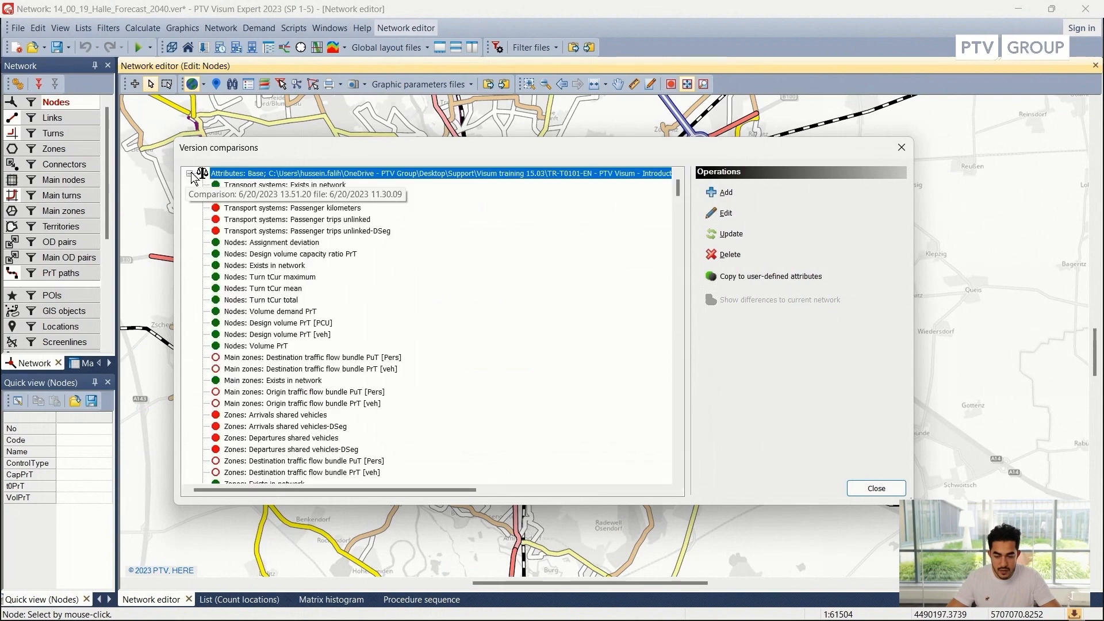
{"action": "scroll", "scroll_direction": "down", "scroll_amount": 3}
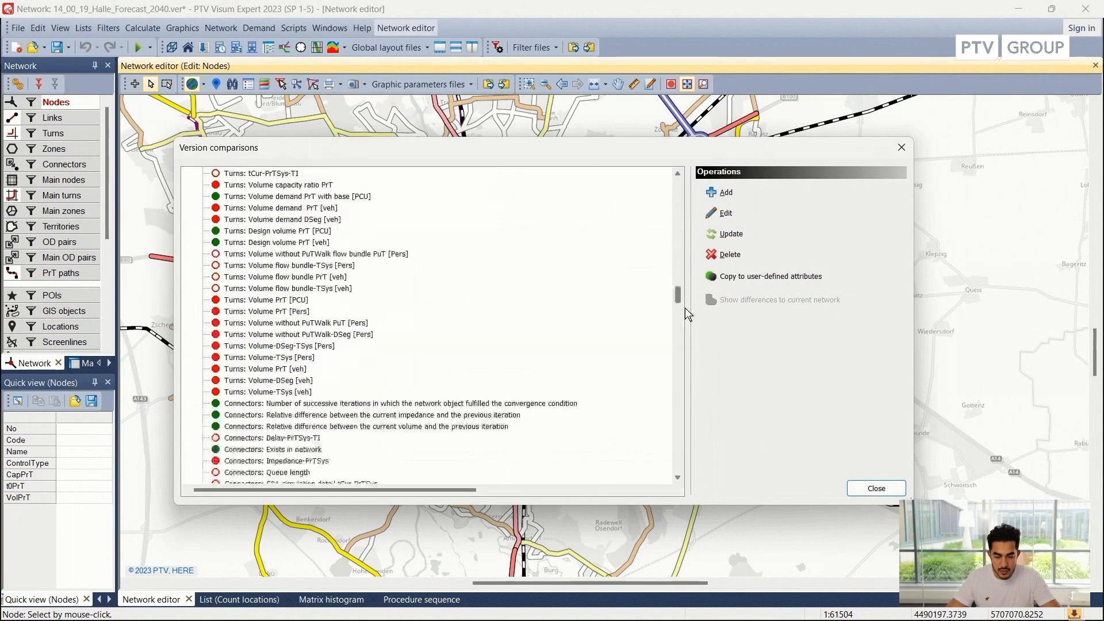
{"action": "scroll", "scroll_direction": "up", "scroll_amount": 3}
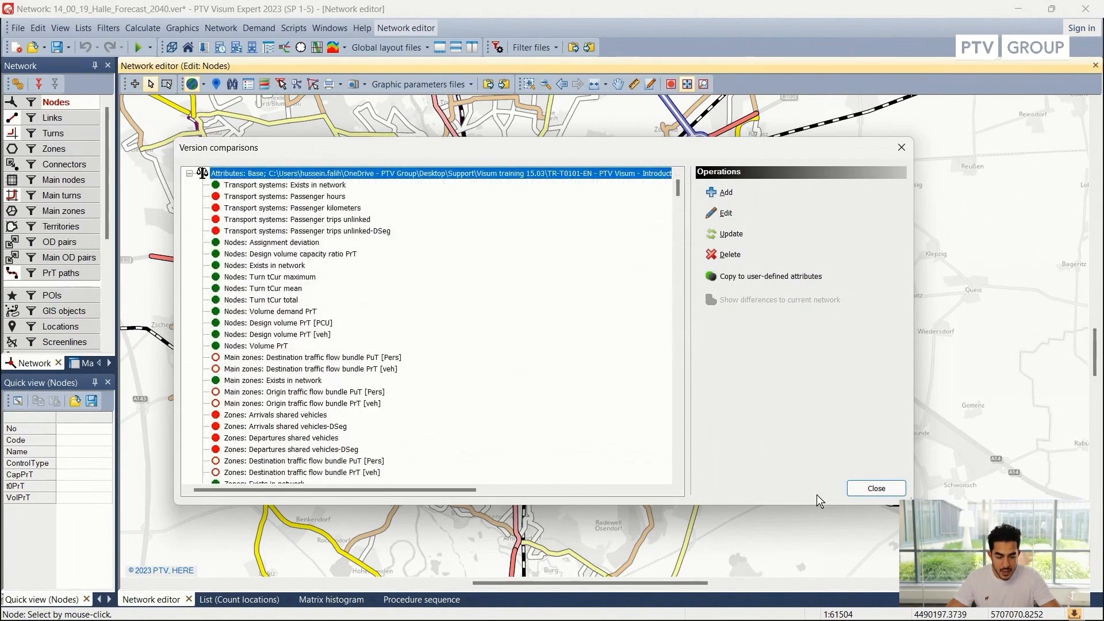
{"action": "left_click", "coordinate": [875, 488]}
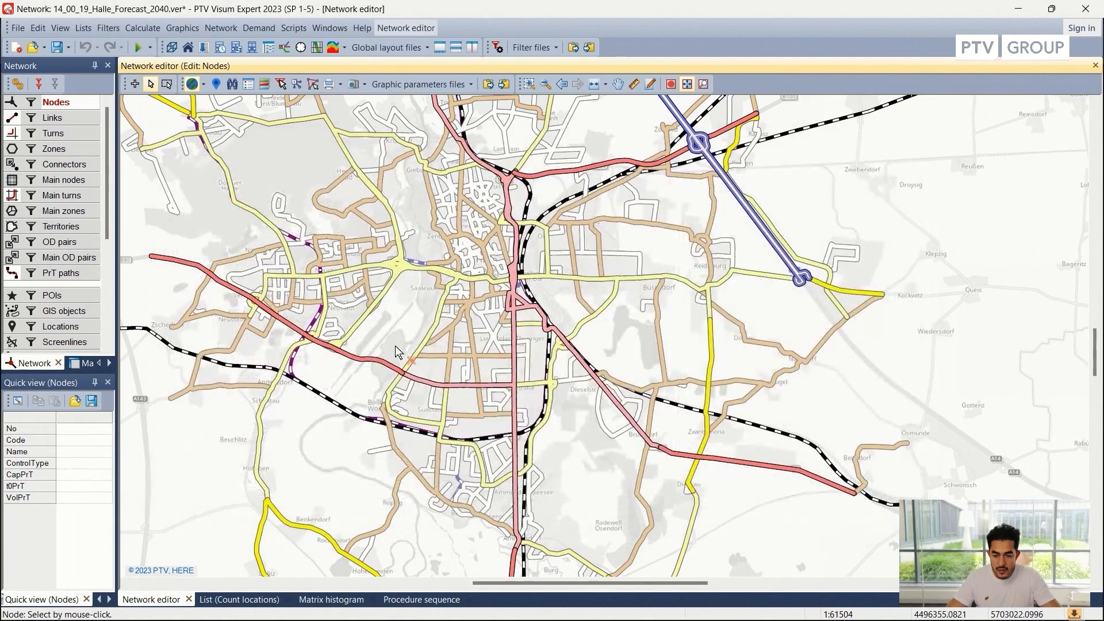
Load the plain grey global layout titled Halle Network.
{"action": "left_click", "coordinate": [387, 47]}
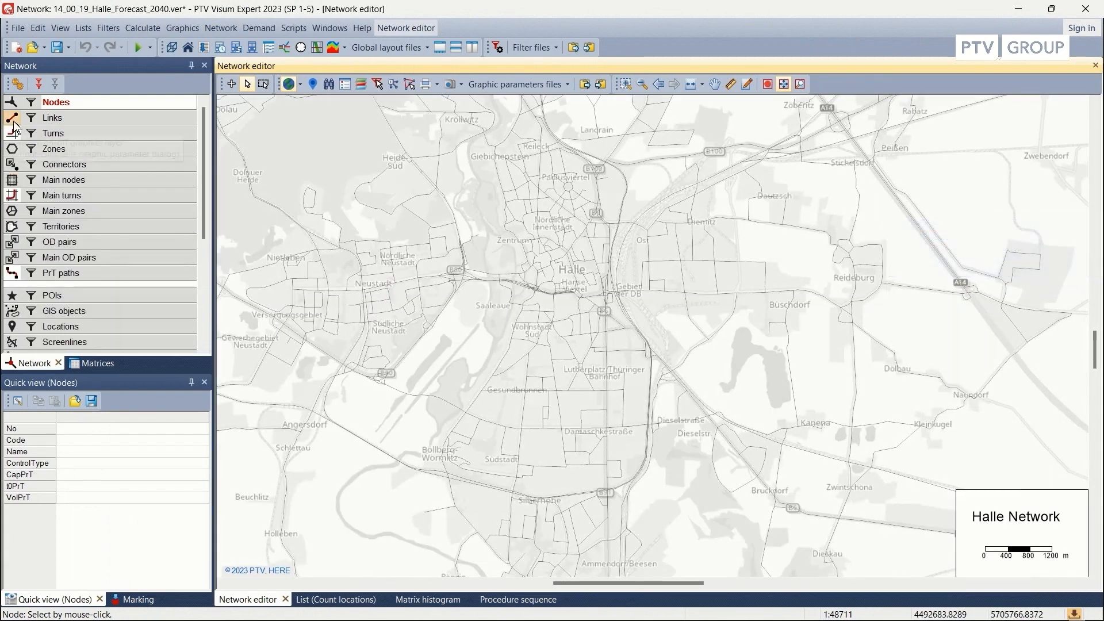
{"action": "mouse_move", "coordinate": [13, 118]}
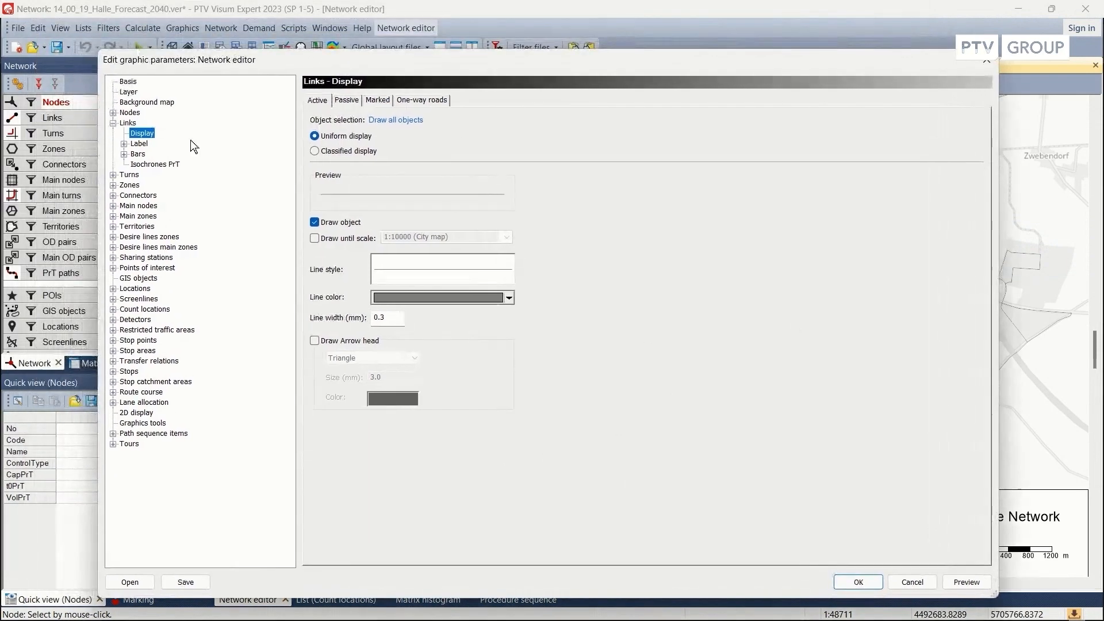
For link bar 1, choose Volume-TSys [veh] with the This network - Base difference.
{"action": "left_click", "coordinate": [138, 154]}
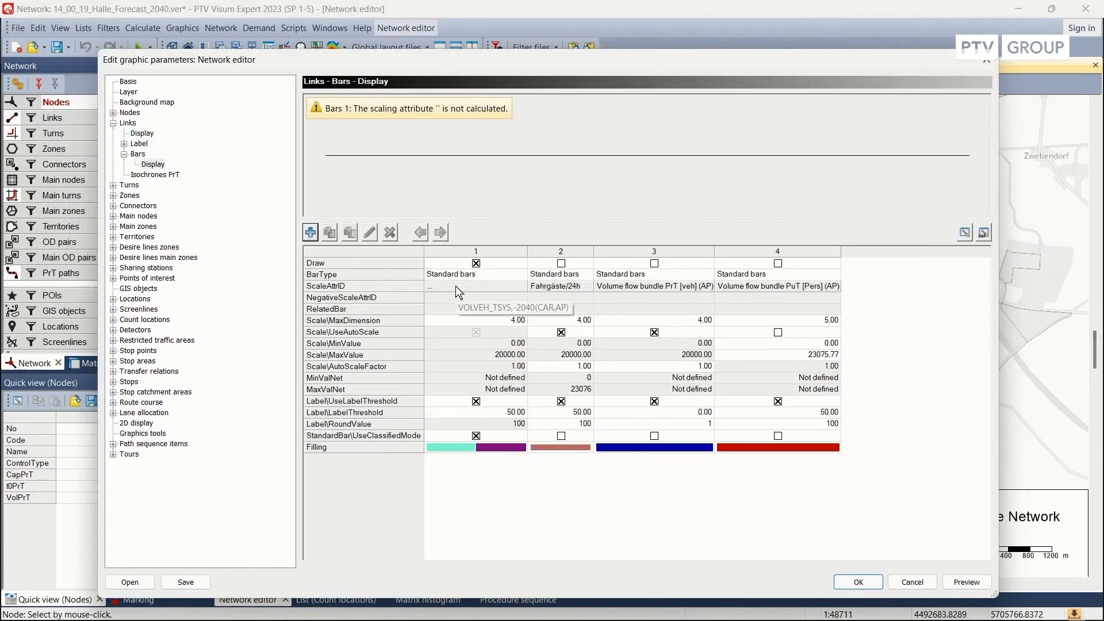
{"action": "left_click", "coordinate": [458, 288]}
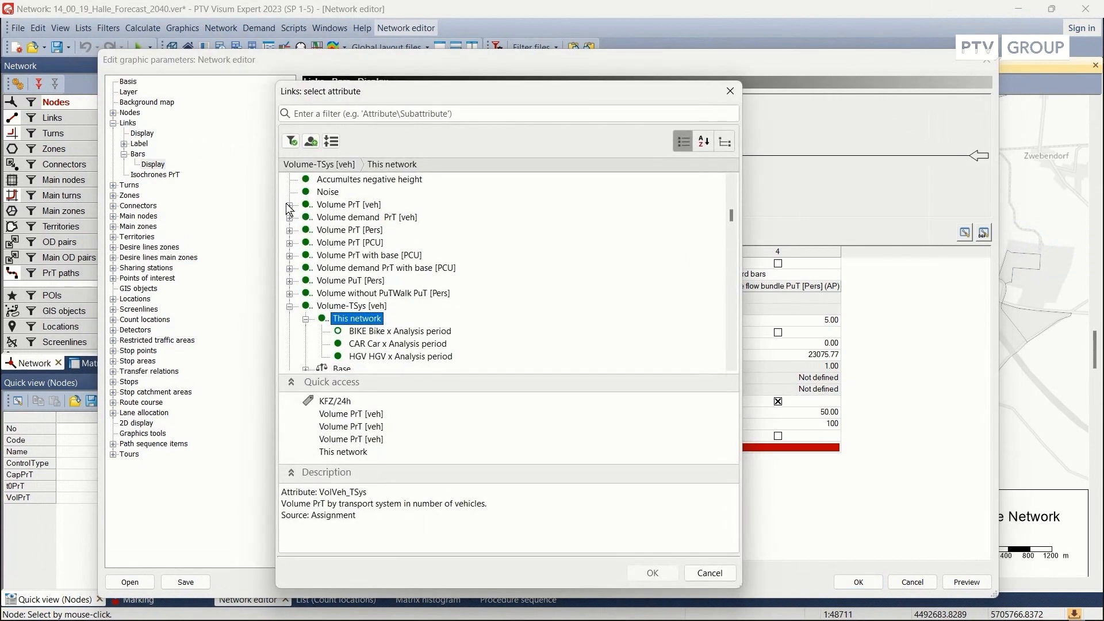
{"action": "scroll", "scroll_direction": "down", "scroll_amount": 3}
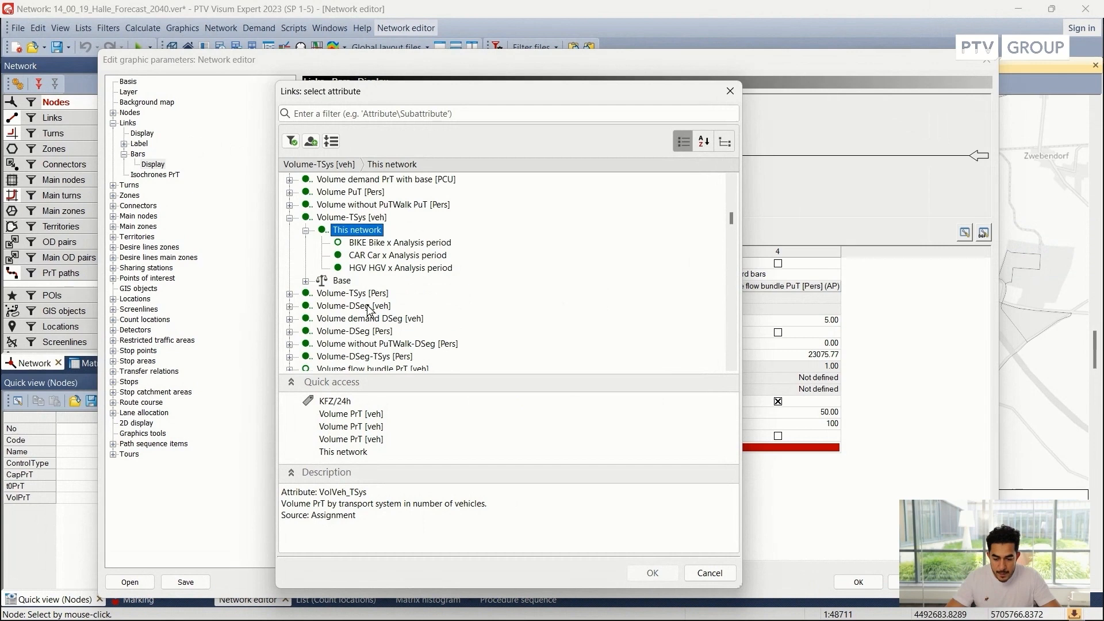
{"action": "left_click", "coordinate": [351, 217]}
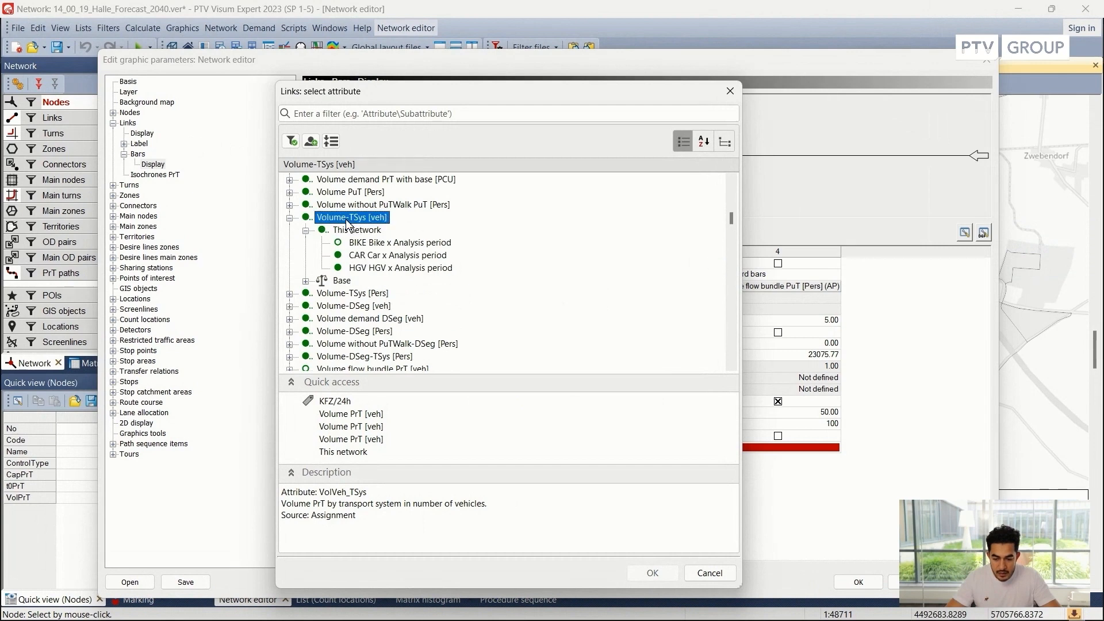
{"action": "left_click", "coordinate": [305, 280]}
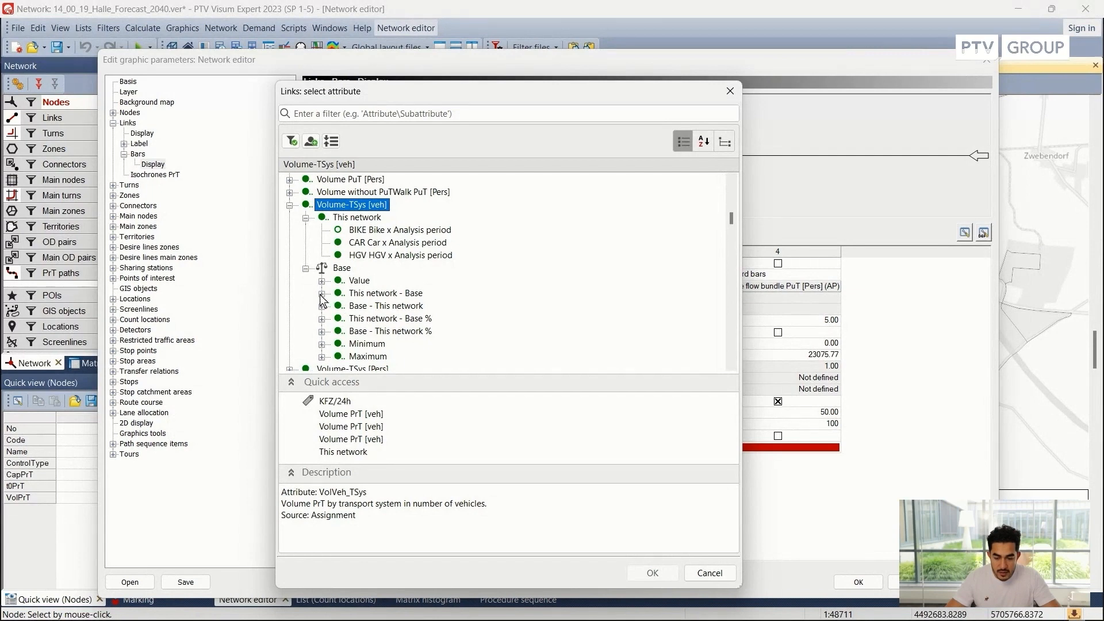
{"action": "left_click", "coordinate": [385, 292]}
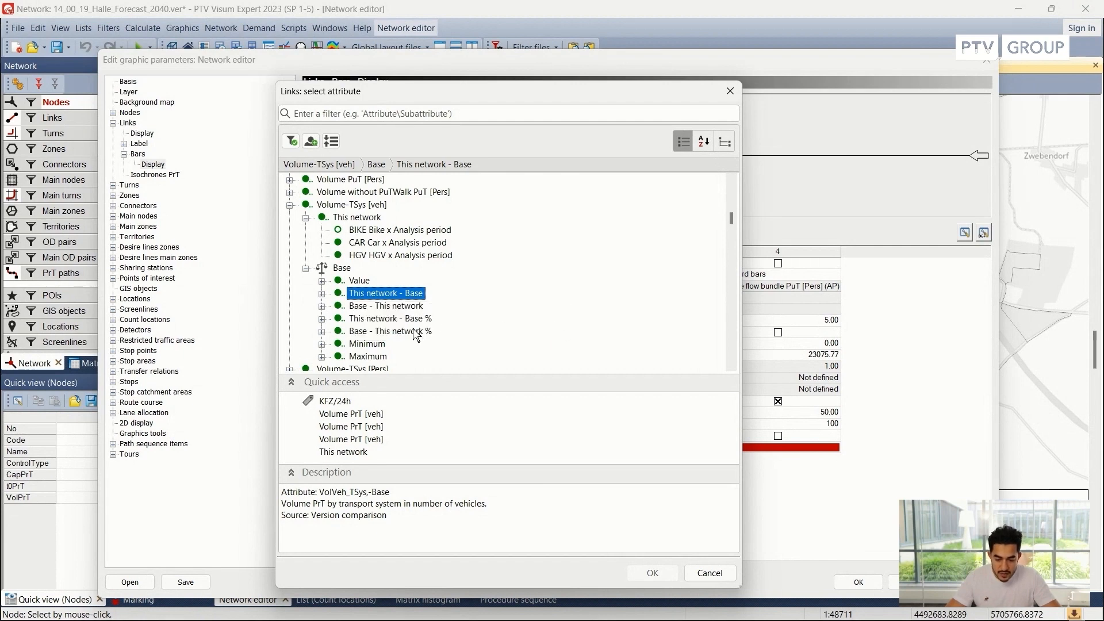
Review the other comparison variants, then set the bar to the CAR volume difference versus Base.
{"action": "left_click", "coordinate": [389, 331]}
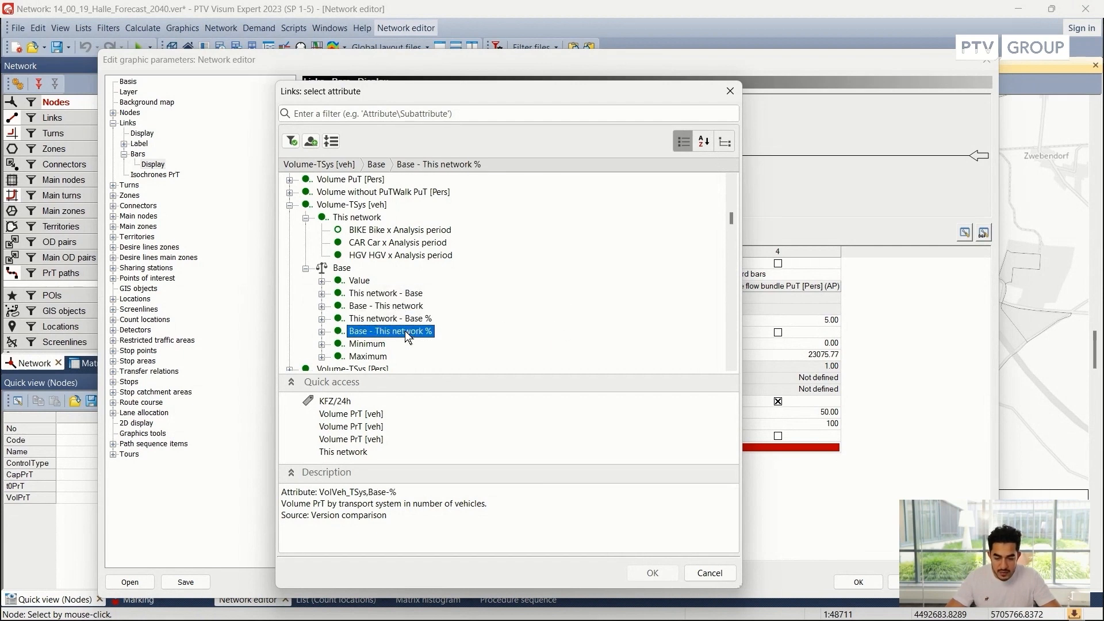
{"action": "left_click", "coordinate": [368, 356]}
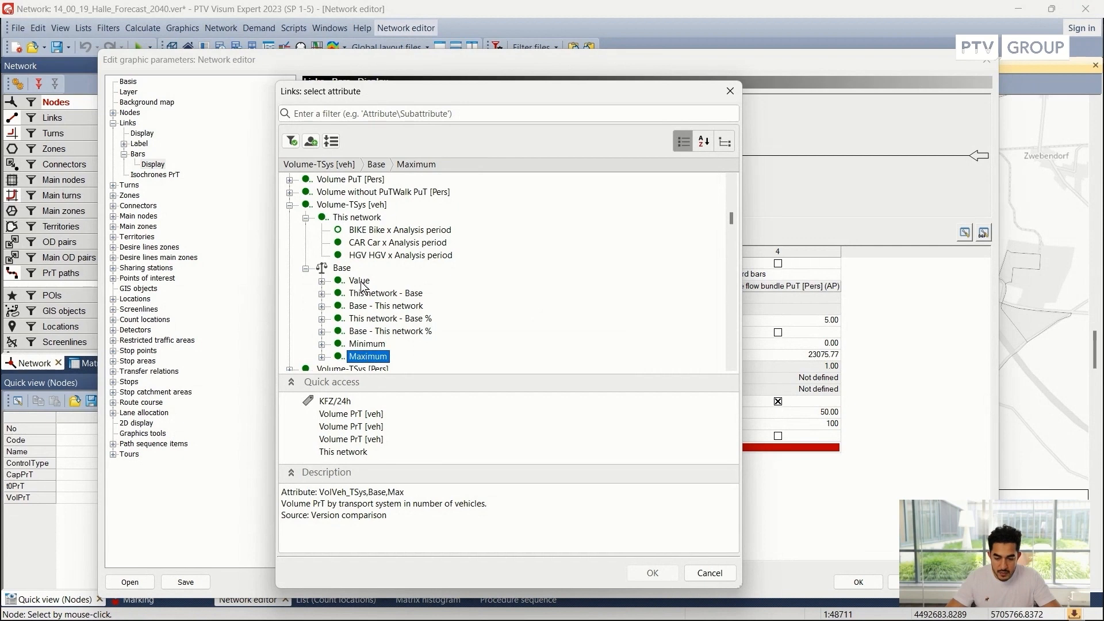
{"action": "left_click", "coordinate": [360, 280]}
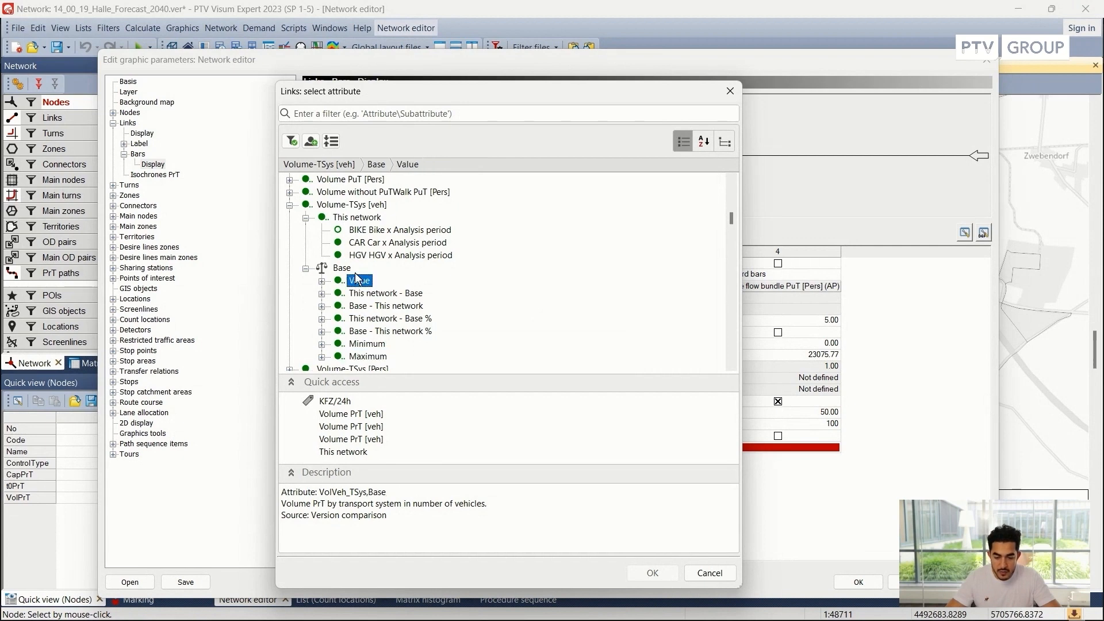
{"action": "mouse_move", "coordinate": [372, 326]}
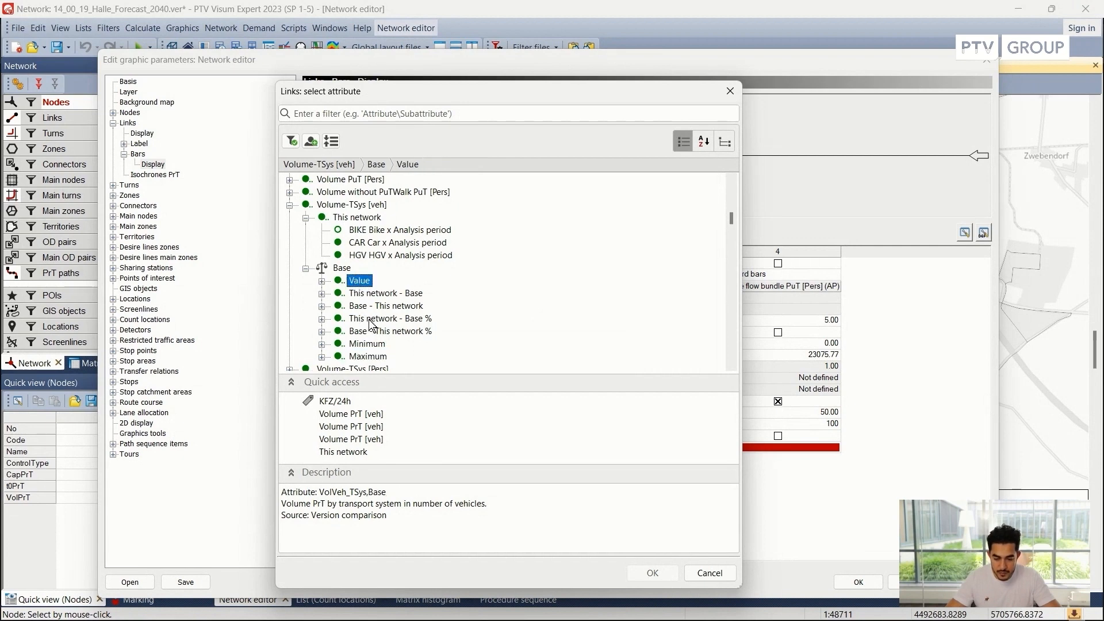
{"action": "mouse_move", "coordinate": [322, 301]}
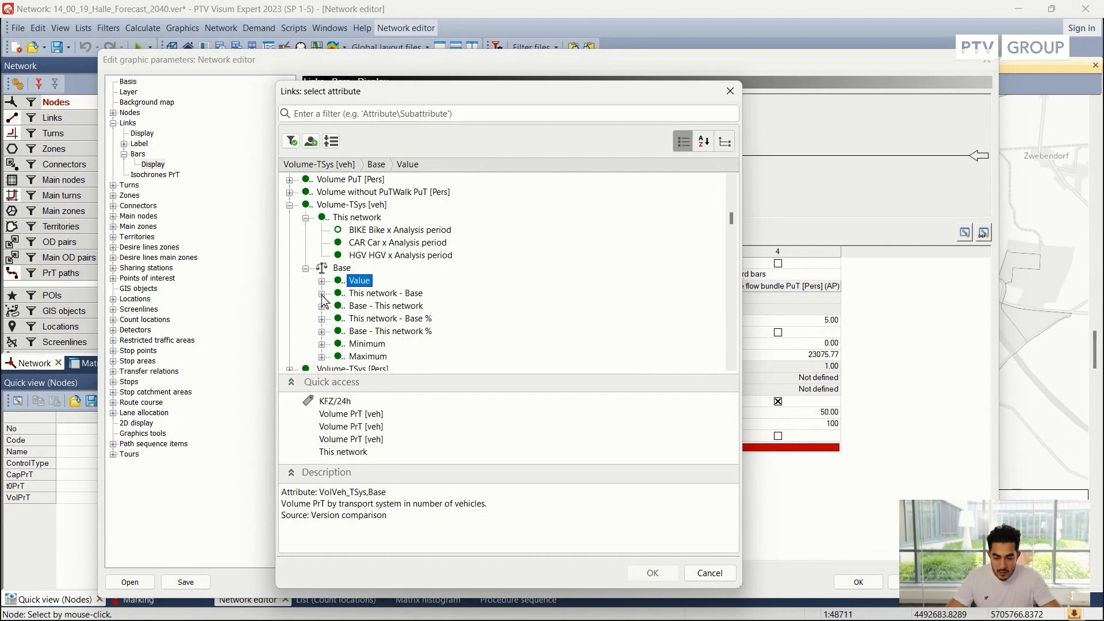
{"action": "left_click", "coordinate": [385, 293]}
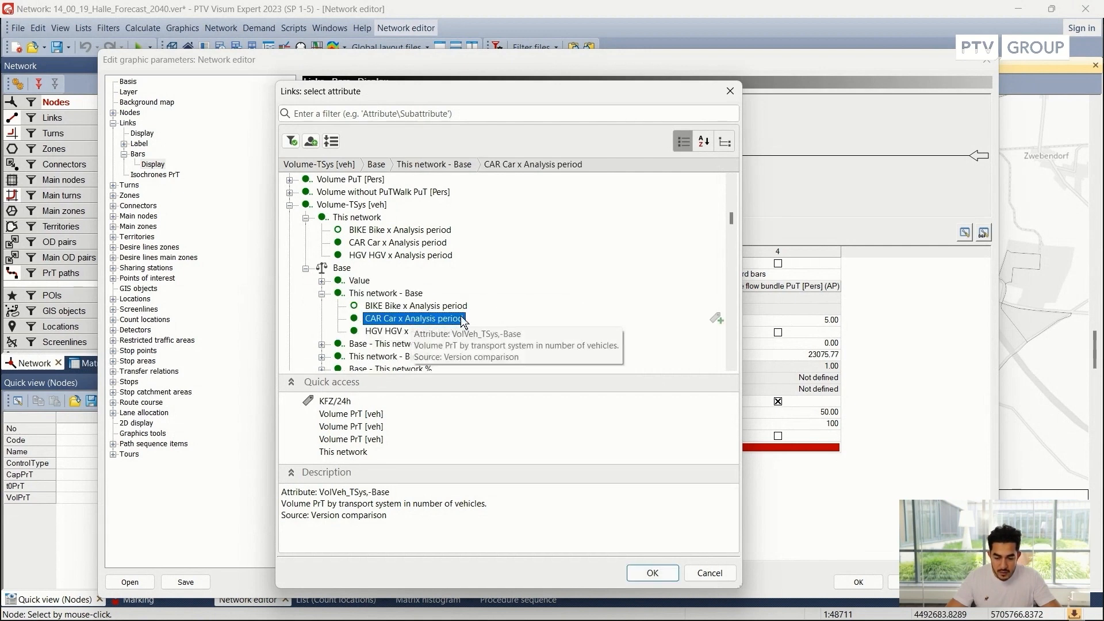
{"action": "left_click", "coordinate": [650, 571]}
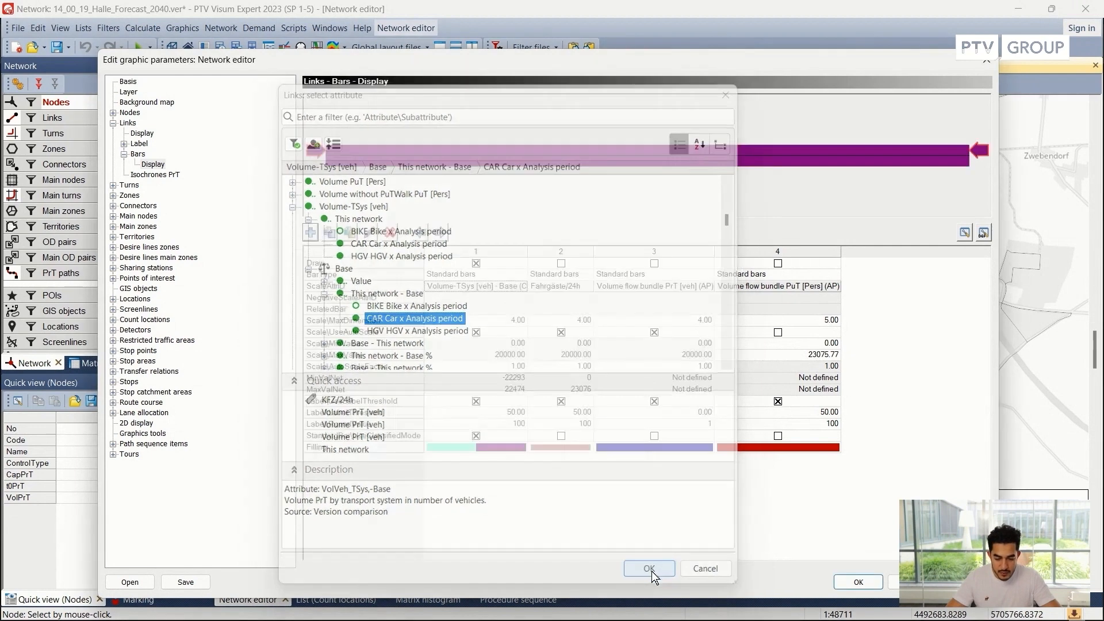
{"action": "left_click", "coordinate": [648, 568]}
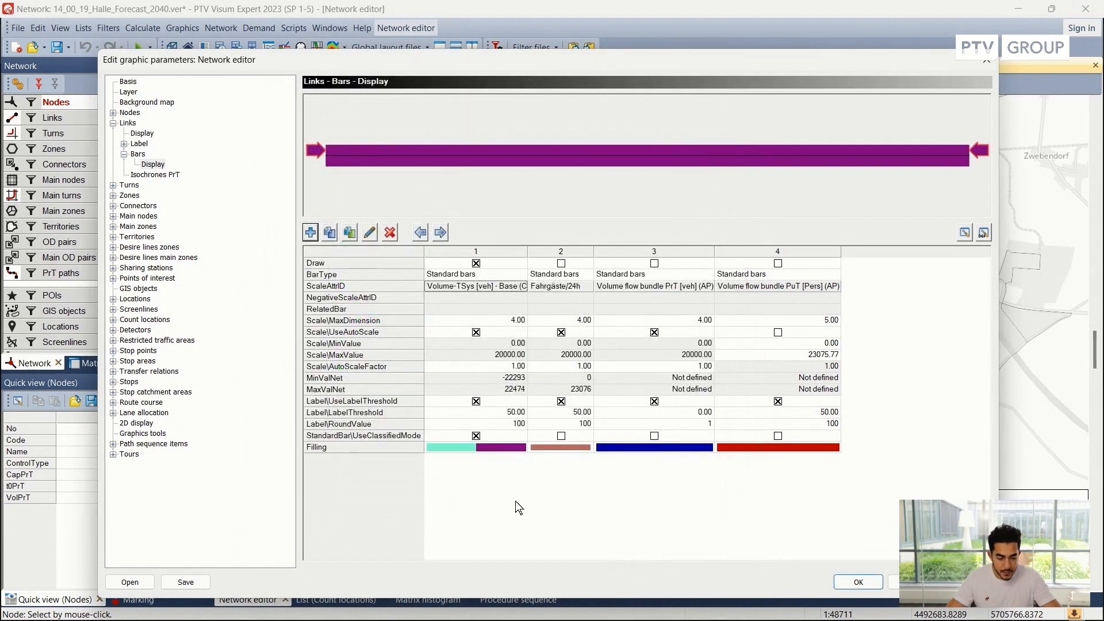
Apply the bar settings and zoom into the Halle map near Saaleaue.
{"action": "left_click", "coordinate": [857, 581]}
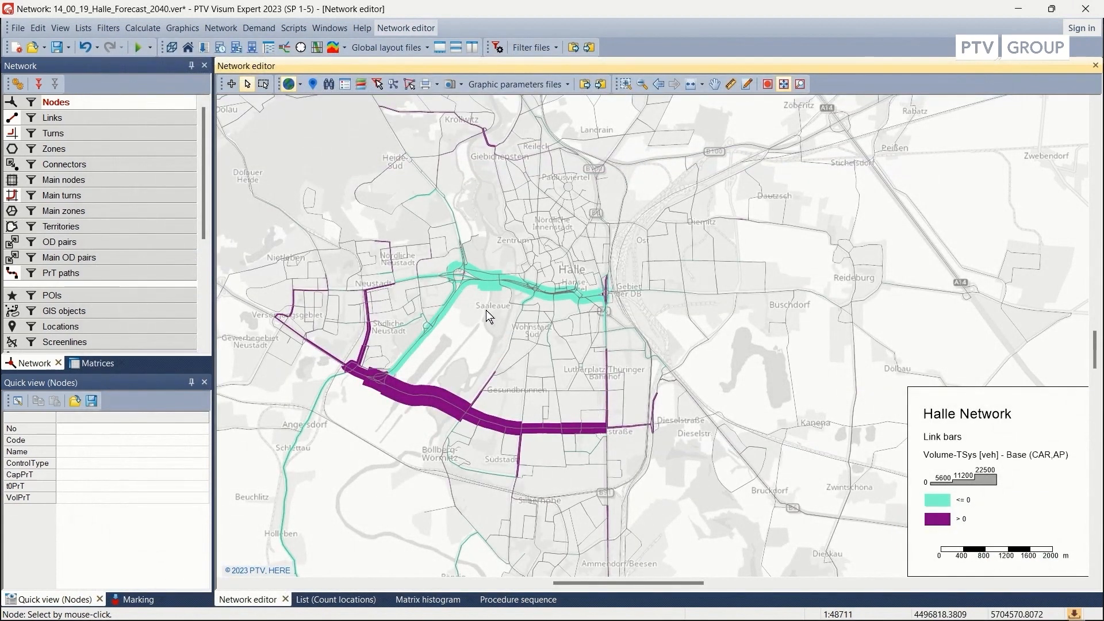
{"action": "mouse_move", "coordinate": [463, 324]}
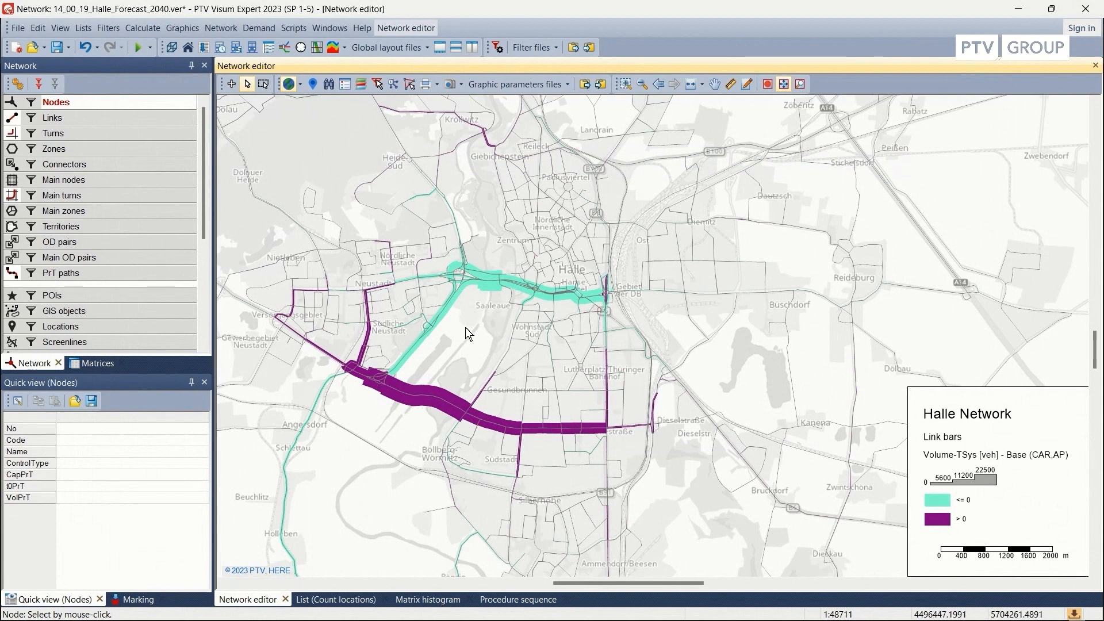
{"action": "mouse_move", "coordinate": [436, 421]}
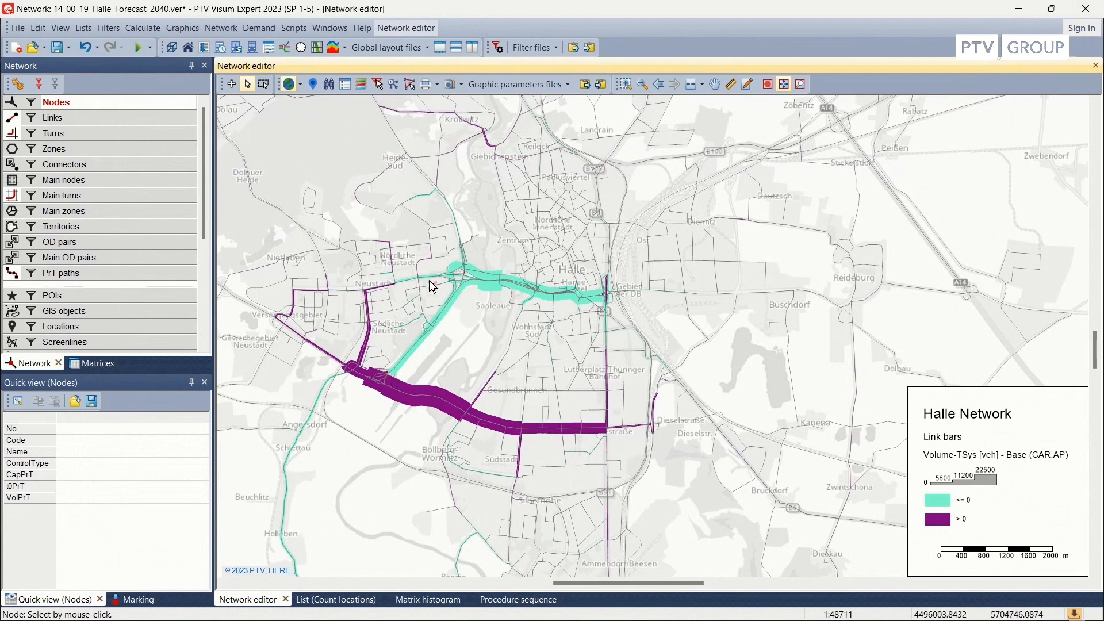
{"action": "mouse_move", "coordinate": [639, 322]}
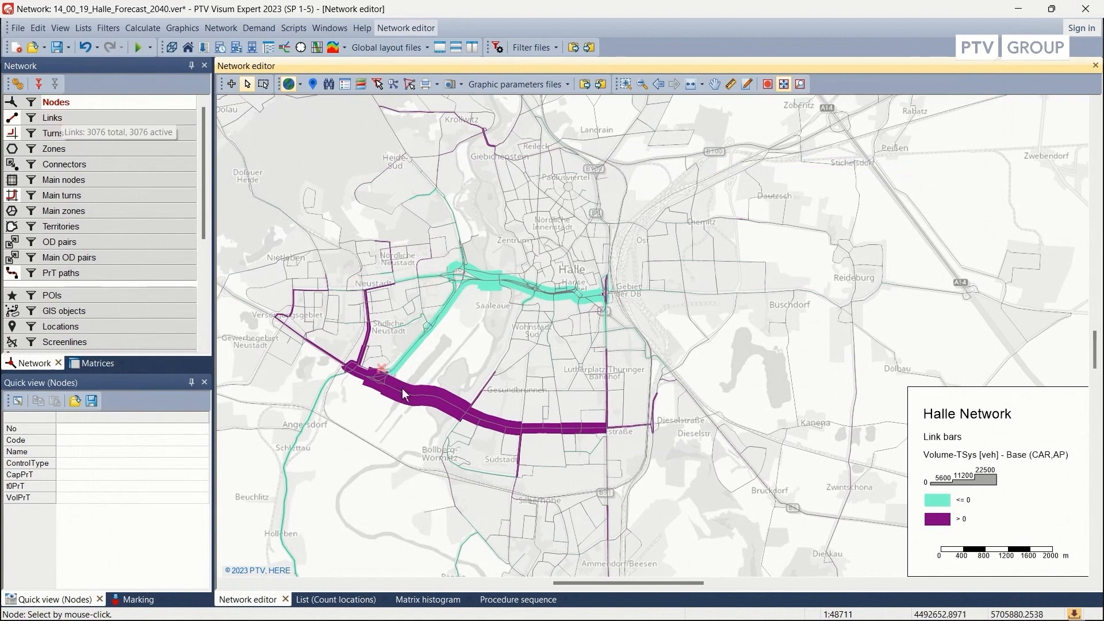
{"action": "scroll", "scroll_direction": "up", "scroll_amount": 3}
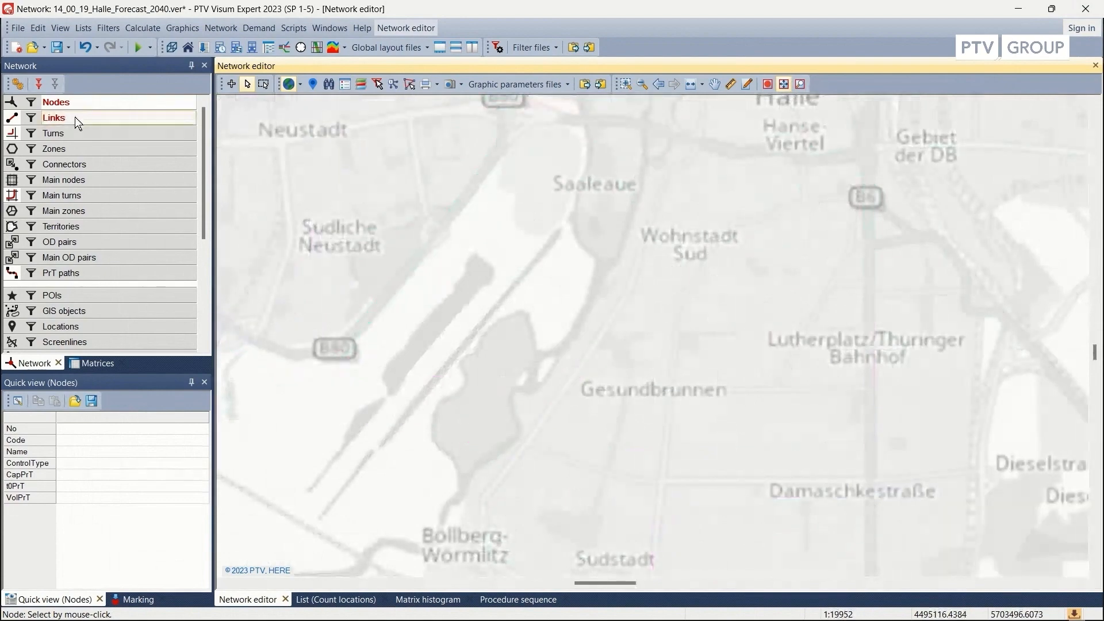
Add Volume PrT [veh] Base value and This network - Base to the Links quick view via the 'vol' search.
{"action": "left_click", "coordinate": [54, 117]}
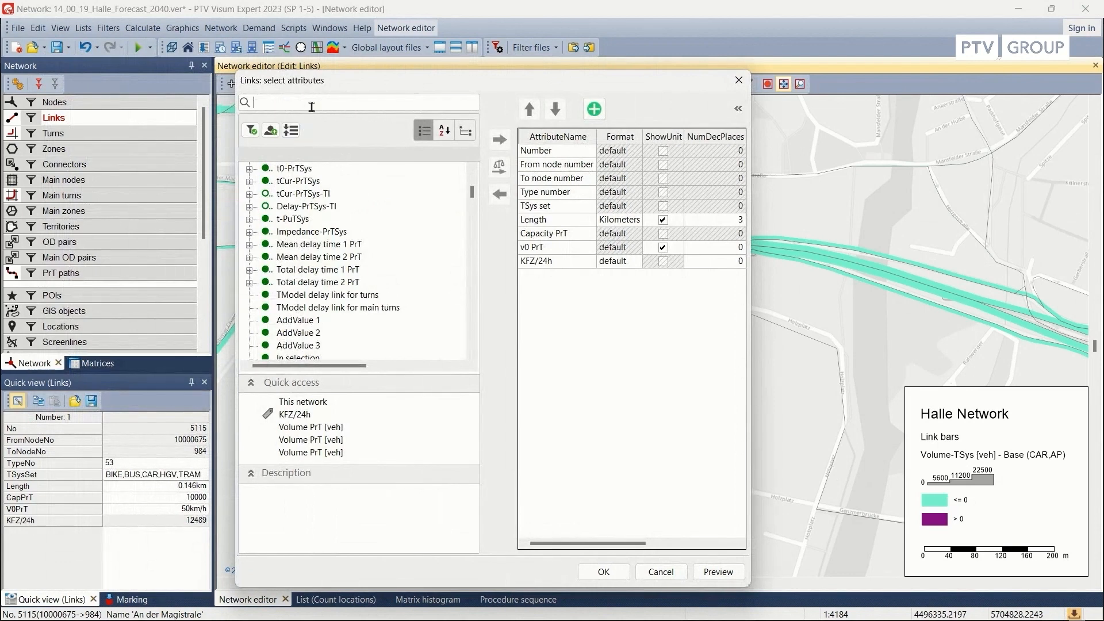
{"action": "type", "text": "vol"}
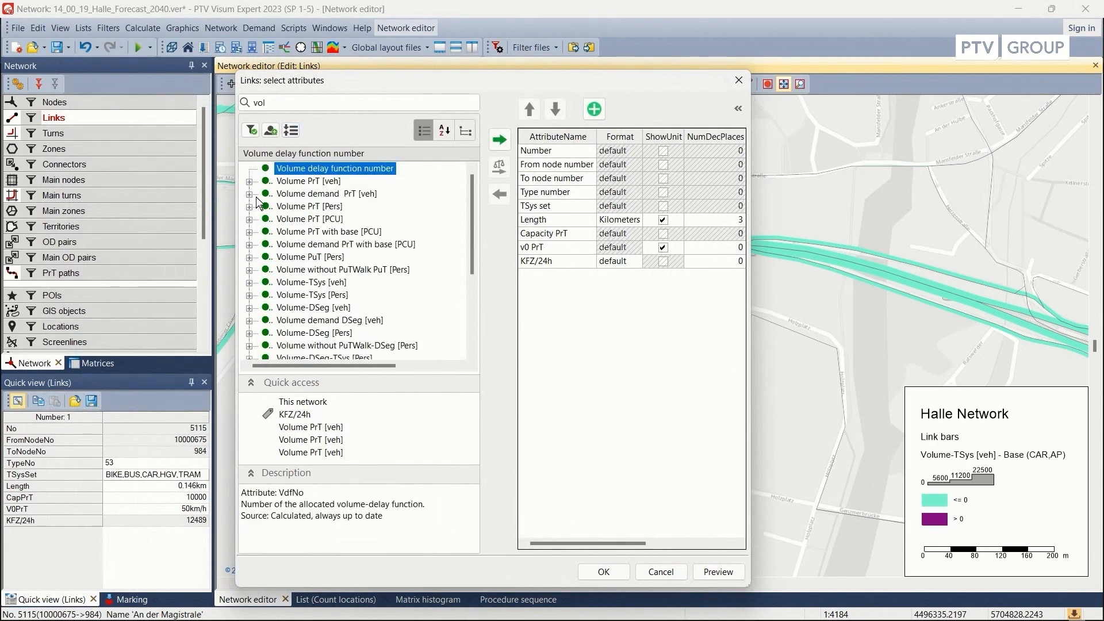
{"action": "left_click", "coordinate": [250, 182]}
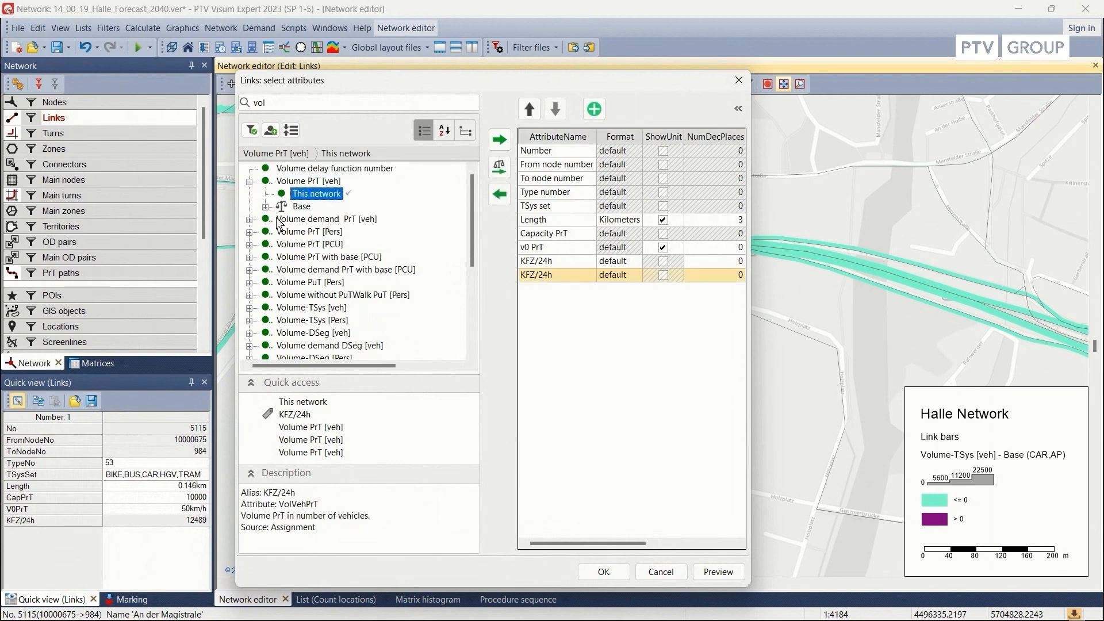
{"action": "left_click", "coordinate": [250, 206]}
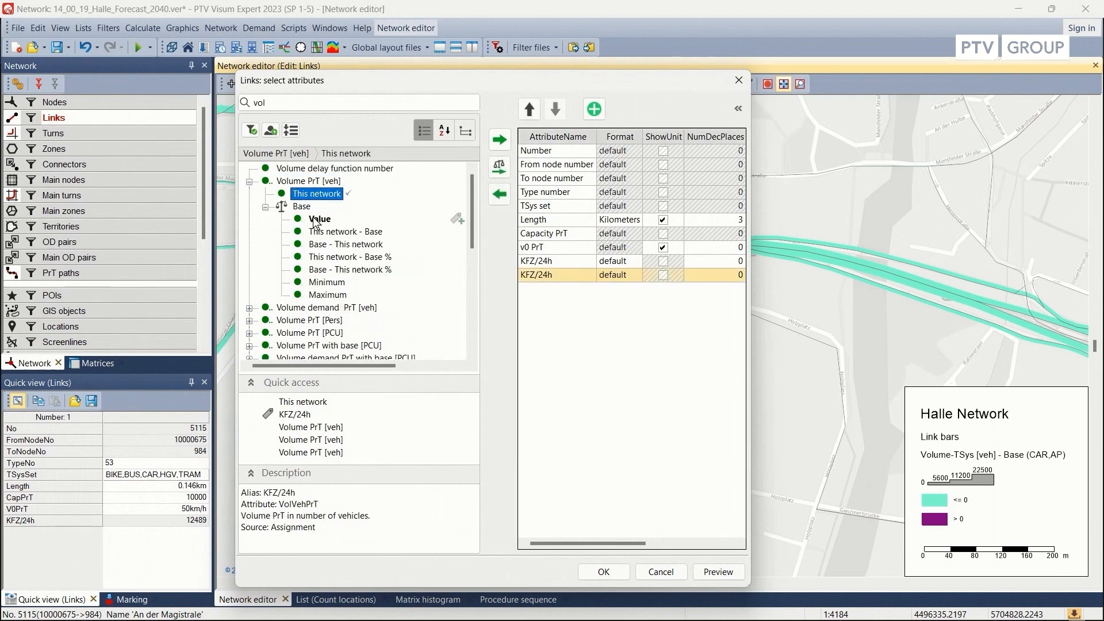
{"action": "left_click", "coordinate": [319, 218]}
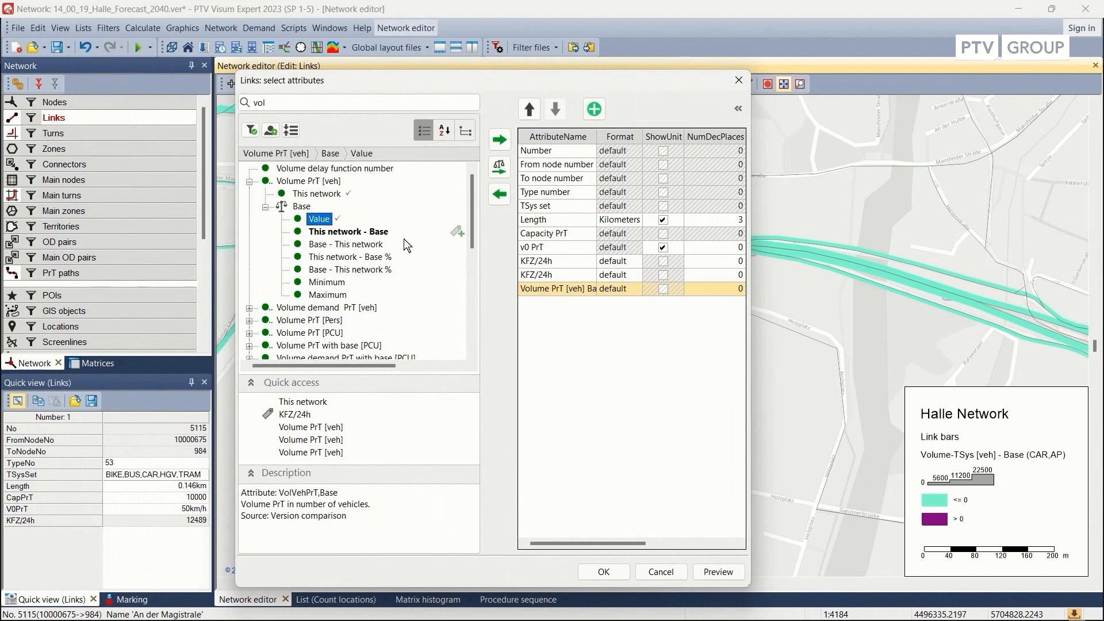
{"action": "left_click", "coordinate": [347, 232]}
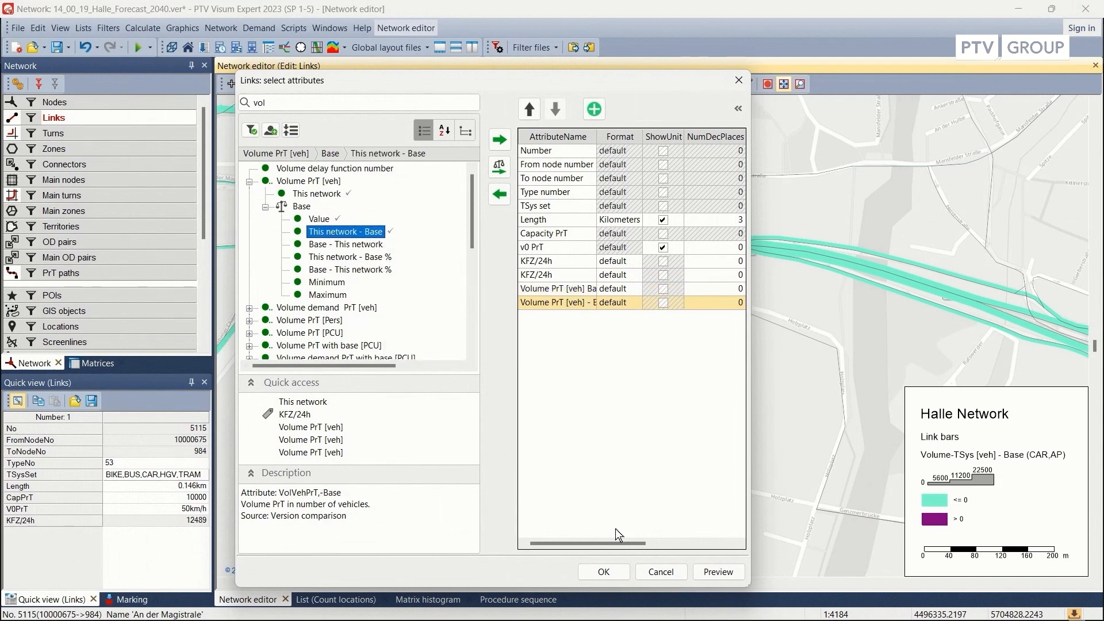
{"action": "left_click", "coordinate": [602, 571]}
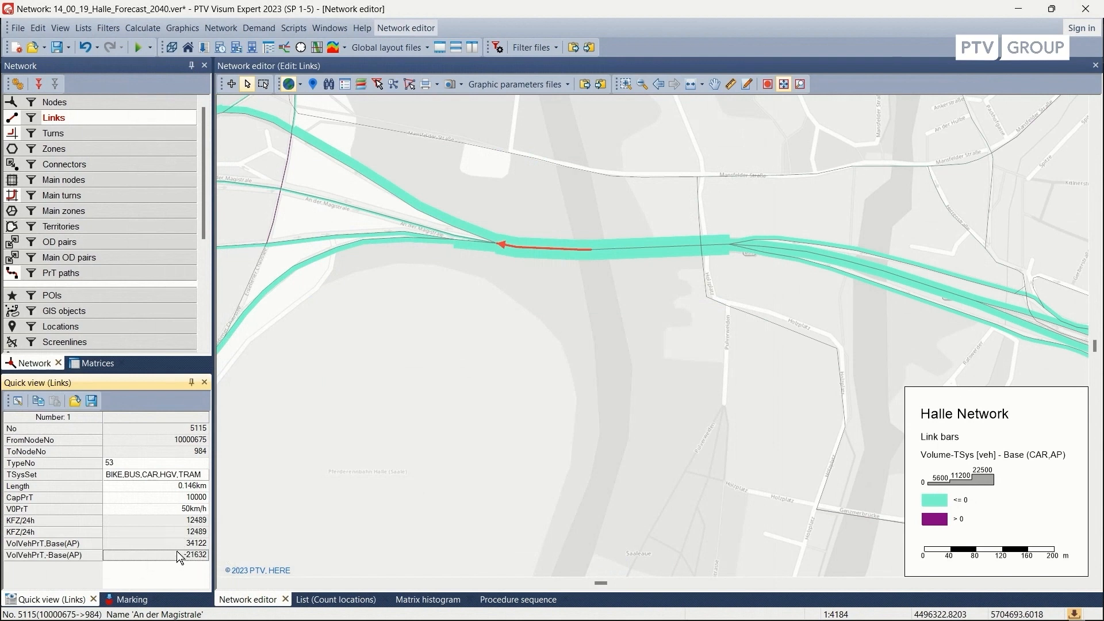
{"action": "mouse_move", "coordinate": [197, 561]}
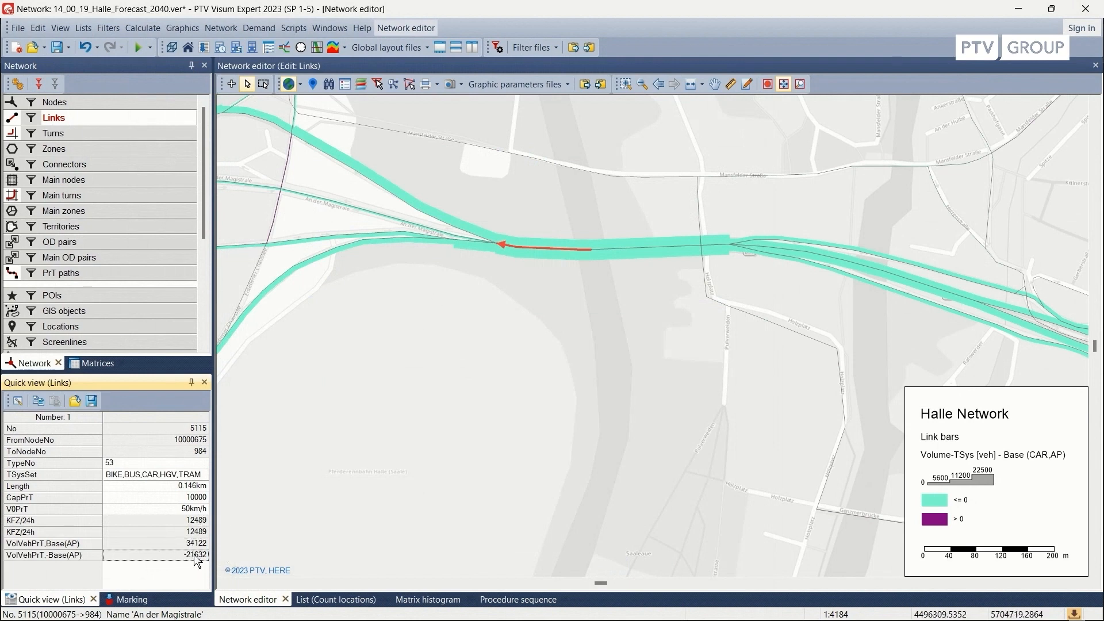
{"action": "mouse_move", "coordinate": [169, 562]}
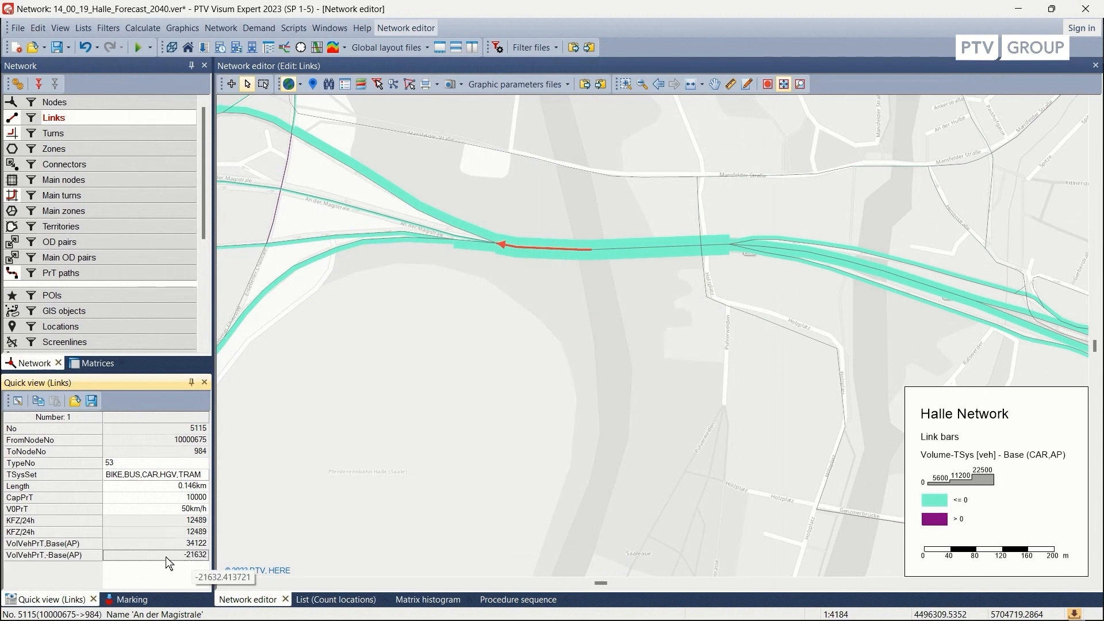
{"action": "mouse_move", "coordinate": [512, 371]}
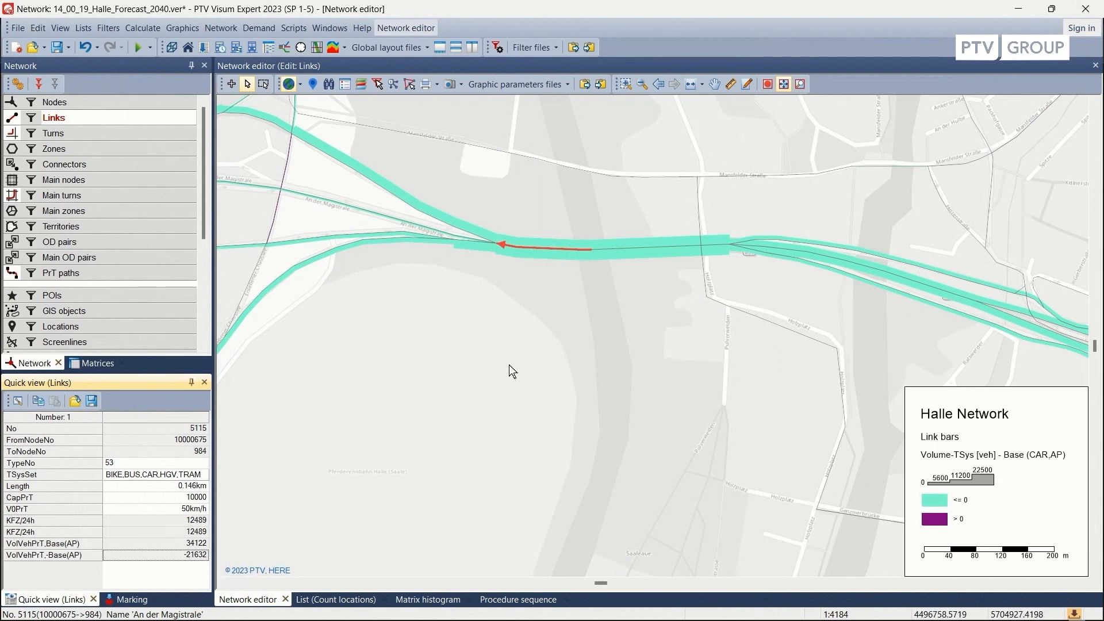
{"action": "scroll", "scroll_direction": "down", "scroll_amount": 3}
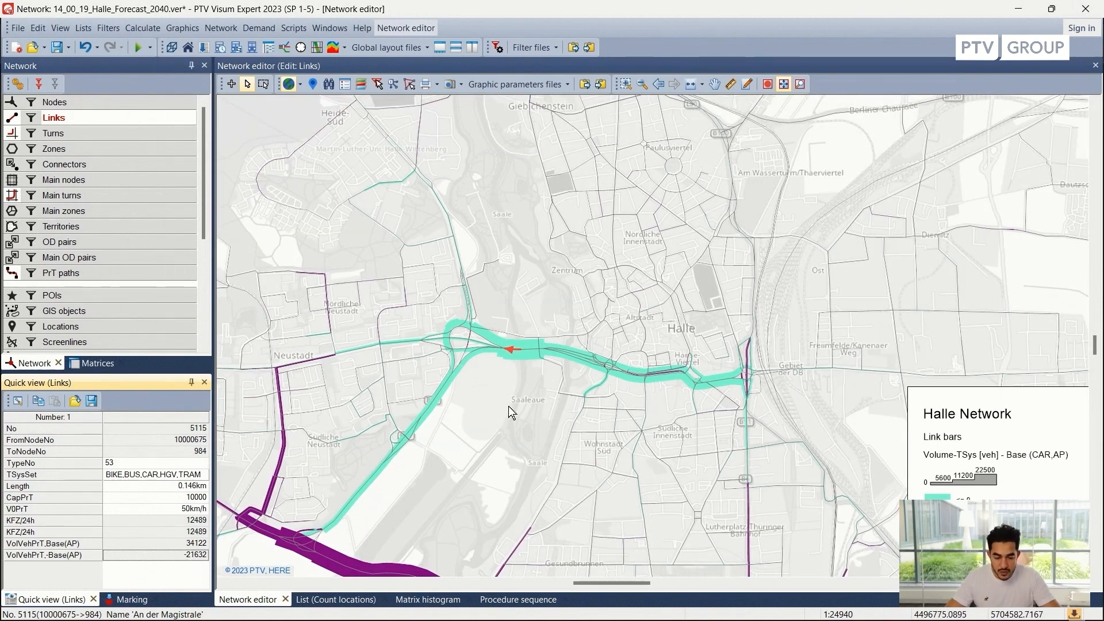
{"action": "mouse_move", "coordinate": [464, 388]}
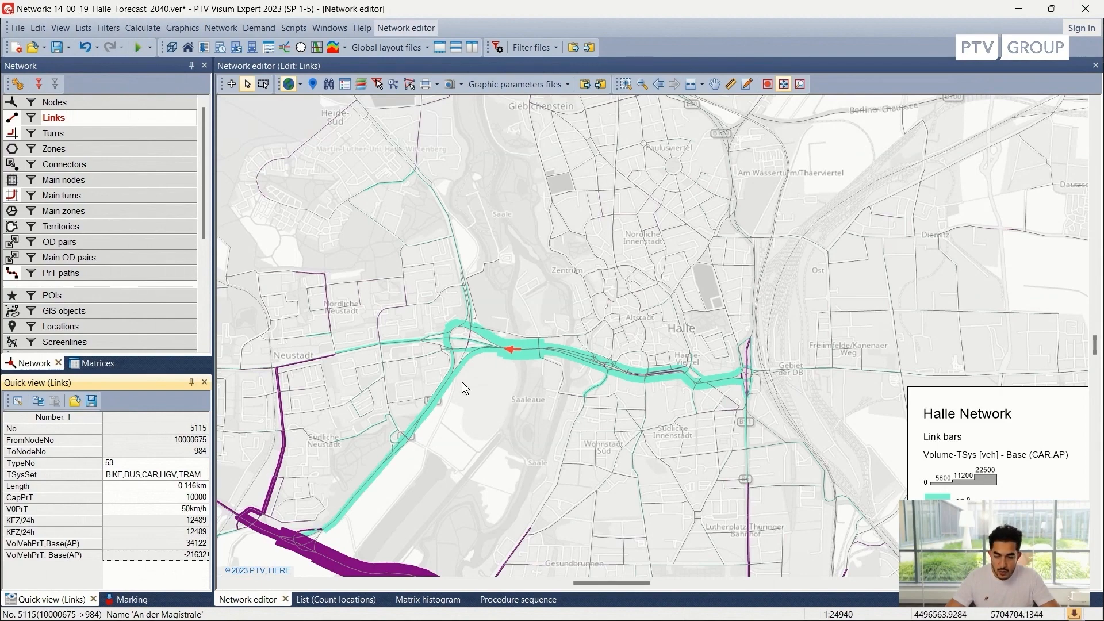
Update the Base version comparison from 10_01_16_Halle_Analysis_2022.ver and close the manager.
{"action": "left_click", "coordinate": [17, 27]}
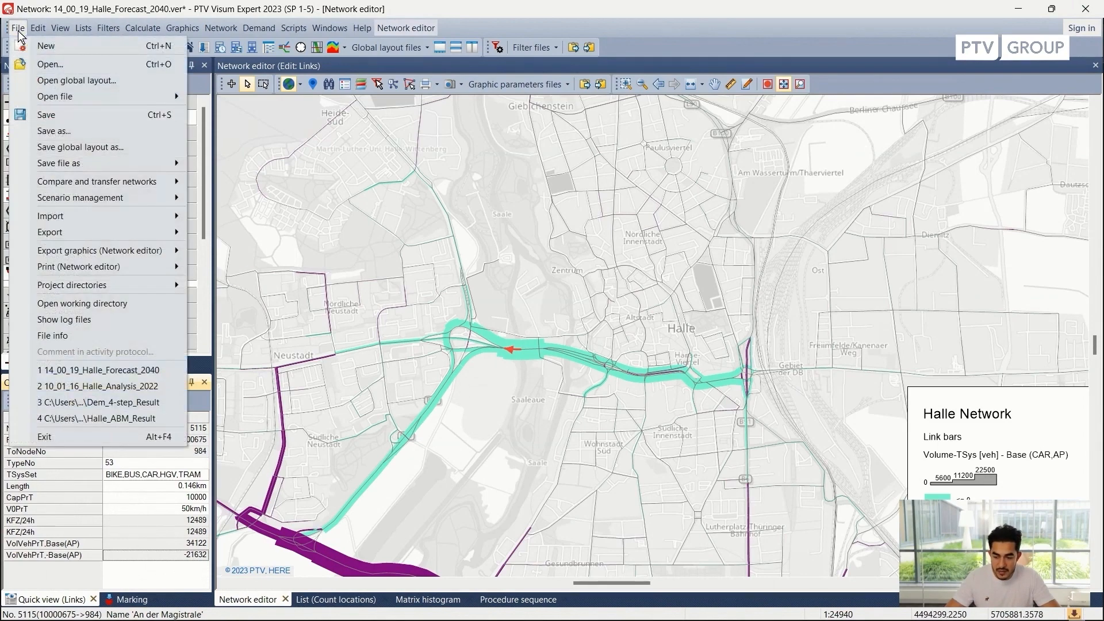
{"action": "mouse_move", "coordinate": [95, 197]}
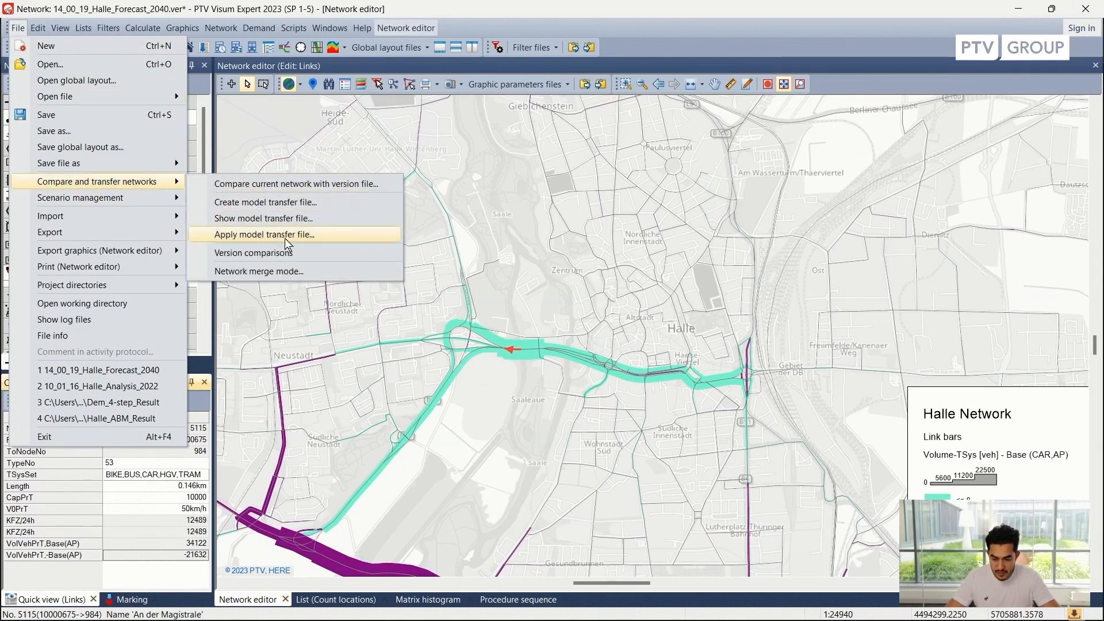
{"action": "left_click", "coordinate": [253, 252]}
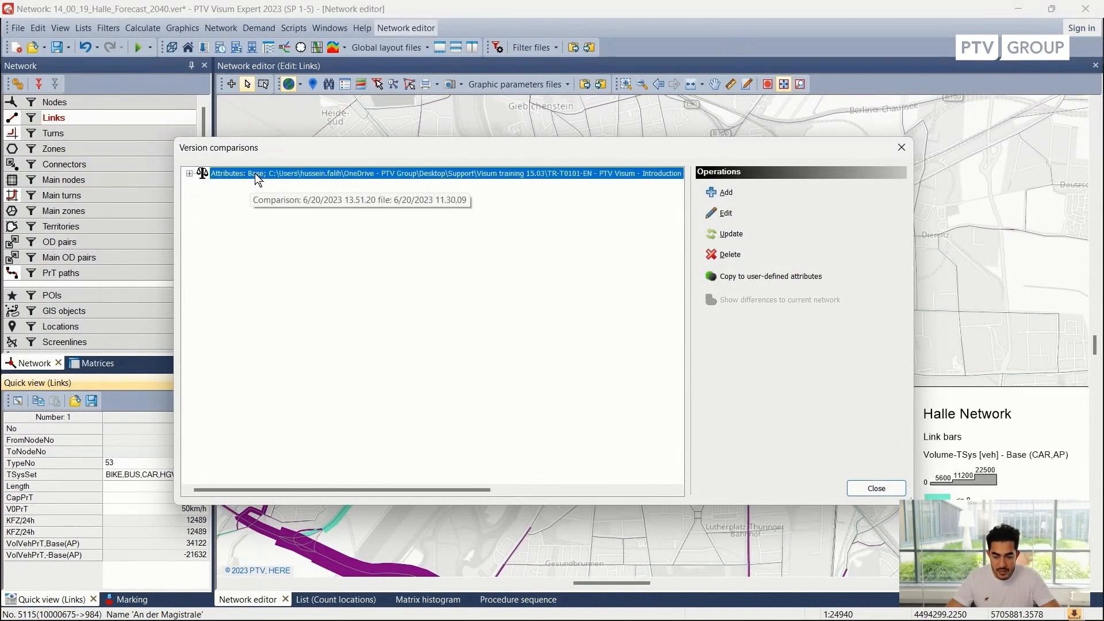
{"action": "mouse_move", "coordinate": [535, 315]}
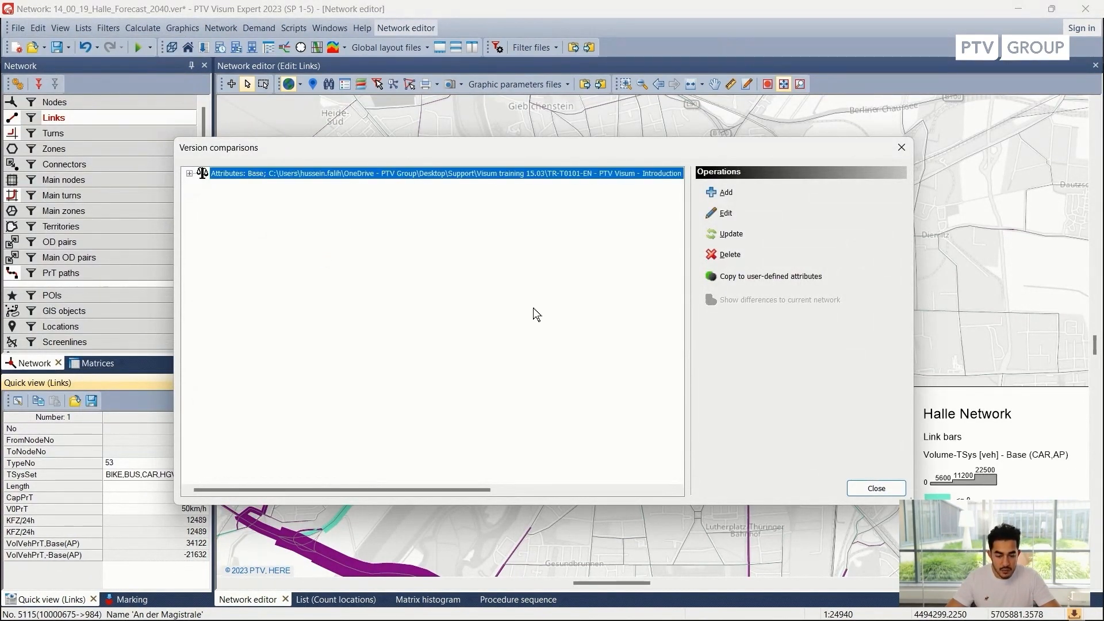
{"action": "left_click", "coordinate": [731, 234]}
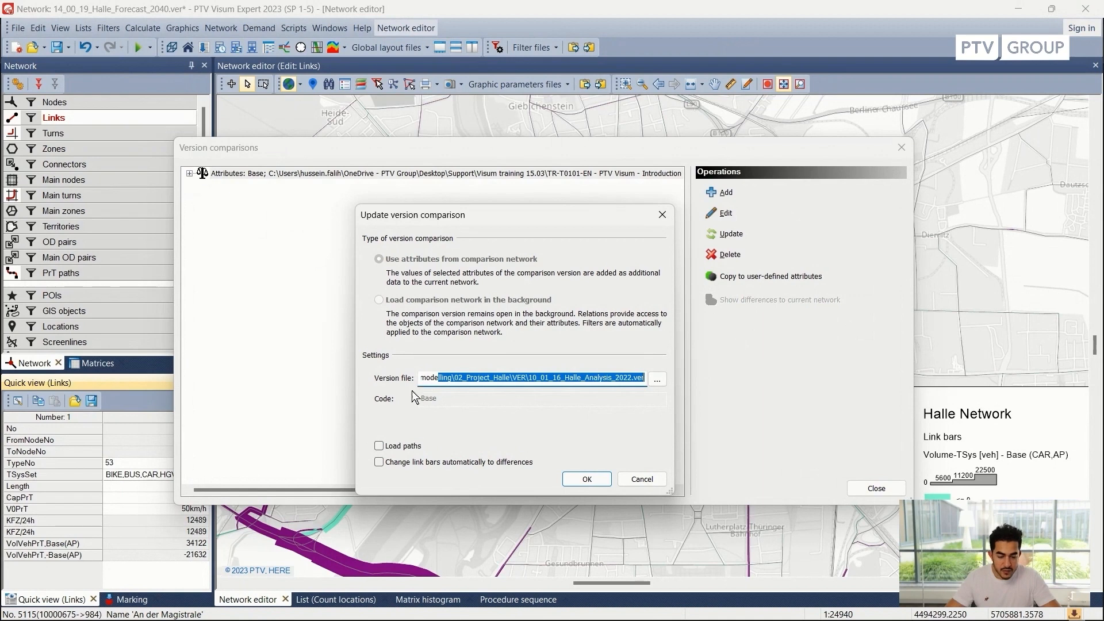
{"action": "mouse_move", "coordinate": [702, 373]}
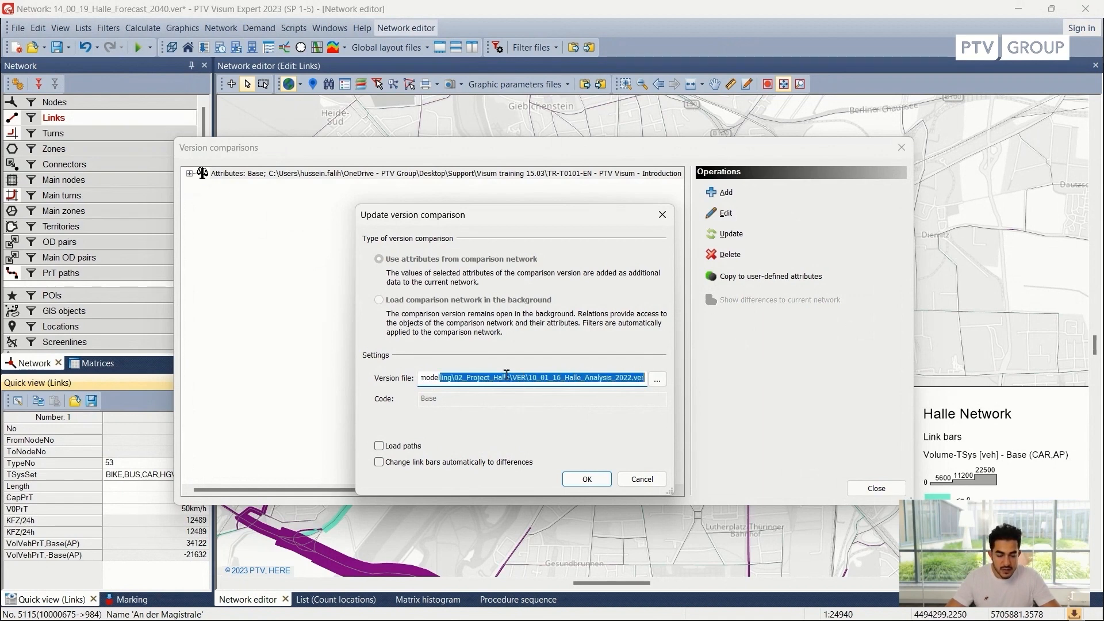
{"action": "left_click", "coordinate": [586, 479]}
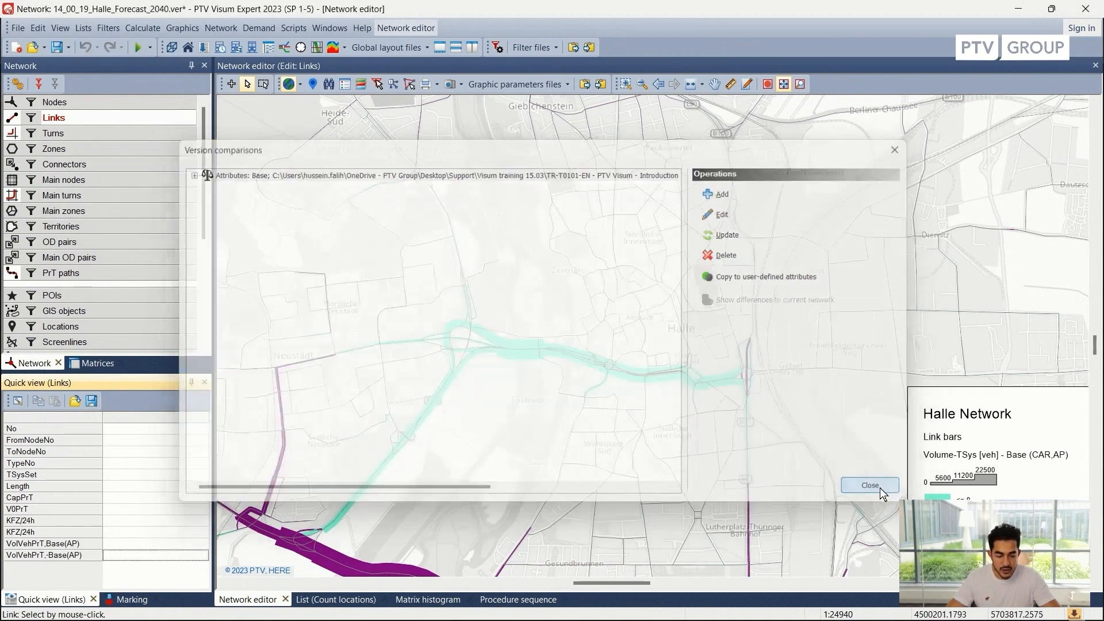
{"action": "left_click", "coordinate": [869, 486]}
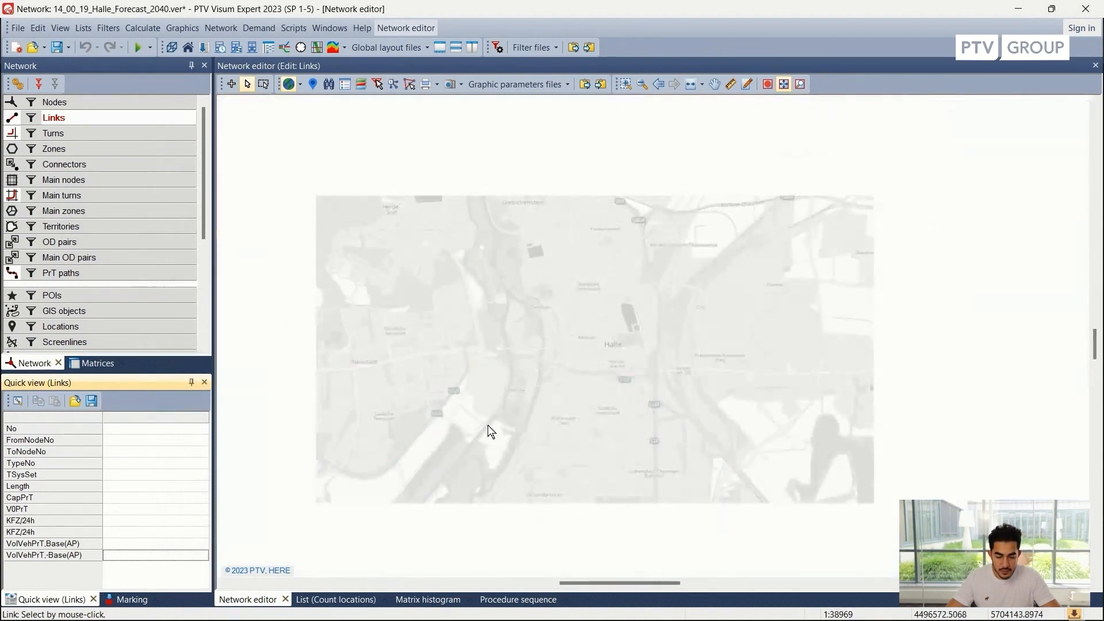